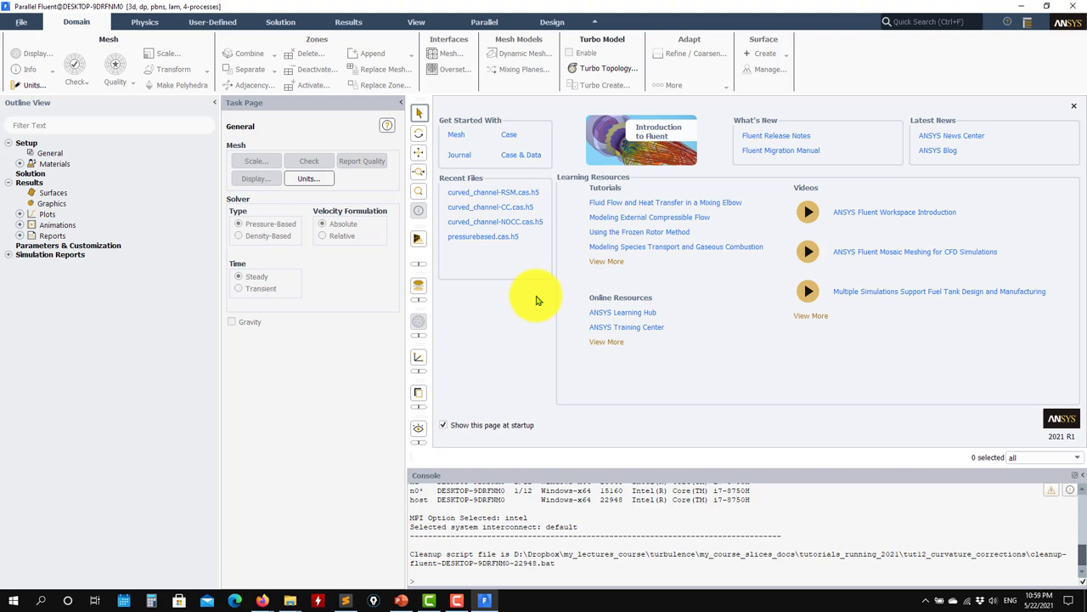
{"action": "mouse_move", "coordinate": [535, 384]}
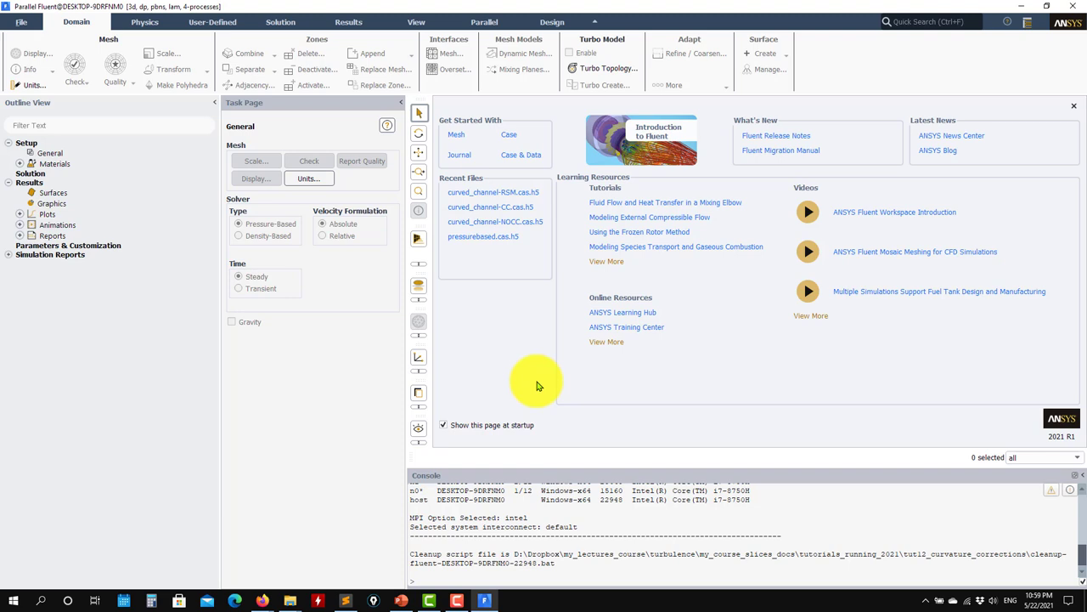
{"action": "mouse_move", "coordinate": [489, 380]}
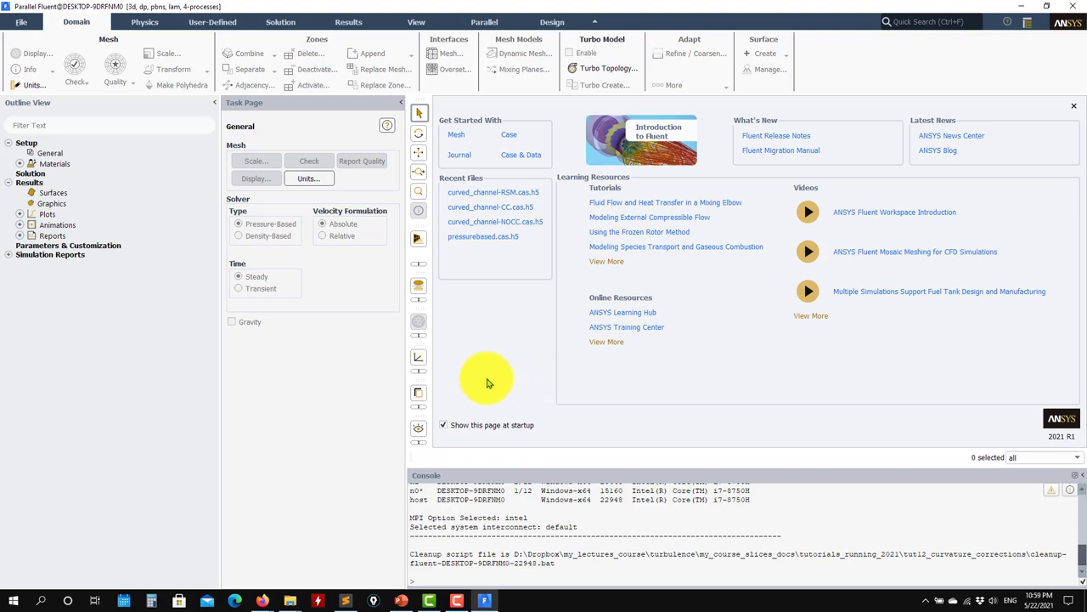
- Bring up the Read Case file dialog from the start page
{"action": "left_click", "coordinate": [20, 21]}
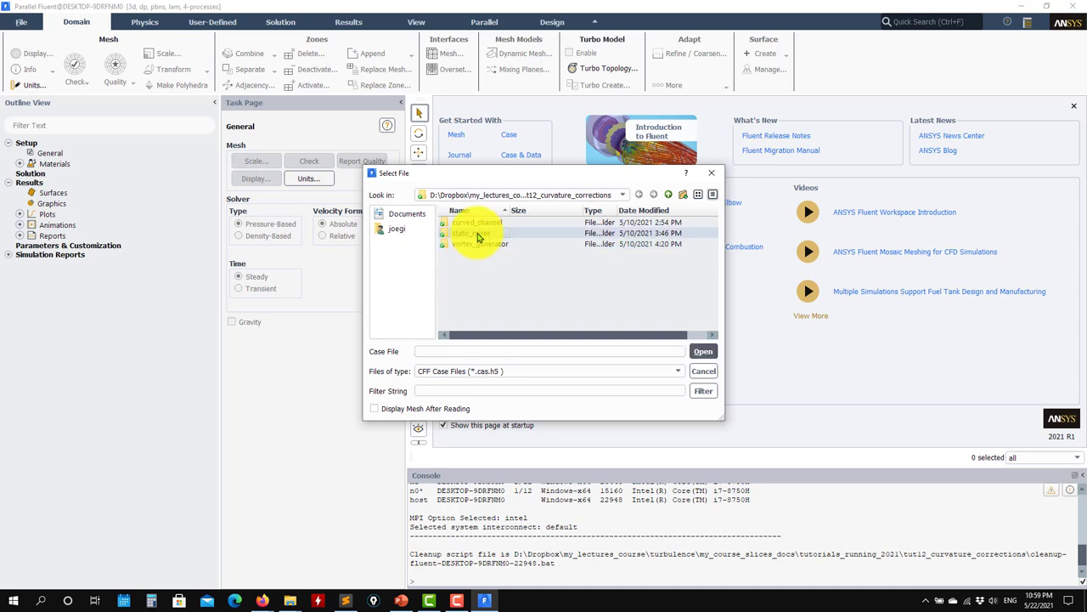
- Browse into the static_mixer folder and its Fluent case subfolder
{"action": "double_click", "coordinate": [476, 233]}
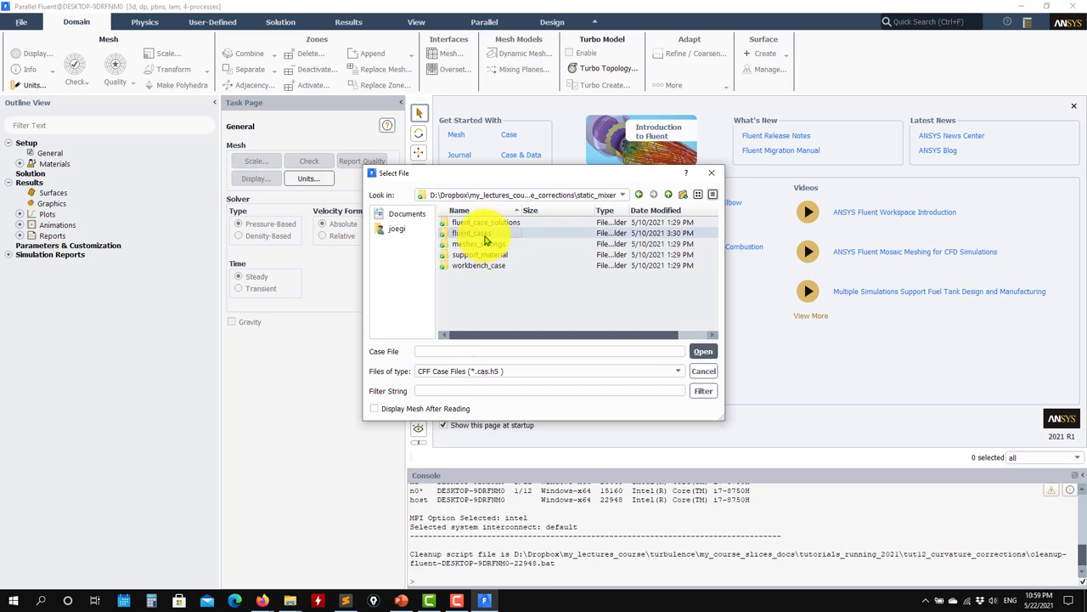
{"action": "double_click", "coordinate": [472, 233]}
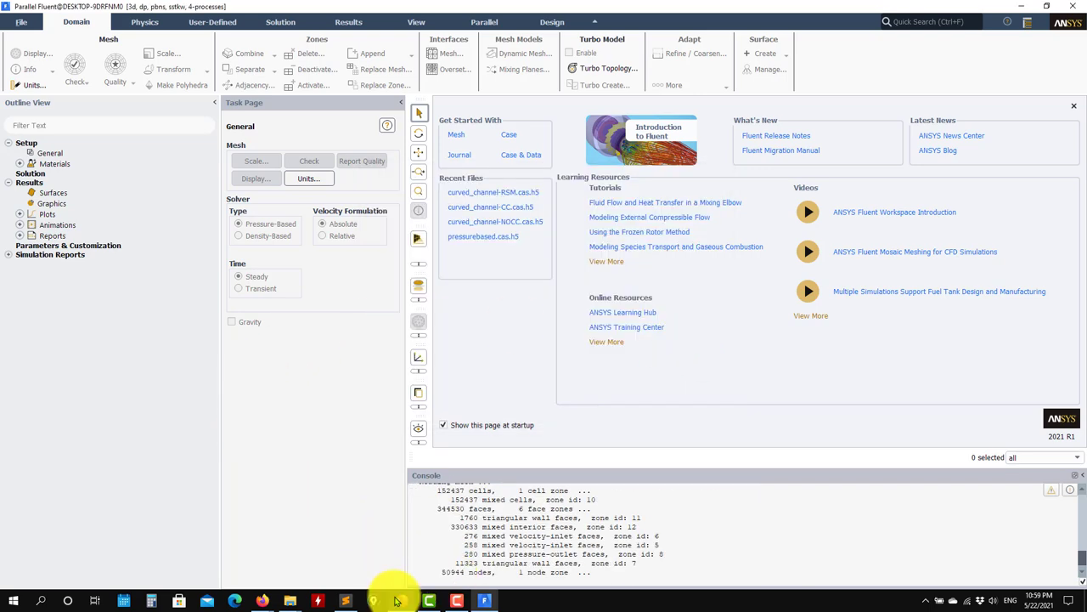
- Review the problem definition slide in the case presentation
{"action": "left_click", "coordinate": [401, 601]}
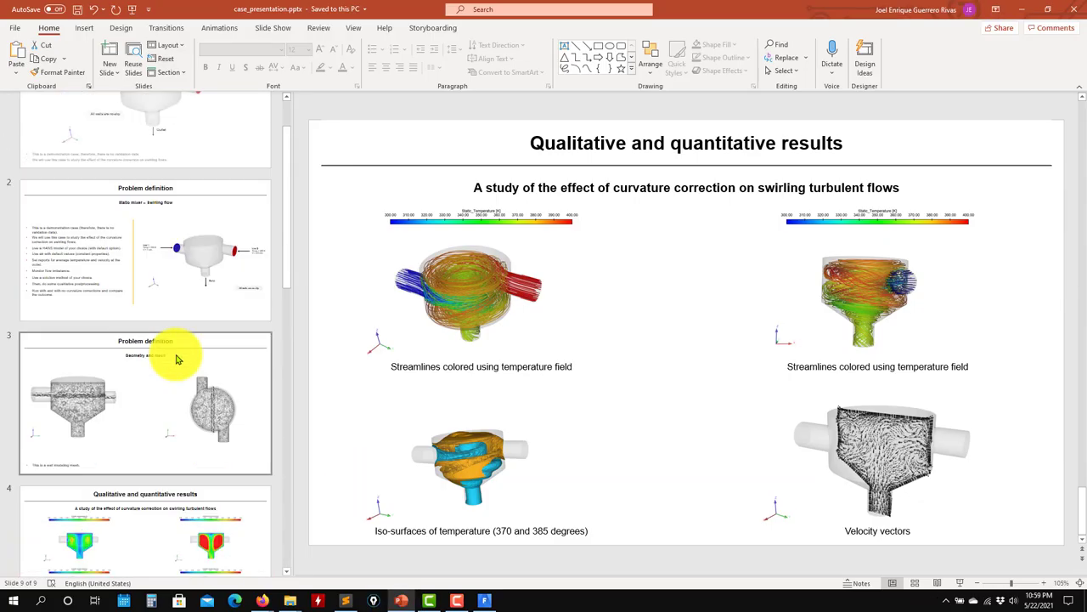
{"action": "left_click", "coordinate": [144, 254]}
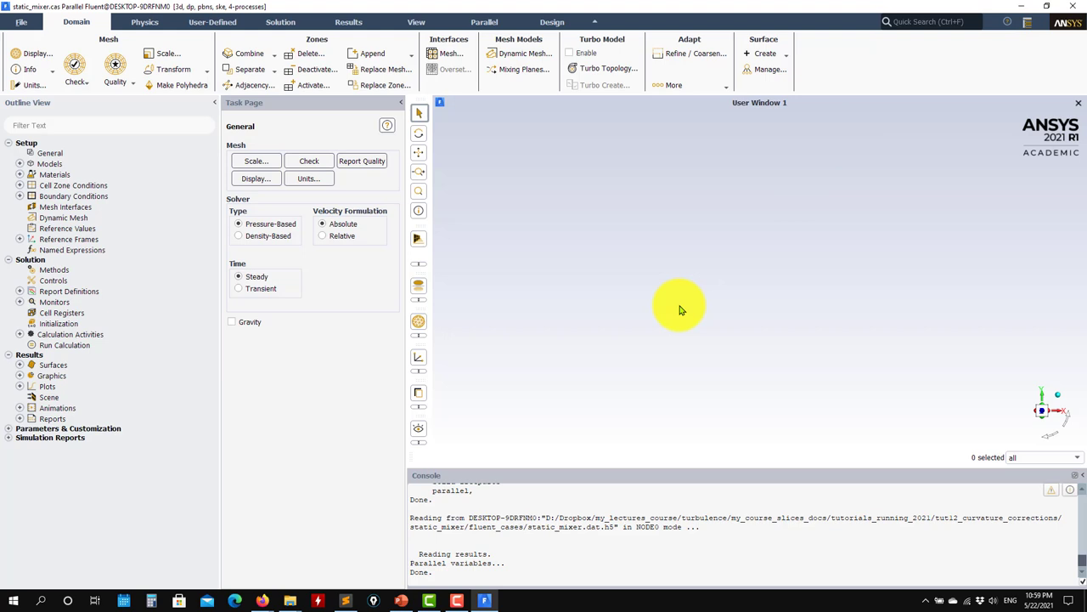
{"action": "mouse_move", "coordinate": [418, 298]}
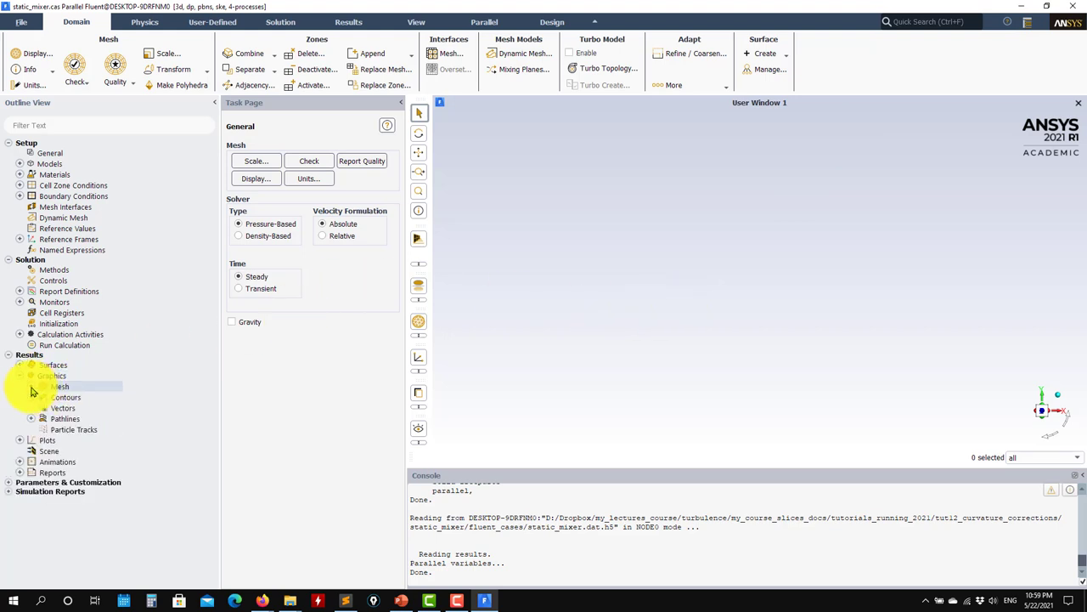
- Display the mixer mesh with inlets, outlet and walls, then close the mesh settings
{"action": "double_click", "coordinate": [62, 388]}
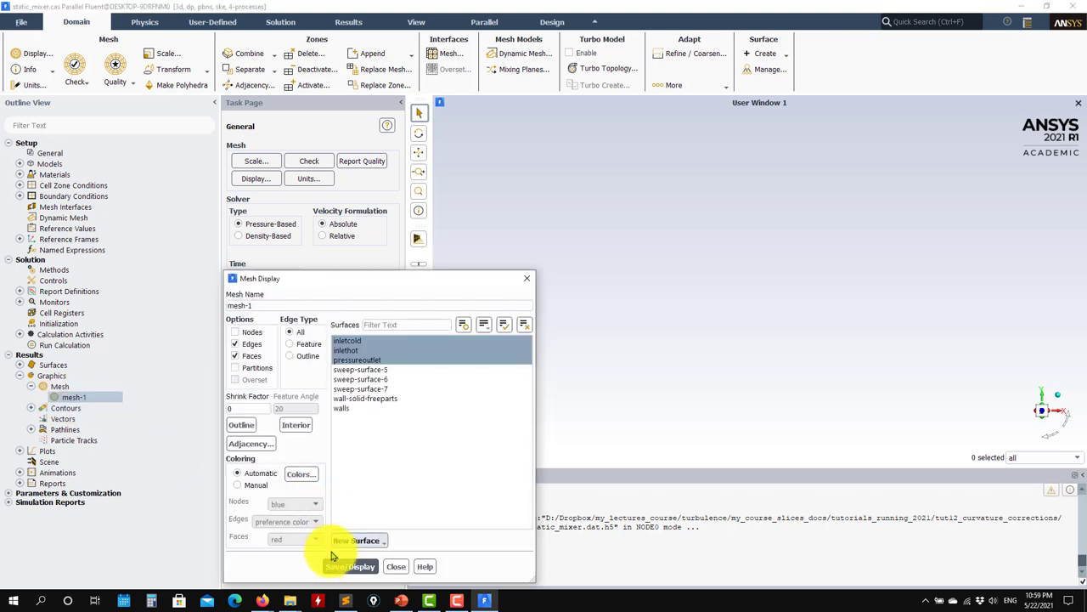
{"action": "left_click", "coordinate": [350, 566]}
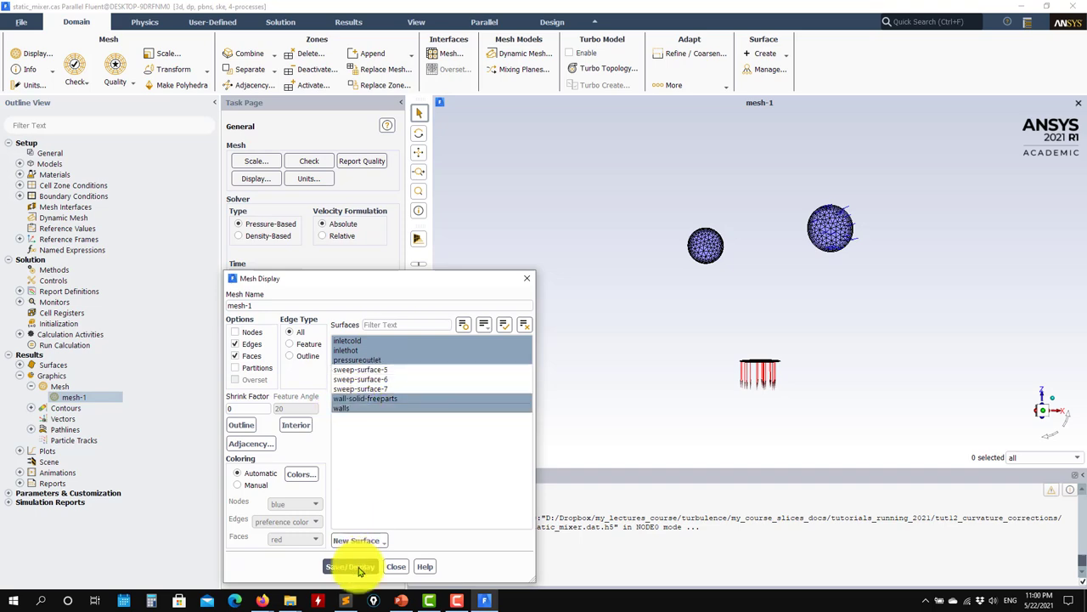
{"action": "left_click", "coordinate": [349, 567]}
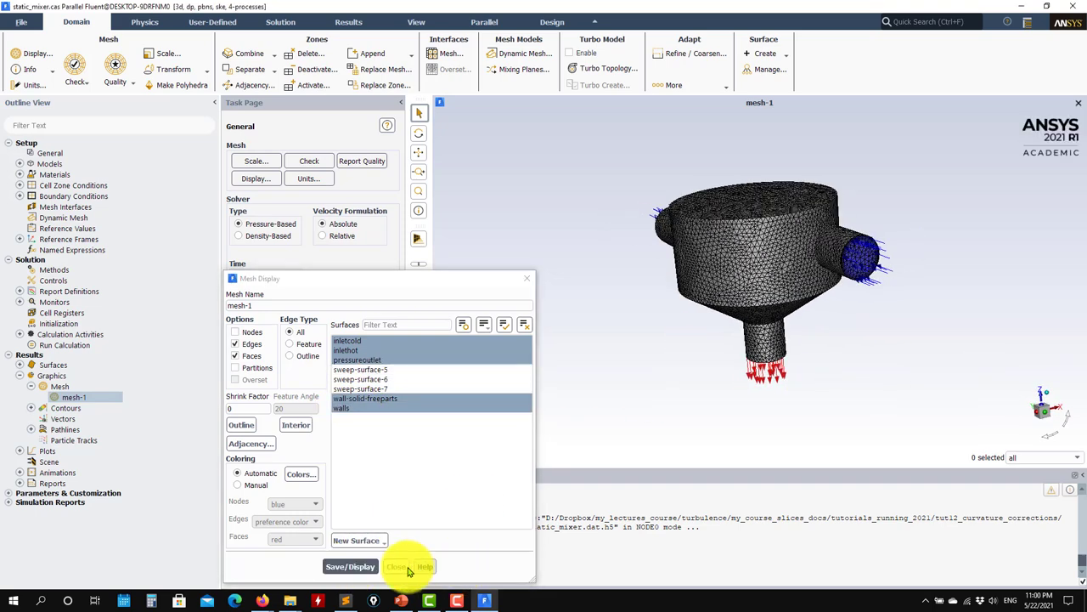
{"action": "left_click", "coordinate": [397, 567]}
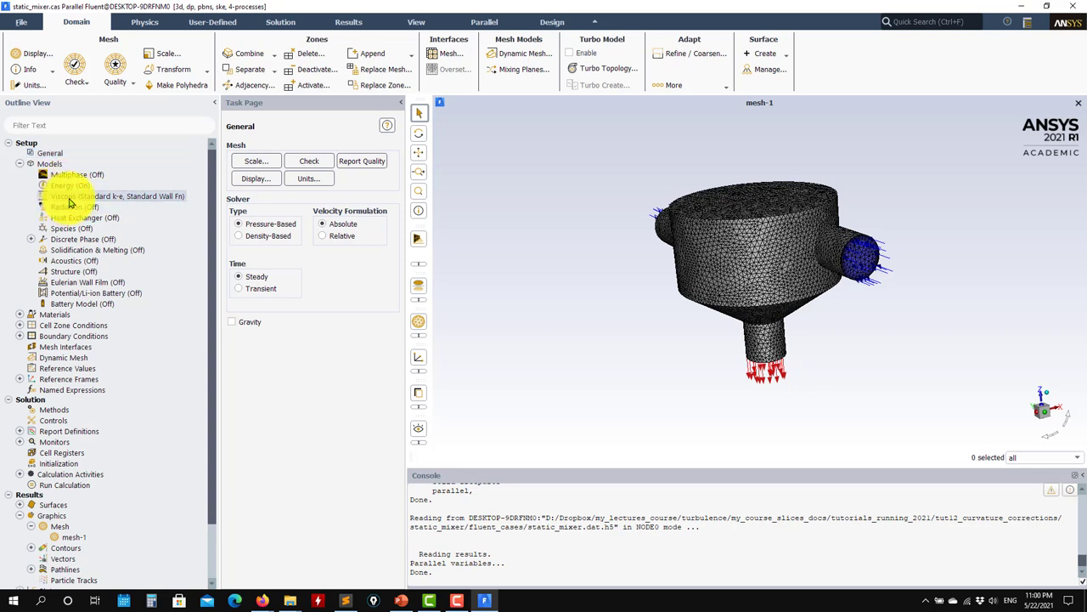
{"action": "double_click", "coordinate": [117, 195]}
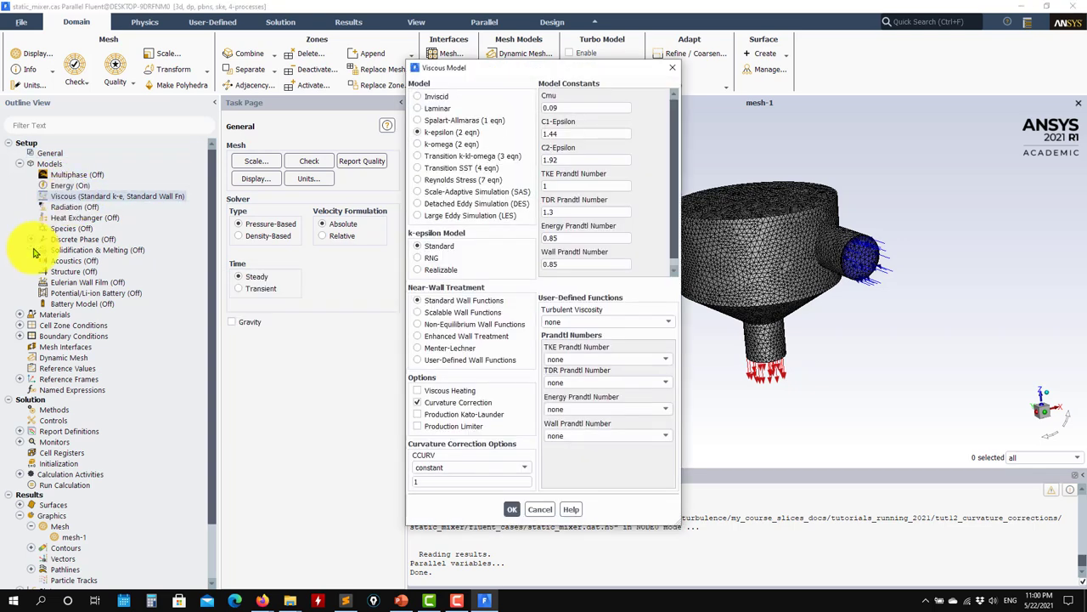
{"action": "left_click_drag", "start_coordinate": [541, 68], "coordinate": [271, 71]}
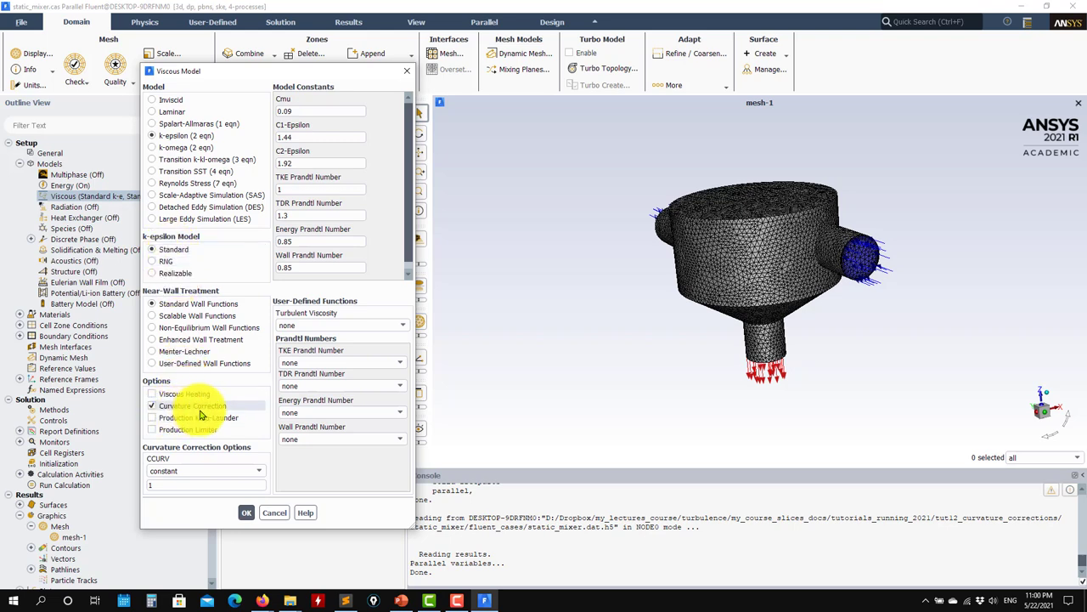
{"action": "left_click", "coordinate": [246, 513]}
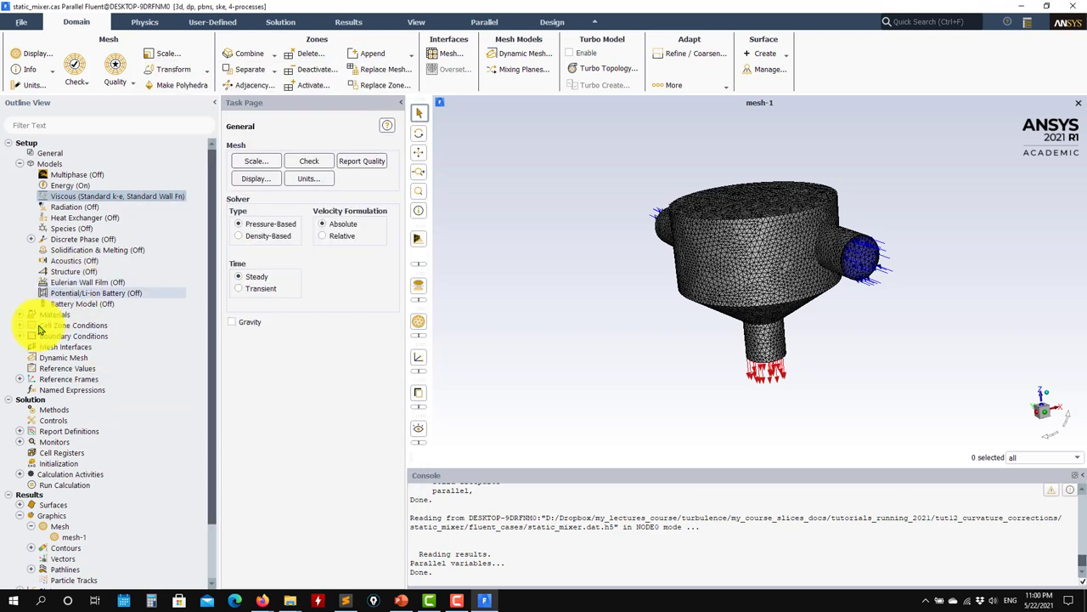
{"action": "left_click", "coordinate": [31, 315]}
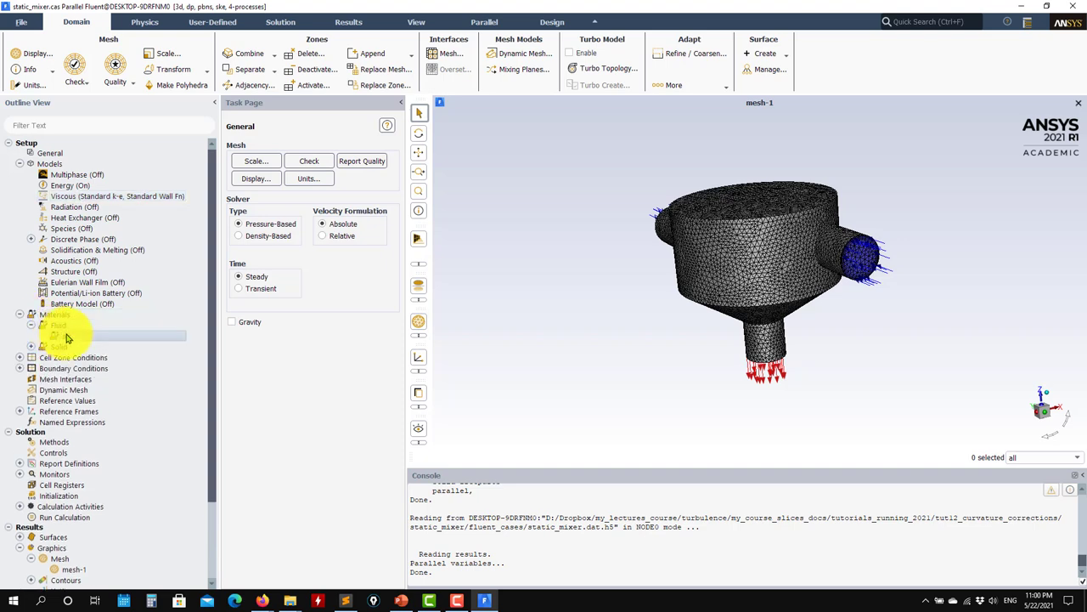
{"action": "double_click", "coordinate": [65, 337]}
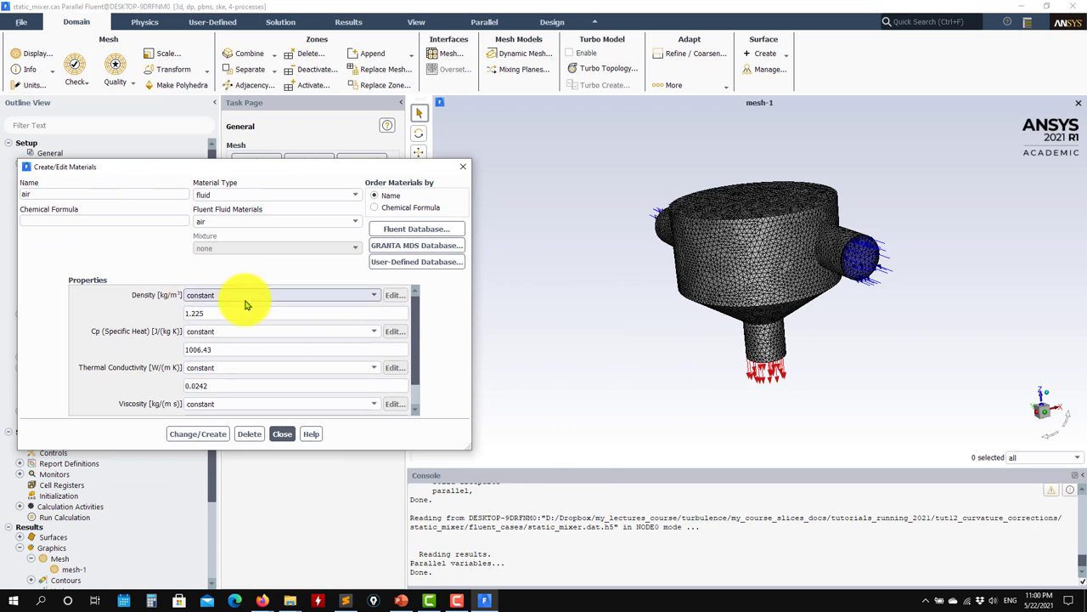
{"action": "mouse_move", "coordinate": [282, 433]}
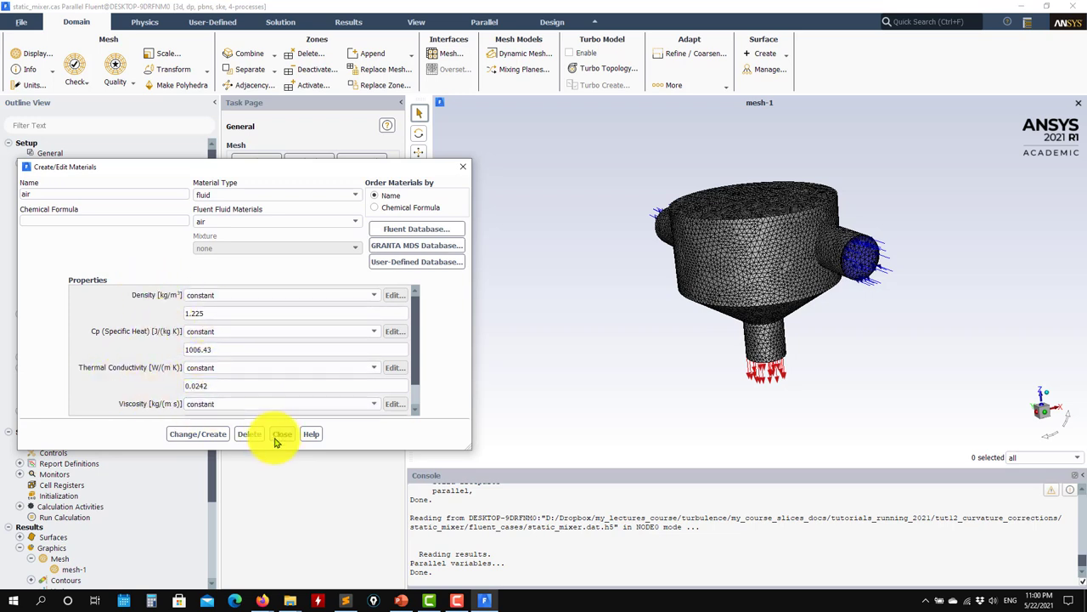
{"action": "left_click", "coordinate": [282, 433]}
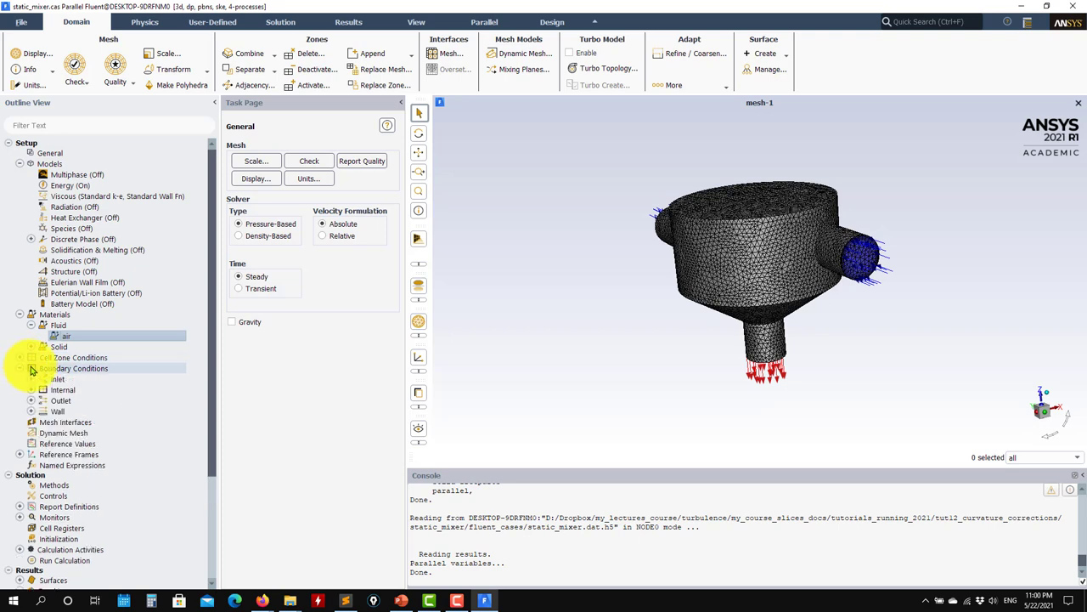
- Inspect the inlethot boundary zone type and scroll the outline to Report Definitions
{"action": "left_click", "coordinate": [72, 367]}
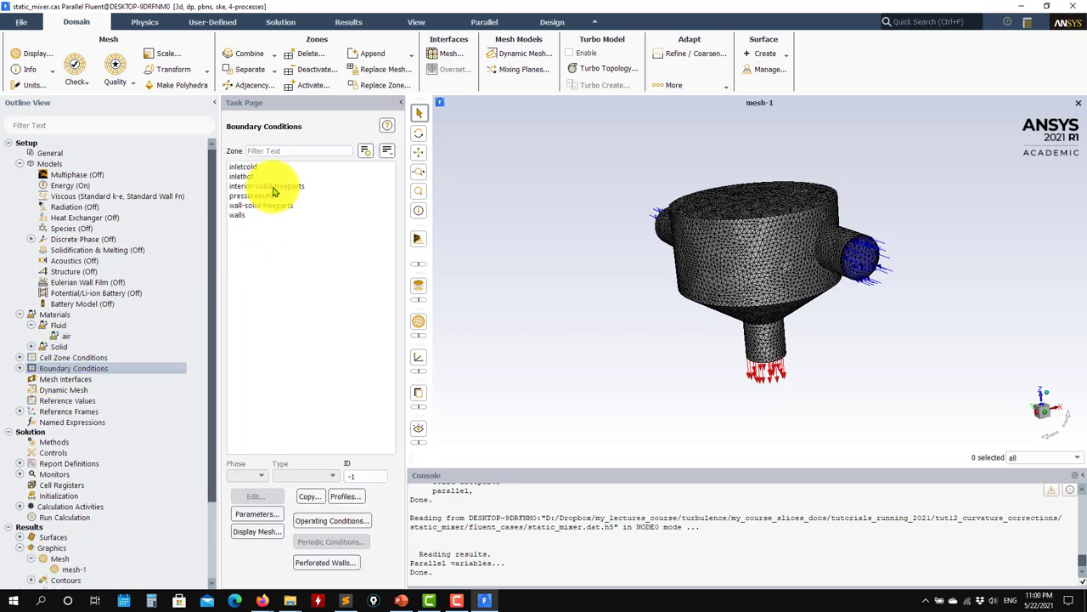
{"action": "left_click", "coordinate": [241, 175]}
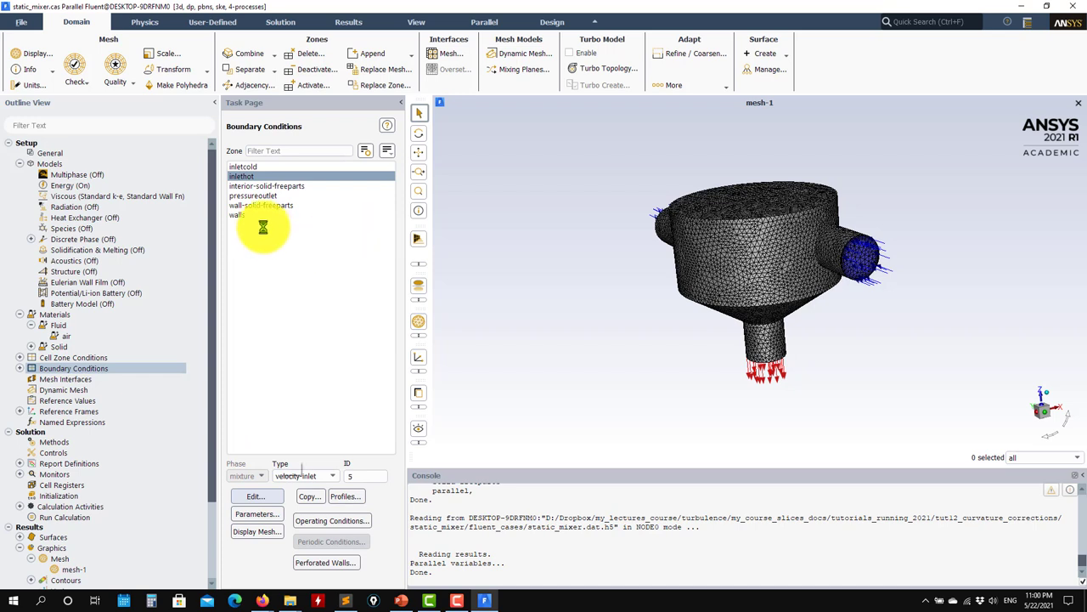
{"action": "left_click", "coordinate": [255, 496]}
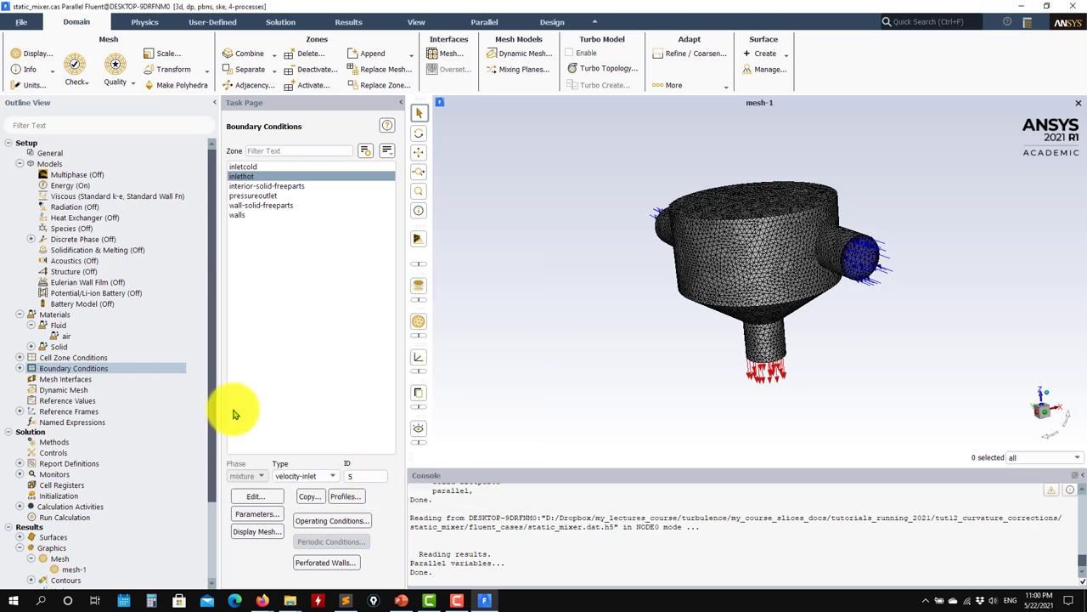
{"action": "scroll", "scroll_direction": "down", "scroll_amount": 3}
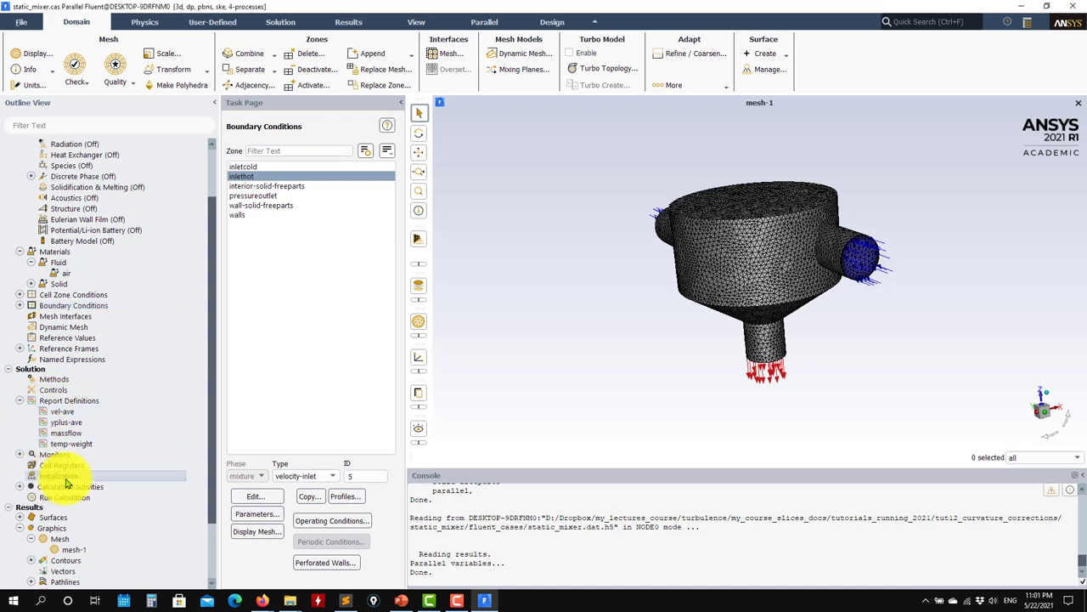
- Start the calculation for 1000 iterations from Run Calculation
{"action": "left_click", "coordinate": [58, 475]}
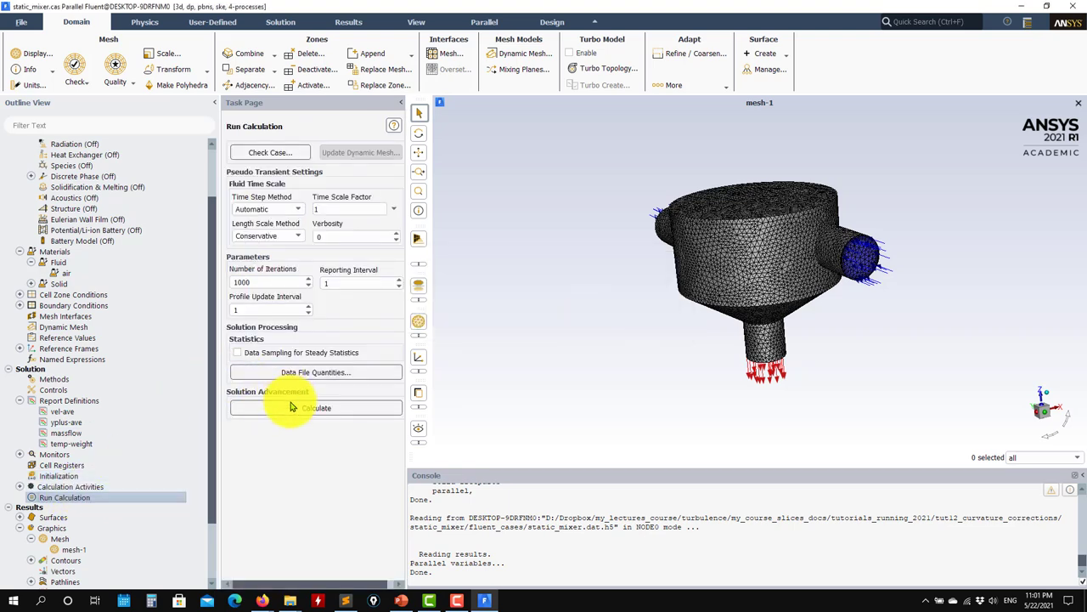
{"action": "left_click", "coordinate": [316, 407]}
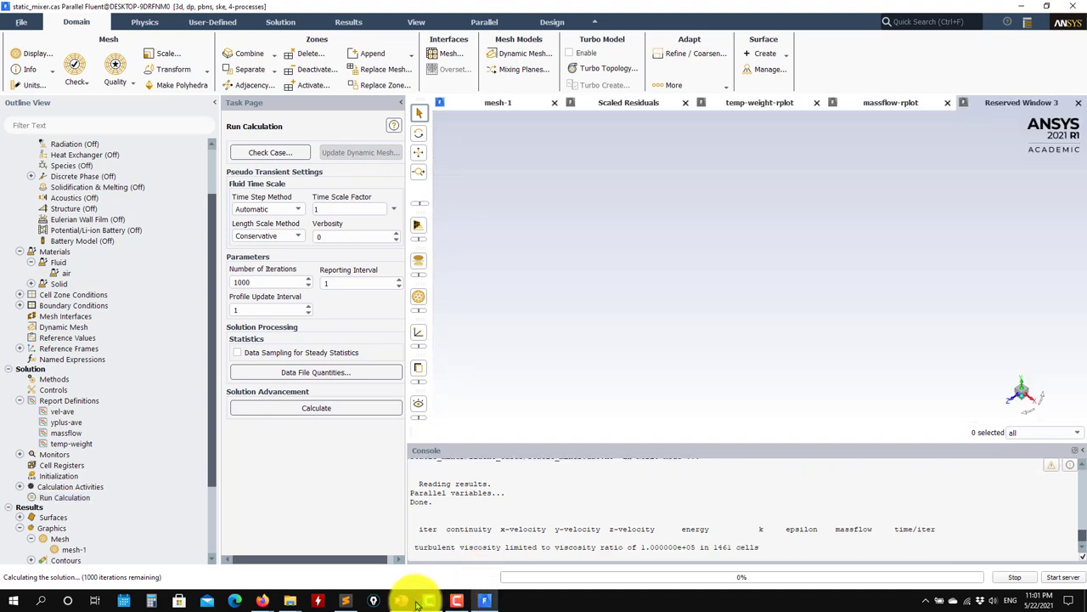
- Show the qualitative and quantitative results slide in the presentation
{"action": "left_click", "coordinate": [401, 601]}
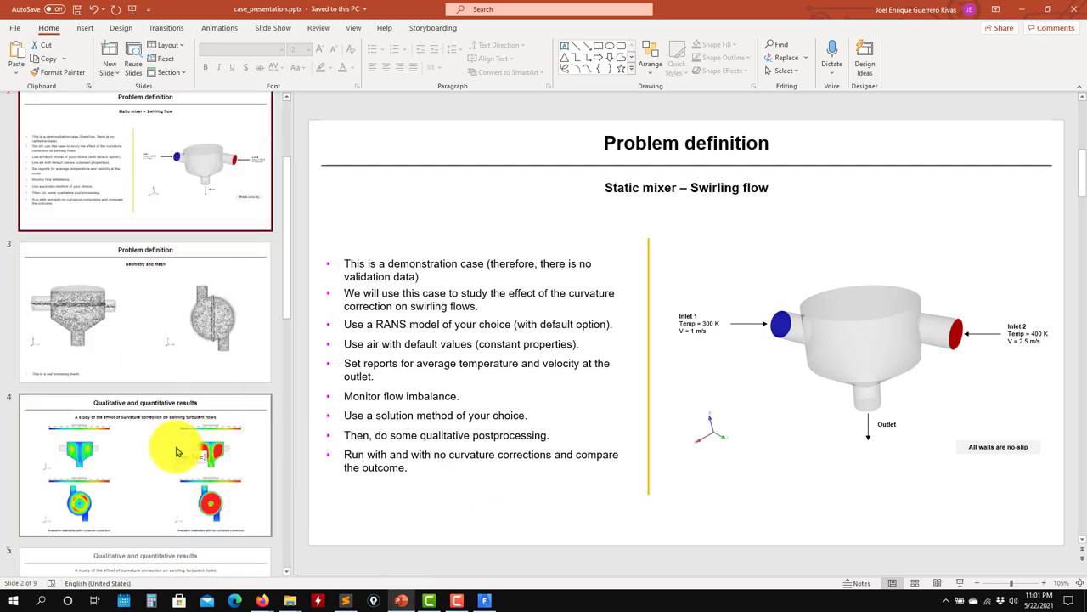
{"action": "left_click", "coordinate": [144, 463]}
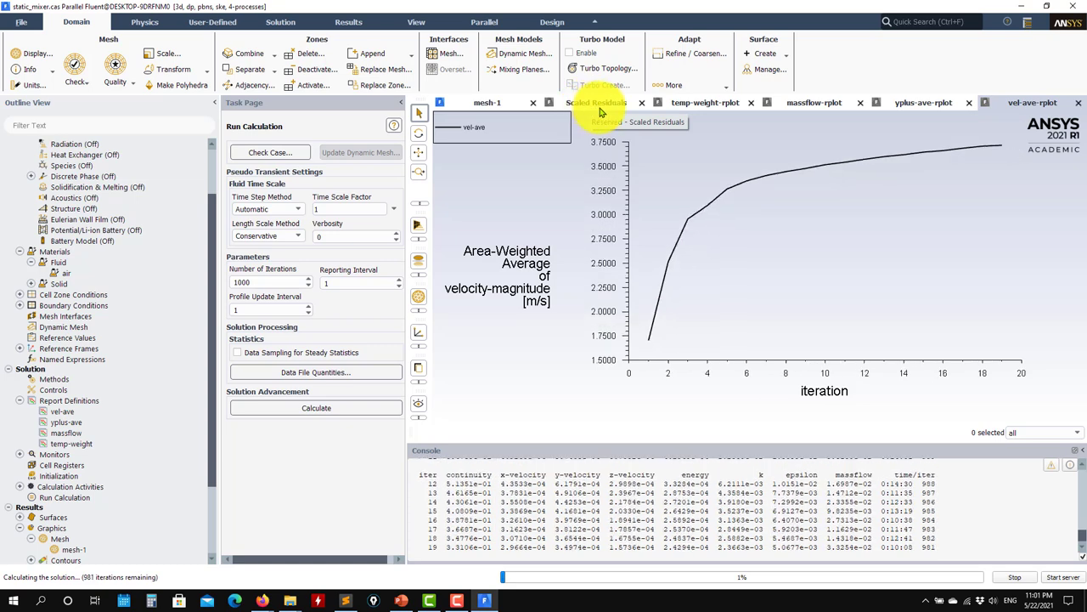
- Review the residuals, mass flow, y-plus and temperature monitor plots during the solve
{"action": "left_click", "coordinate": [704, 102]}
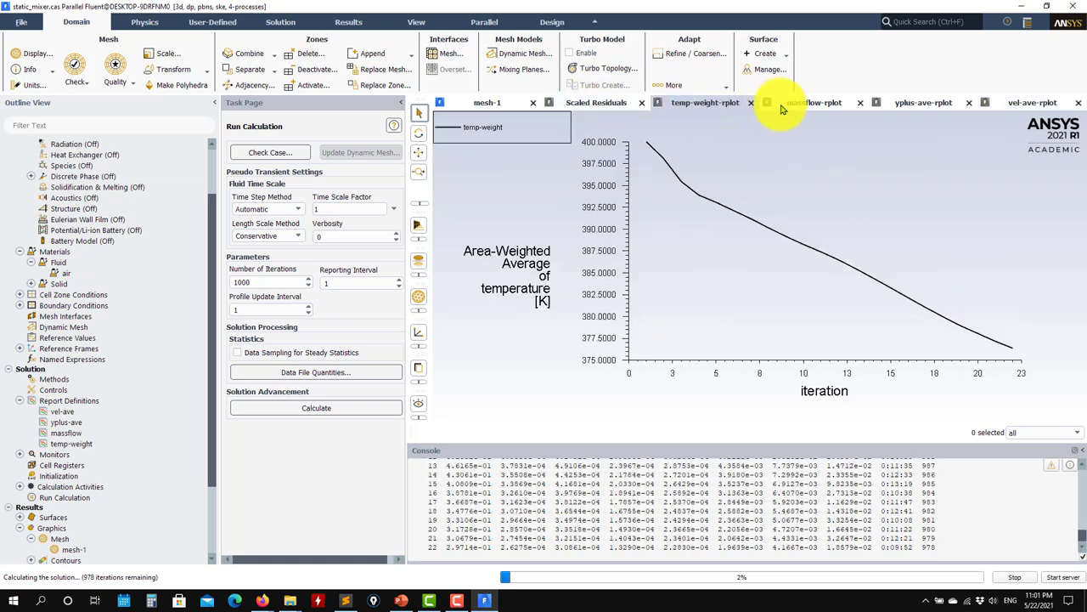
{"action": "left_click", "coordinate": [924, 102]}
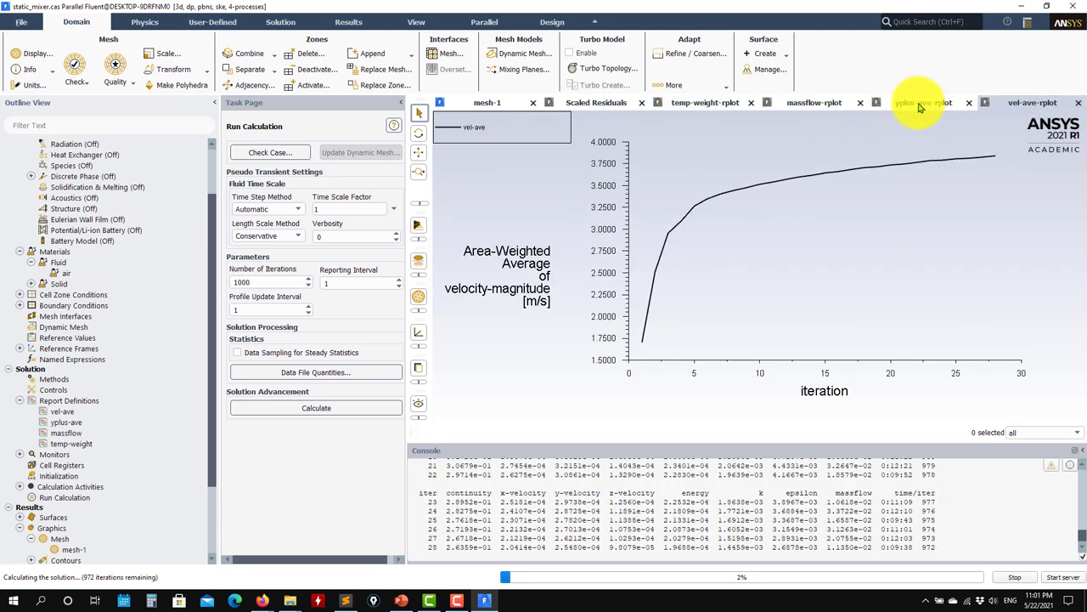
{"action": "left_click", "coordinate": [705, 102]}
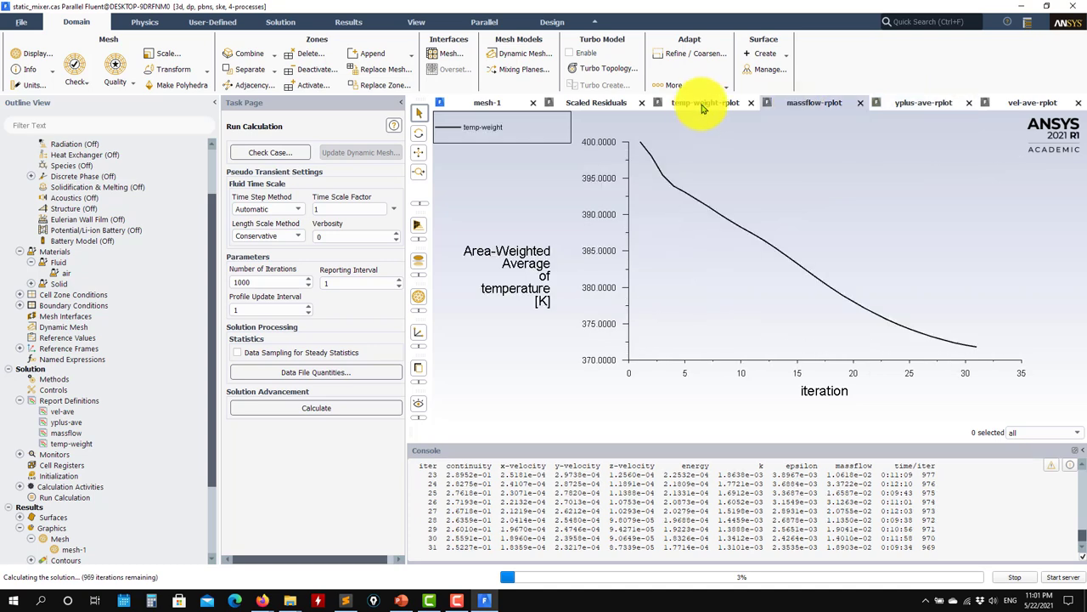
{"action": "left_click", "coordinate": [594, 101]}
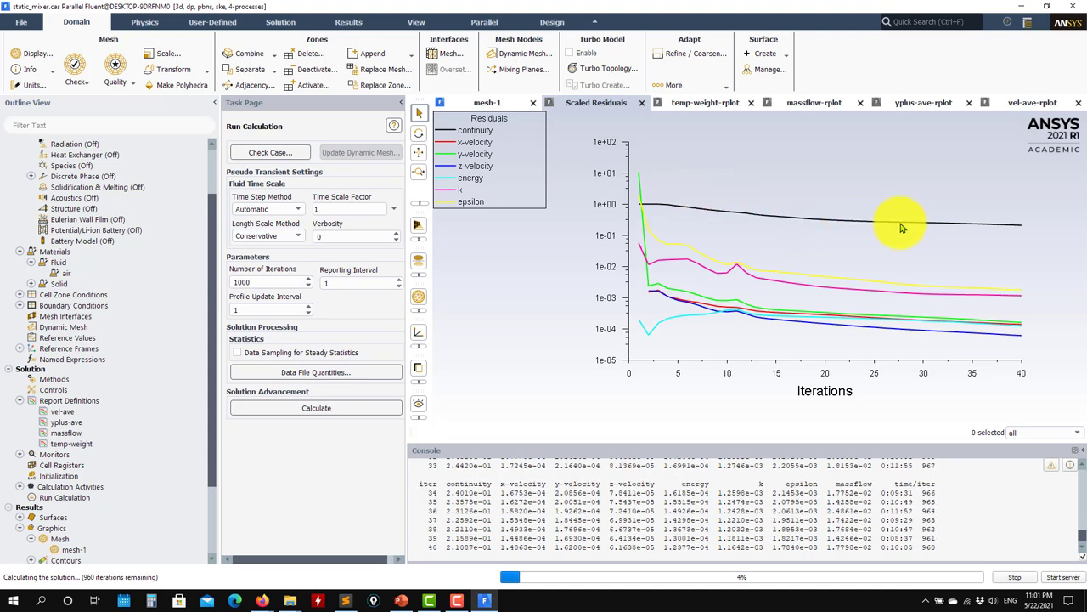
{"action": "mouse_move", "coordinate": [1002, 309]}
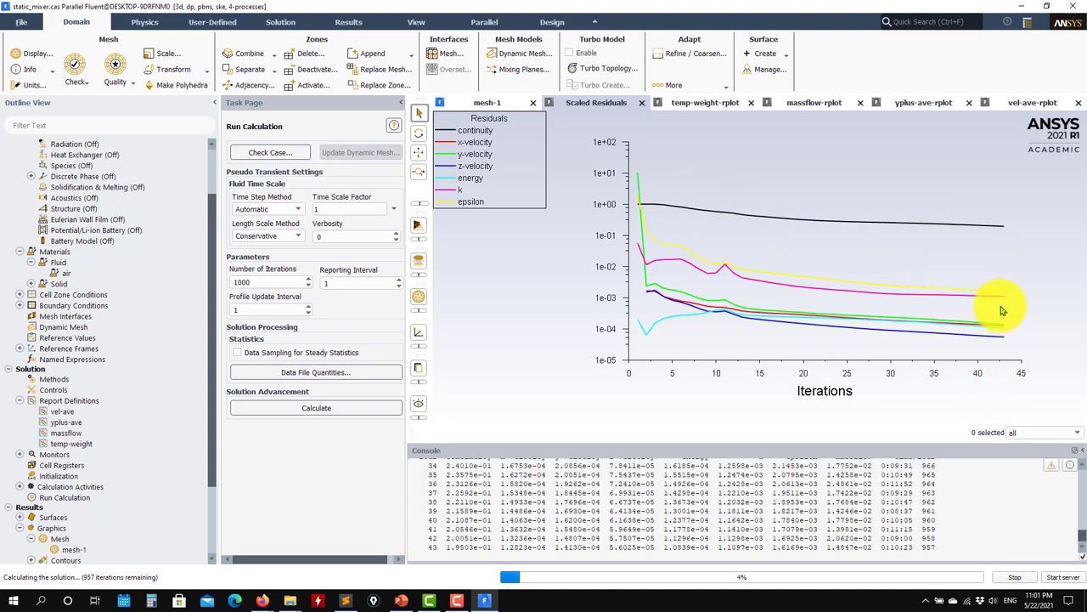
{"action": "left_click", "coordinate": [705, 102]}
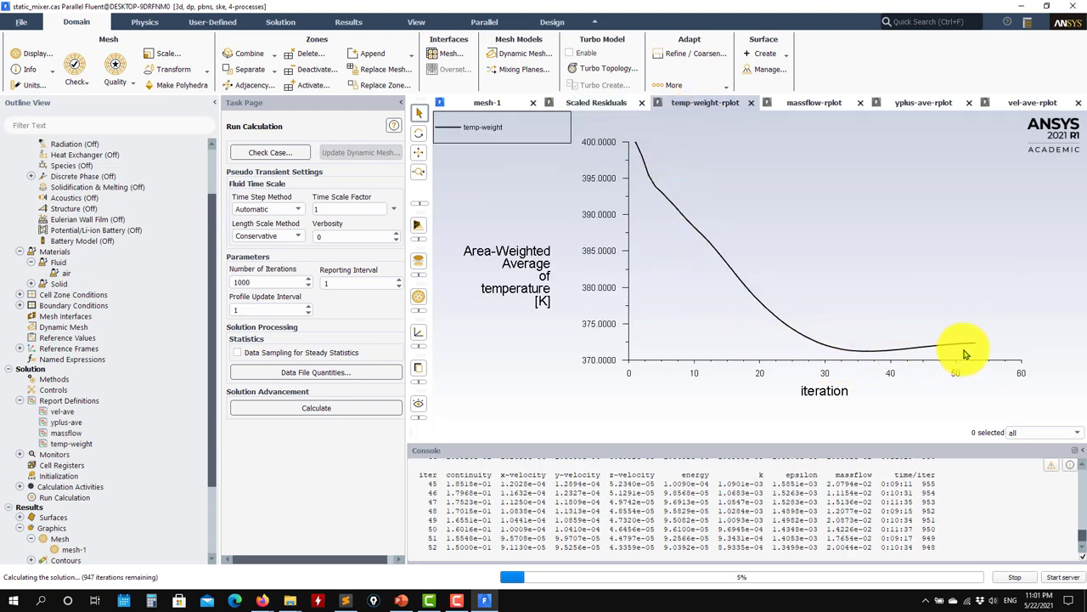
{"action": "left_click", "coordinate": [813, 102]}
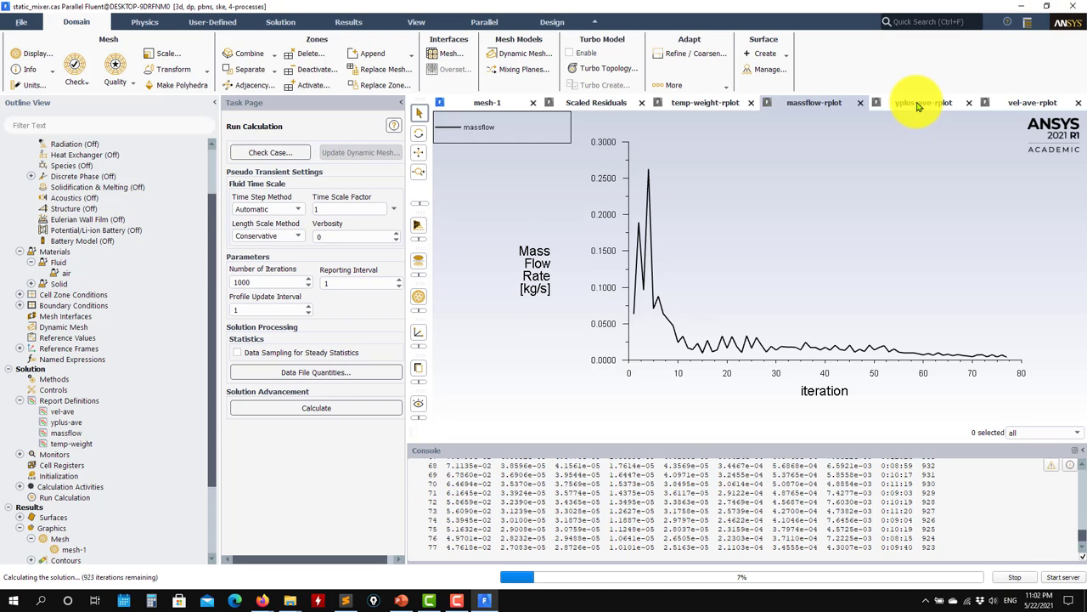
{"action": "mouse_move", "coordinate": [926, 201]}
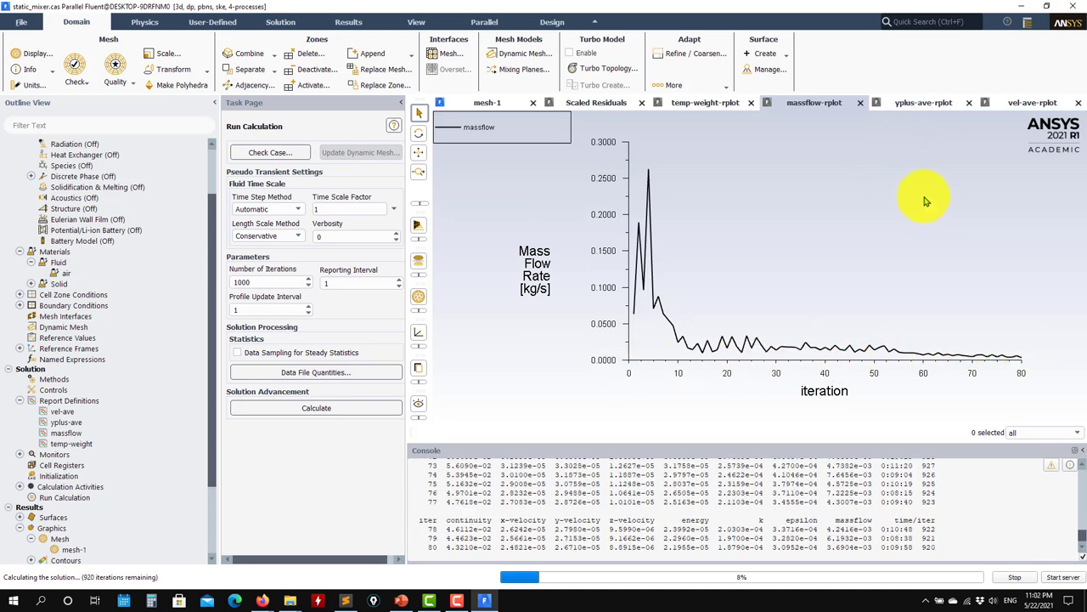
- Check the y-plus, velocity, temperature monitors and residuals as iterations continue to completion
{"action": "left_click", "coordinate": [924, 101]}
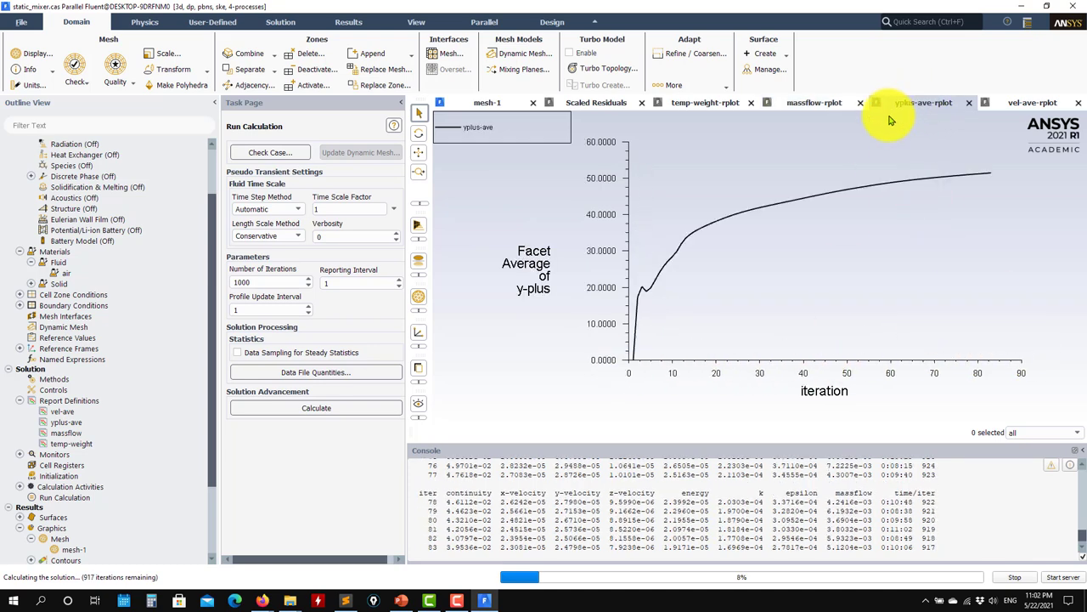
{"action": "mouse_move", "coordinate": [836, 236]}
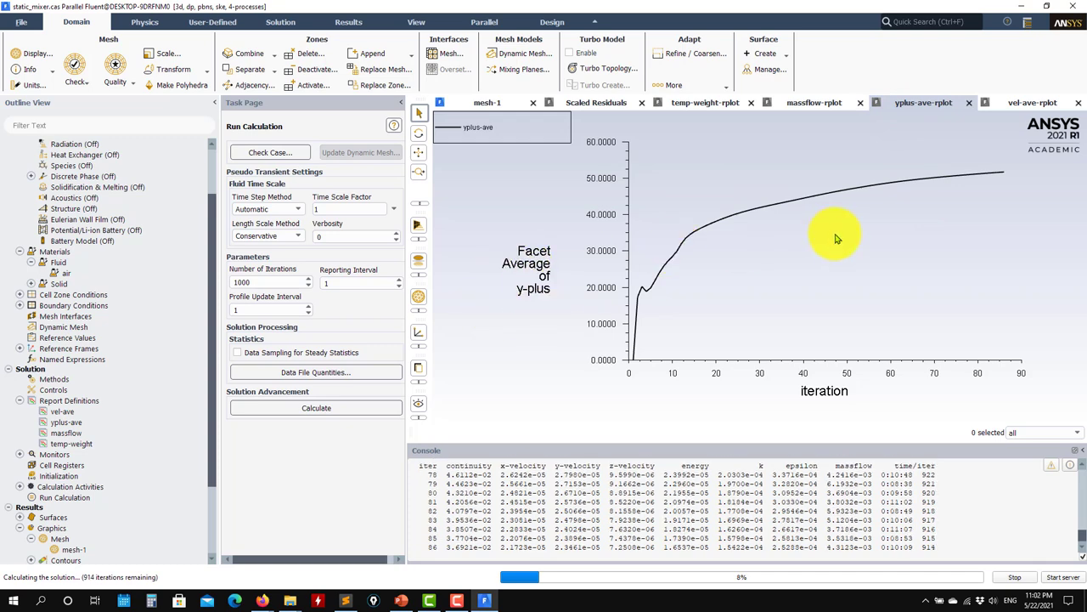
{"action": "mouse_move", "coordinate": [547, 259]}
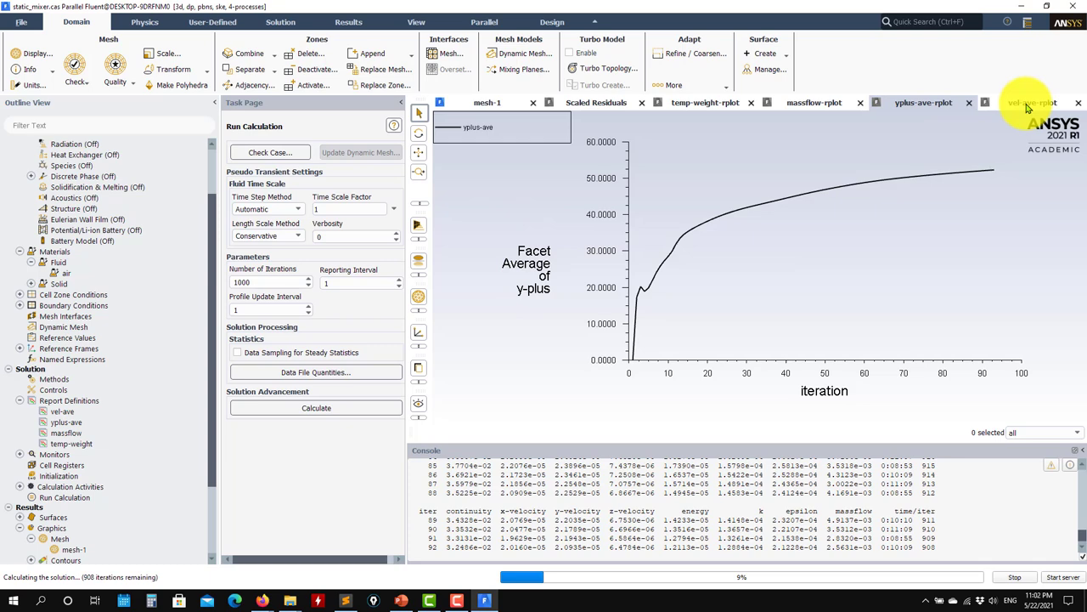
{"action": "left_click", "coordinate": [1028, 102]}
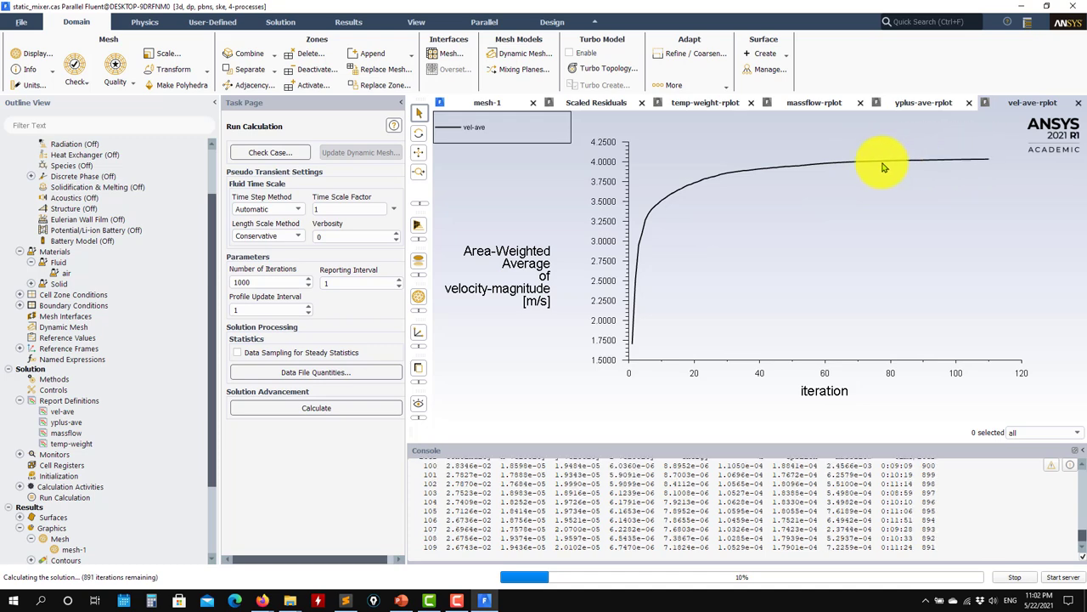
{"action": "mouse_move", "coordinate": [781, 111]}
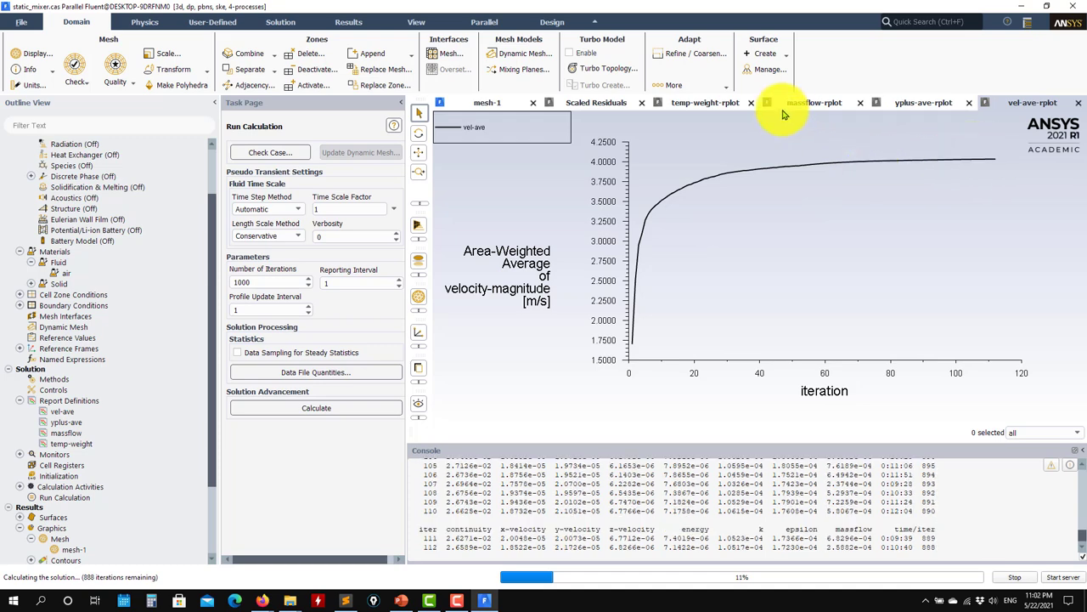
{"action": "left_click", "coordinate": [705, 102]}
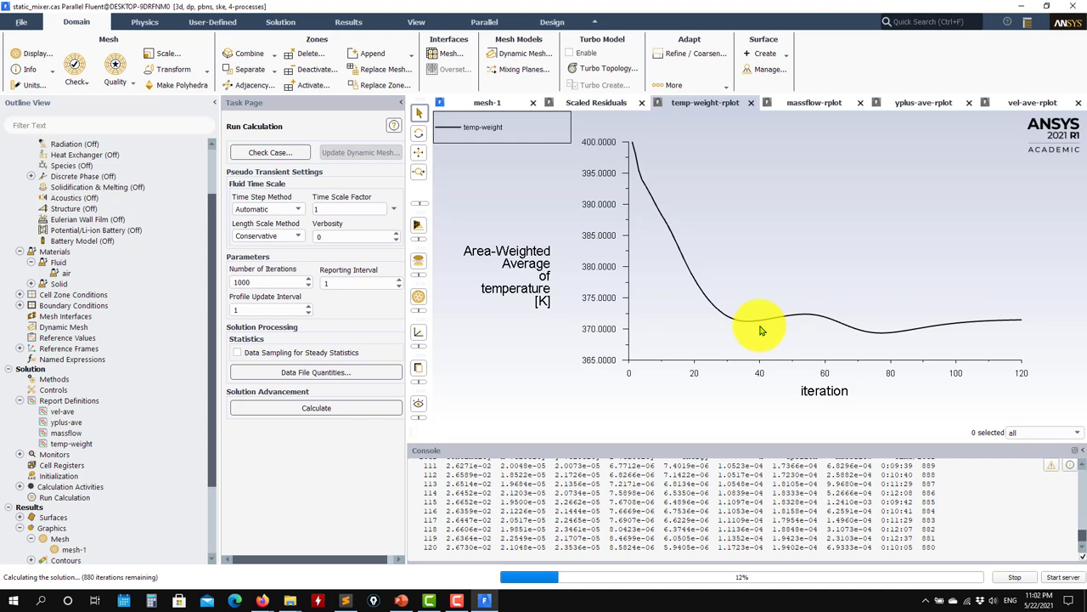
{"action": "left_click", "coordinate": [594, 102]}
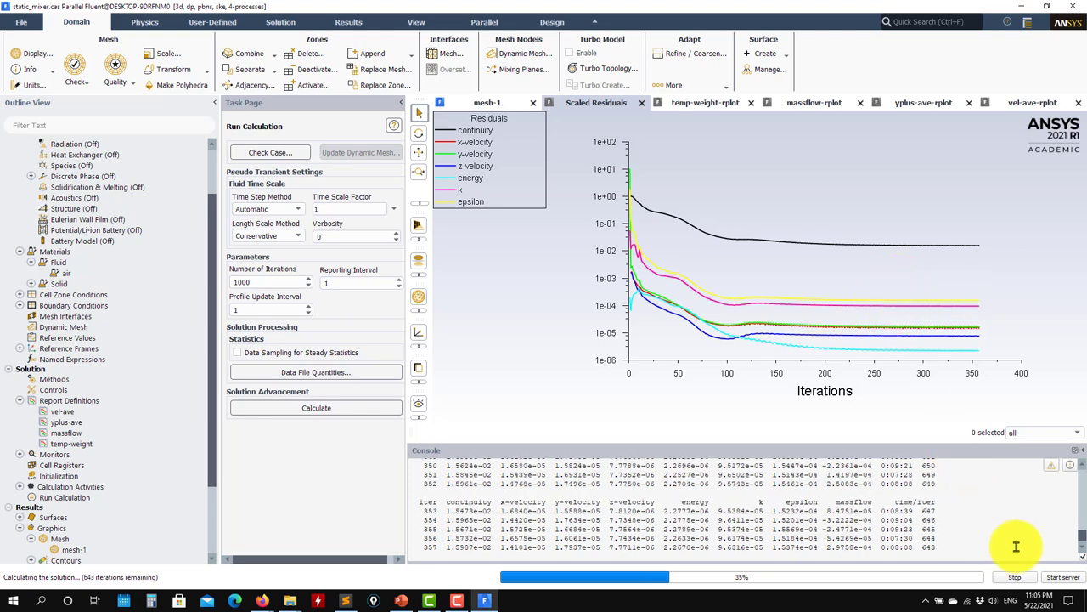
{"action": "left_click", "coordinate": [705, 102]}
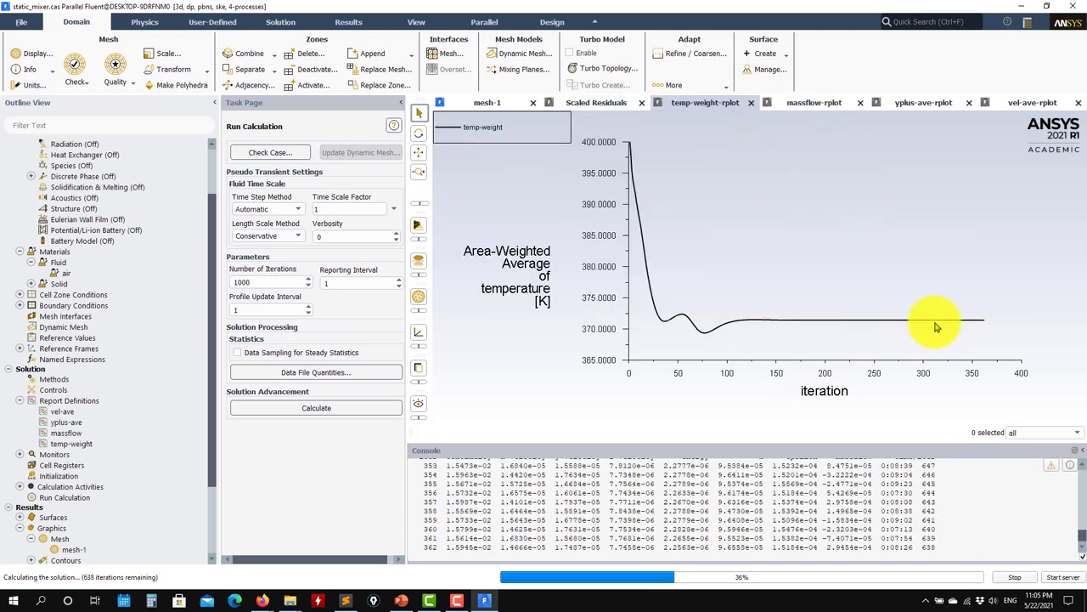
{"action": "left_click", "coordinate": [924, 104]}
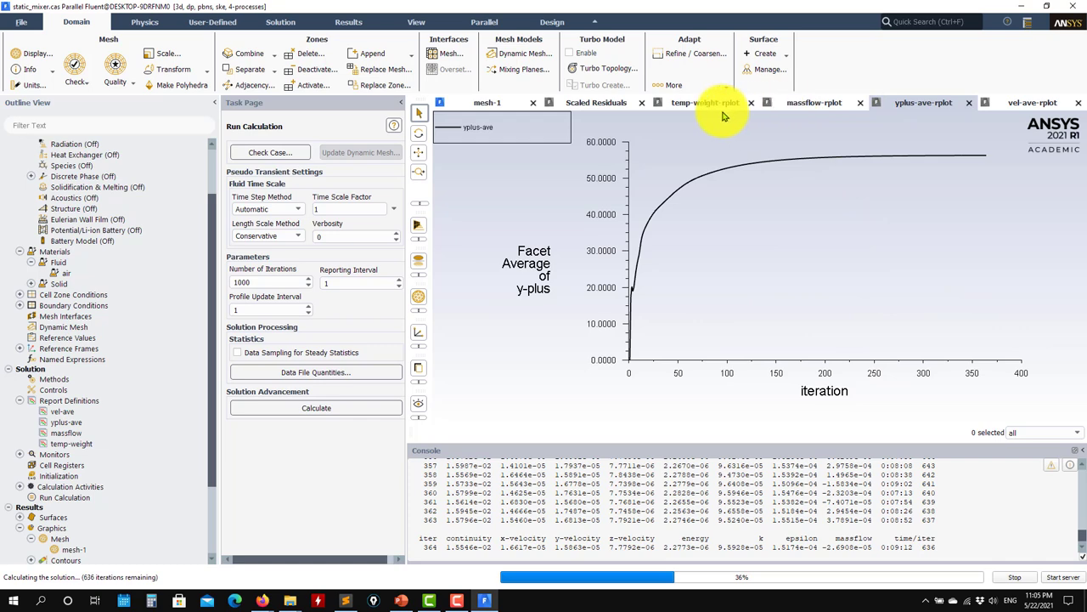
{"action": "left_click", "coordinate": [595, 102]}
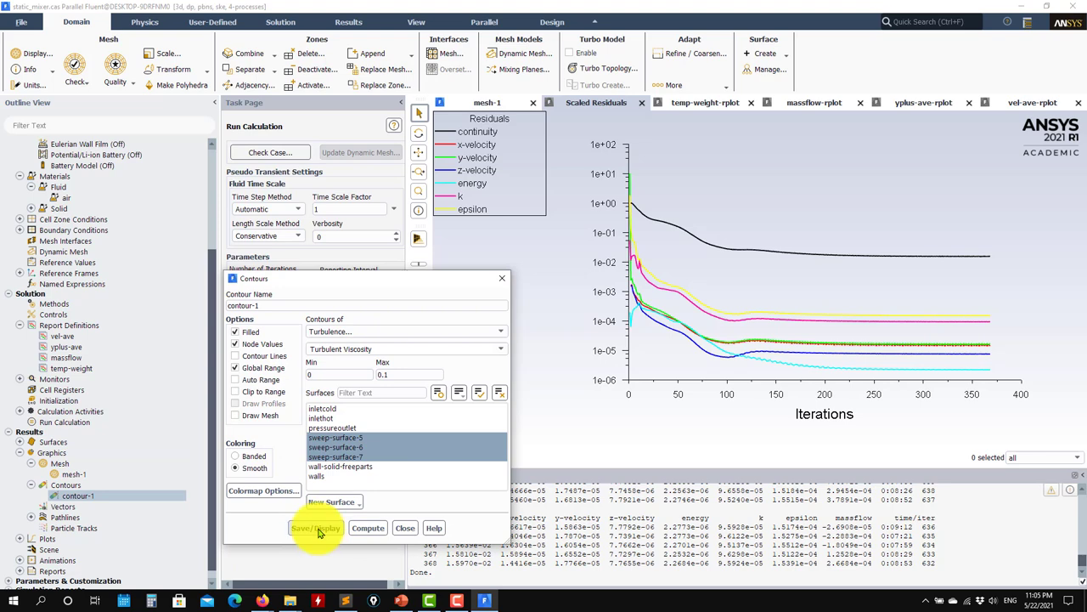
- Display turbulent viscosity contours on the sweep surfaces and rotate the mixer to view the planes
{"action": "left_click", "coordinate": [316, 526]}
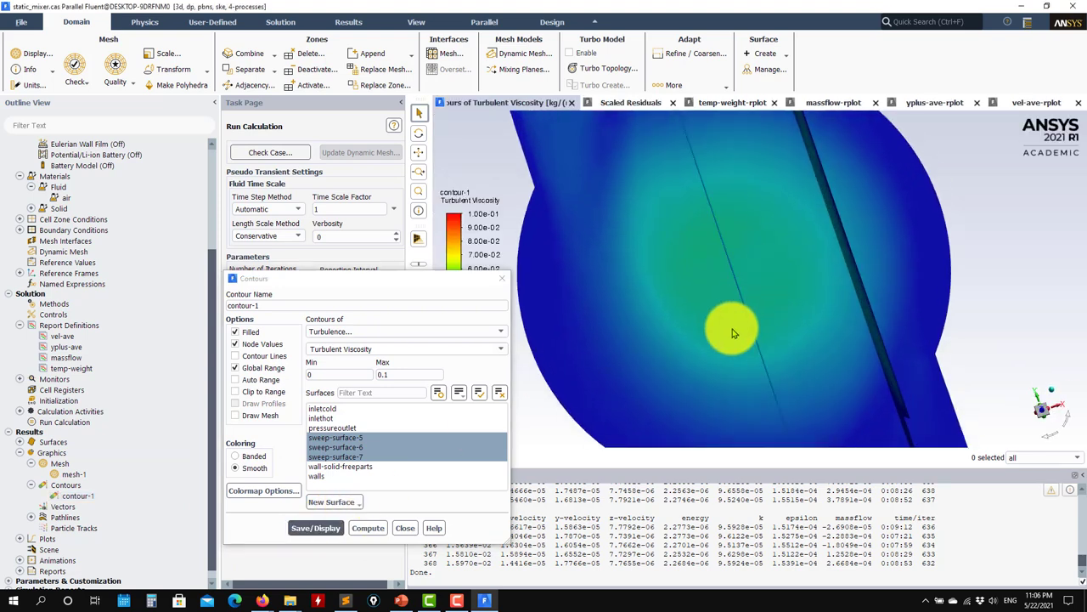
{"action": "left_click_drag", "start_coordinate": [734, 332], "coordinate": [466, 270]}
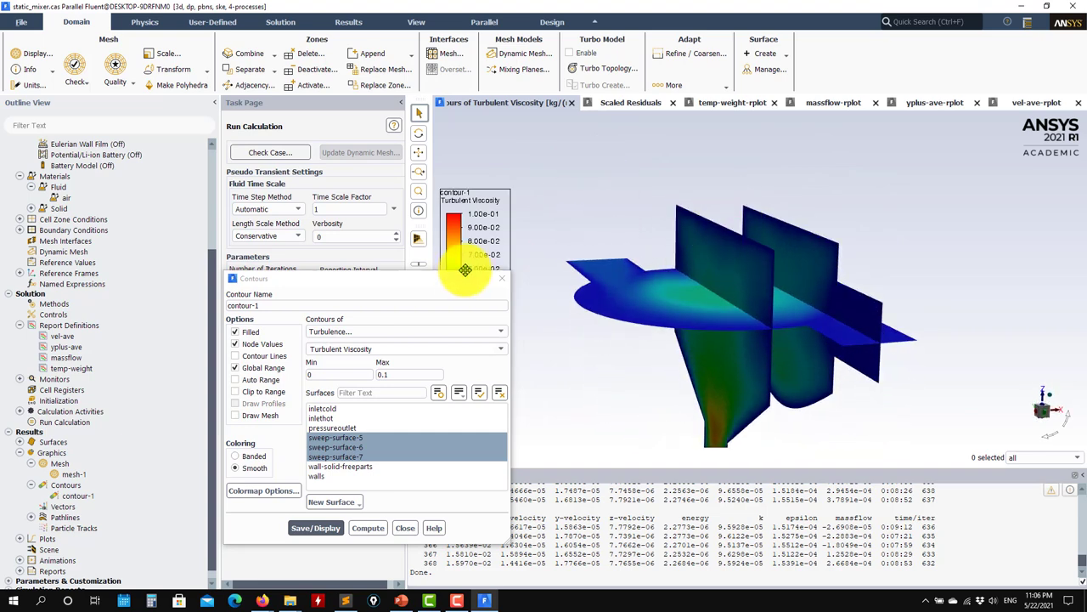
{"action": "left_click_drag", "start_coordinate": [739, 306], "coordinate": [833, 377]}
{"action": "type", "text": "0.05"}
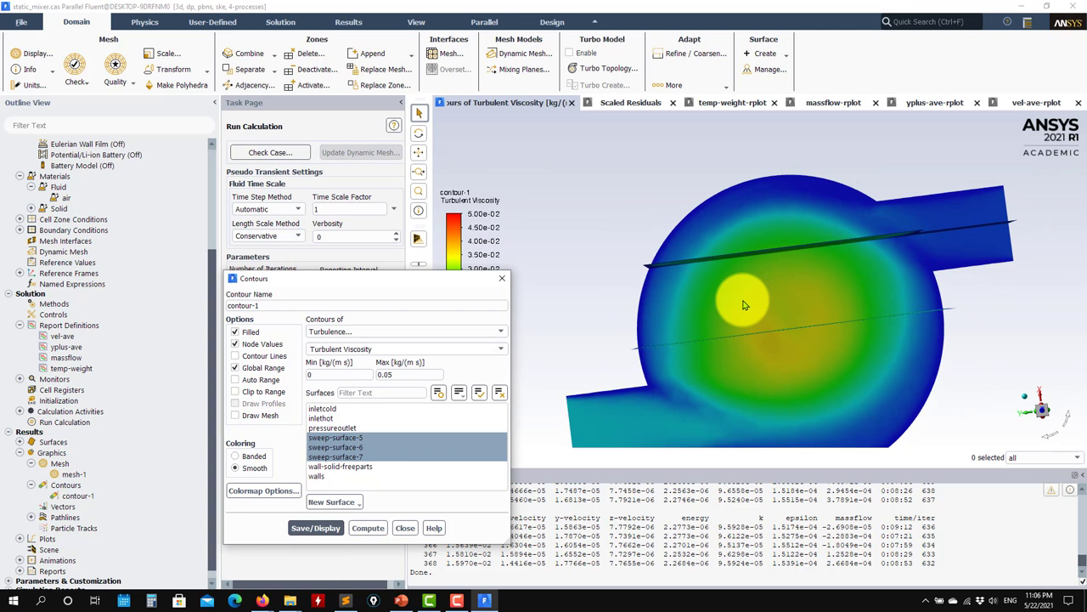
{"action": "mouse_move", "coordinate": [523, 493]}
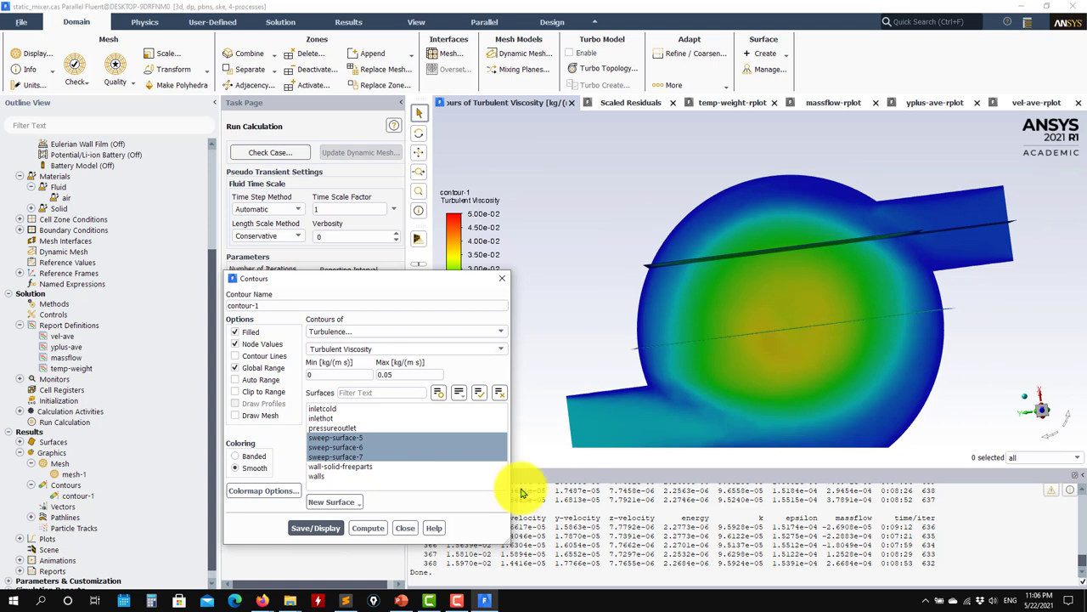
{"action": "mouse_move", "coordinate": [785, 314]}
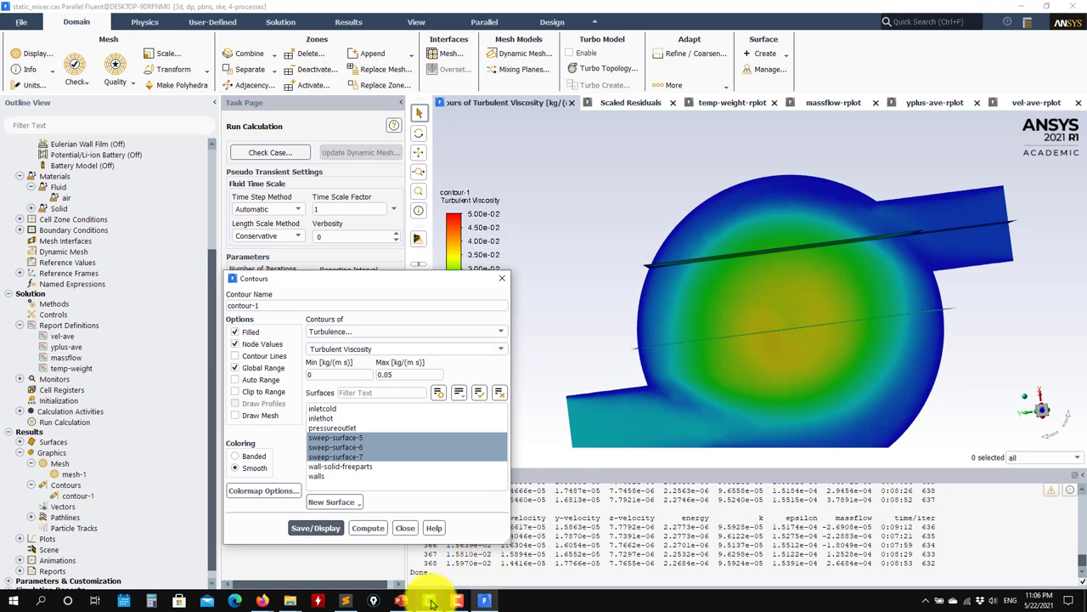
{"action": "left_click", "coordinate": [399, 601]}
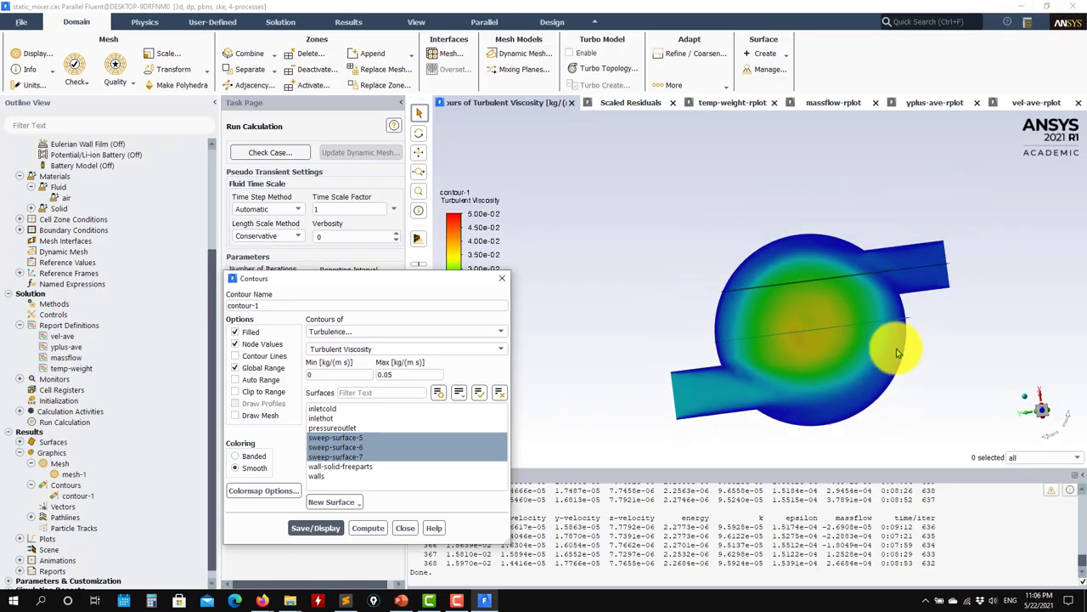
{"action": "left_click_drag", "start_coordinate": [897, 352], "coordinate": [805, 179]}
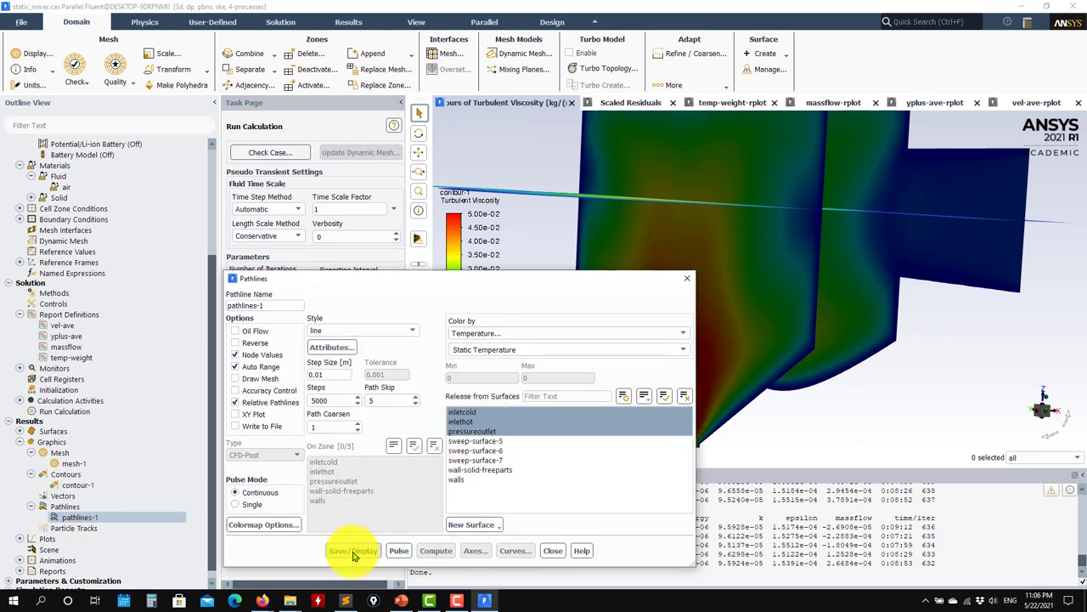
- Draw pathlines coloured by static temperature, then redraw them coloured by velocity magnitude
{"action": "left_click", "coordinate": [354, 550]}
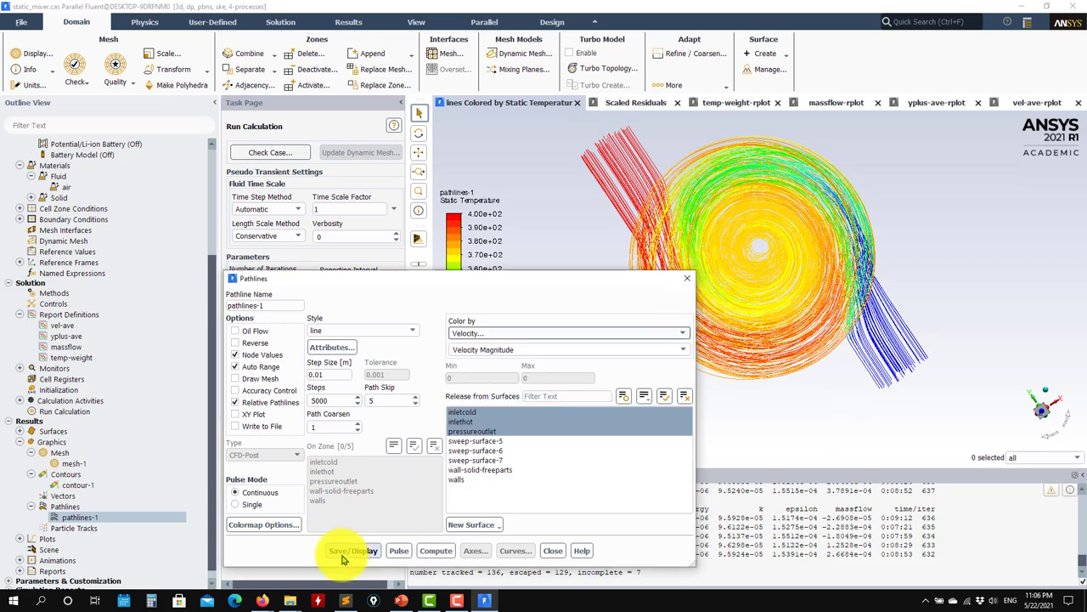
{"action": "left_click", "coordinate": [353, 550]}
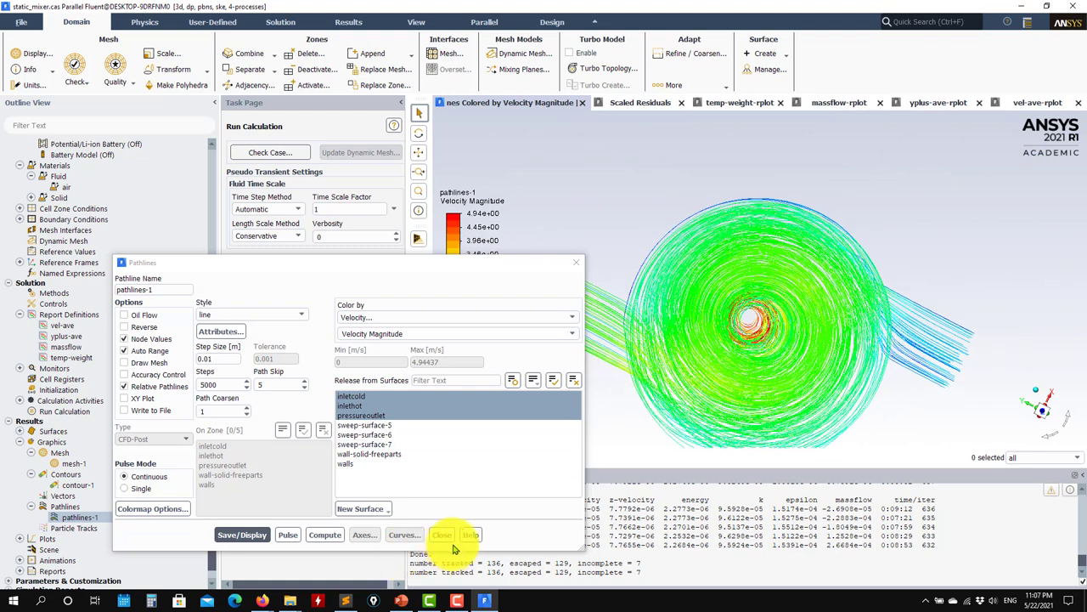
{"action": "left_click", "coordinate": [442, 534]}
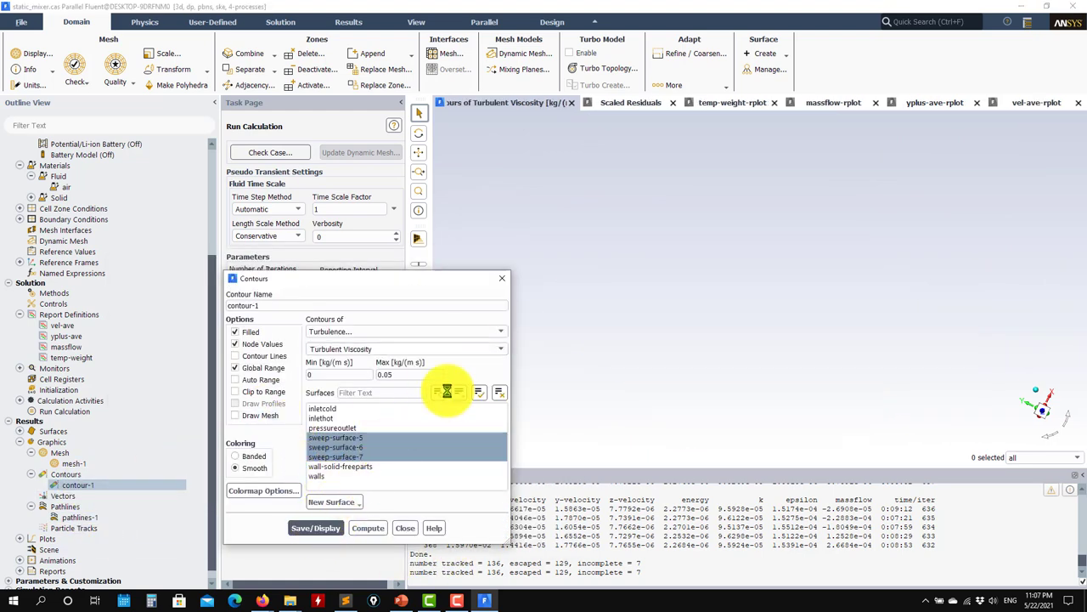
- Show velocity-magnitude contours on the sweep surfaces with auto range and inspect them end-on
{"action": "left_click", "coordinate": [316, 527]}
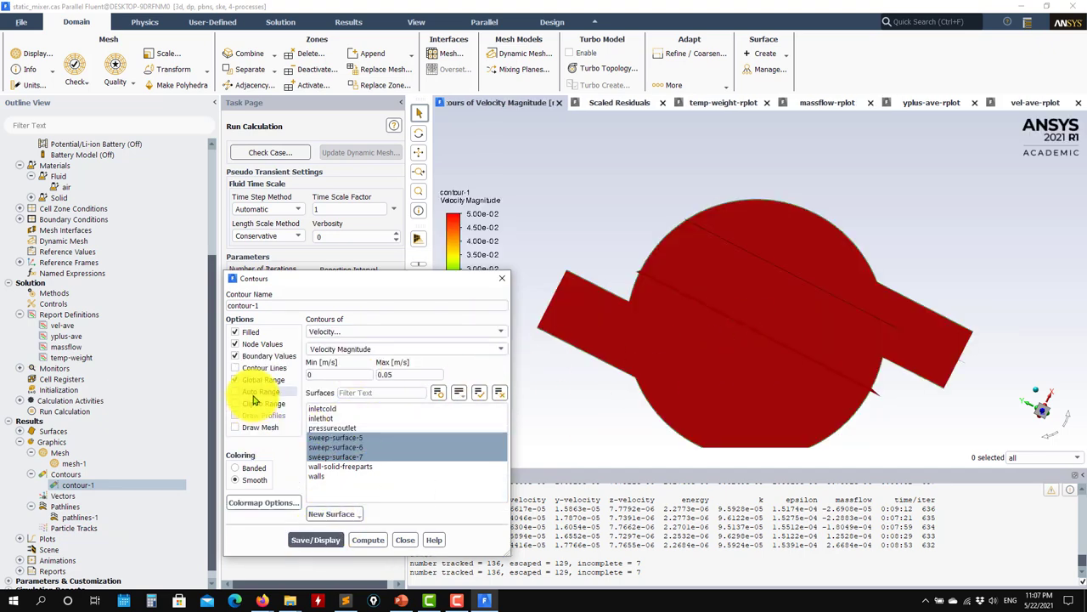
{"action": "left_click", "coordinate": [234, 379]}
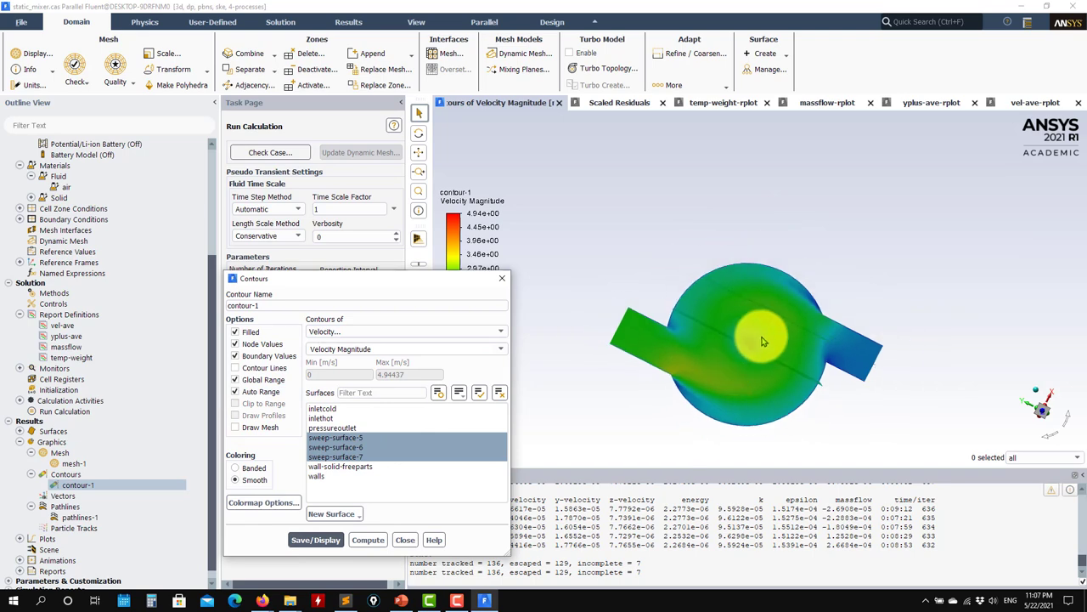
{"action": "left_click_drag", "start_coordinate": [761, 342], "coordinate": [795, 176]}
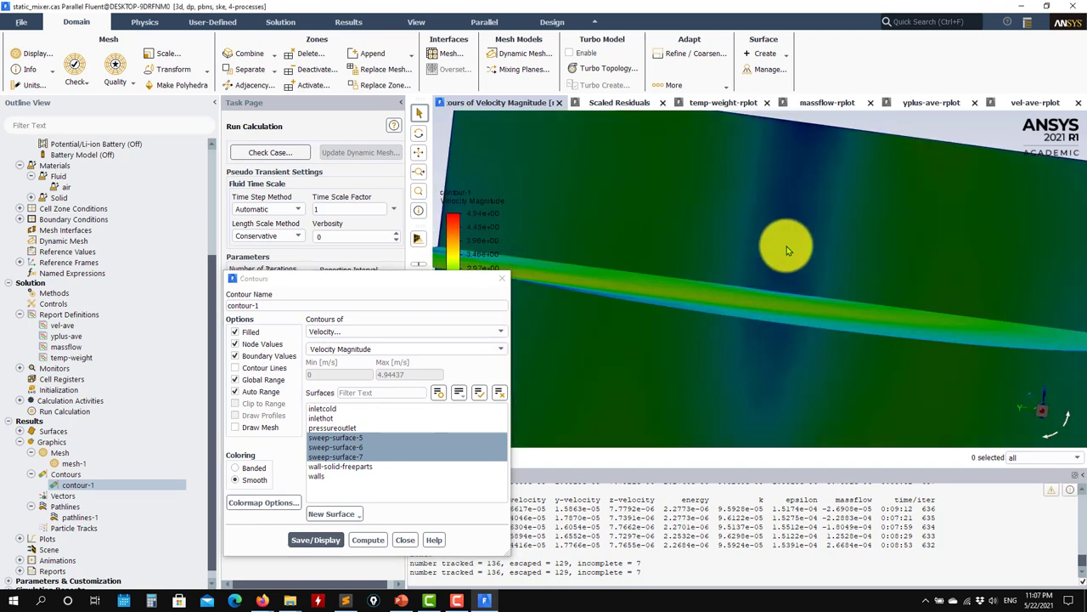
{"action": "left_click_drag", "start_coordinate": [784, 251], "coordinate": [758, 370]}
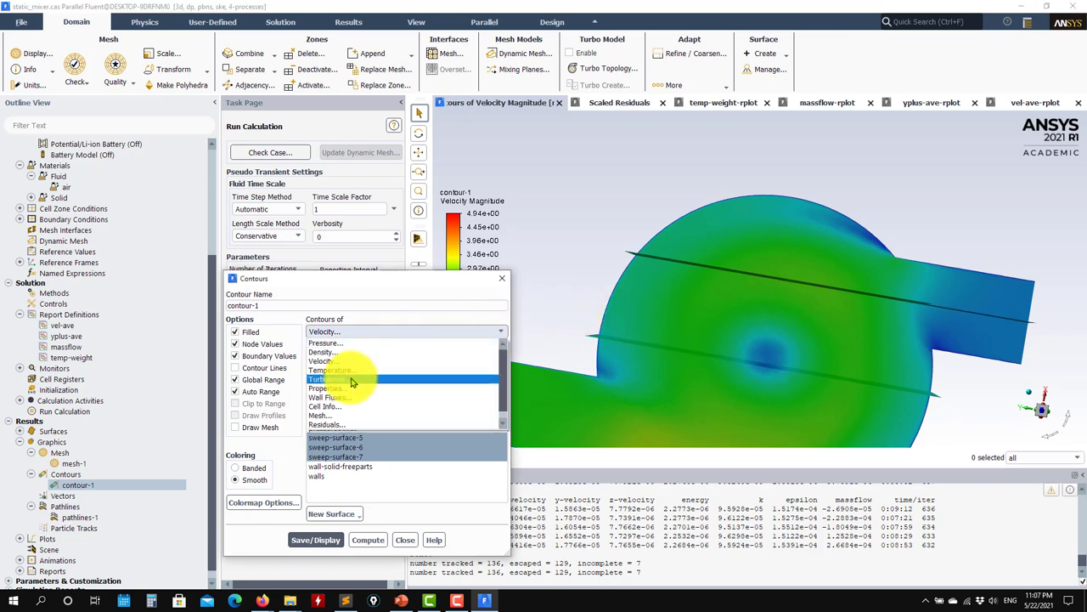
- Switch the contour variable to Turbulent Viscosity and view the sweep surfaces face-on
{"action": "left_click", "coordinate": [330, 378]}
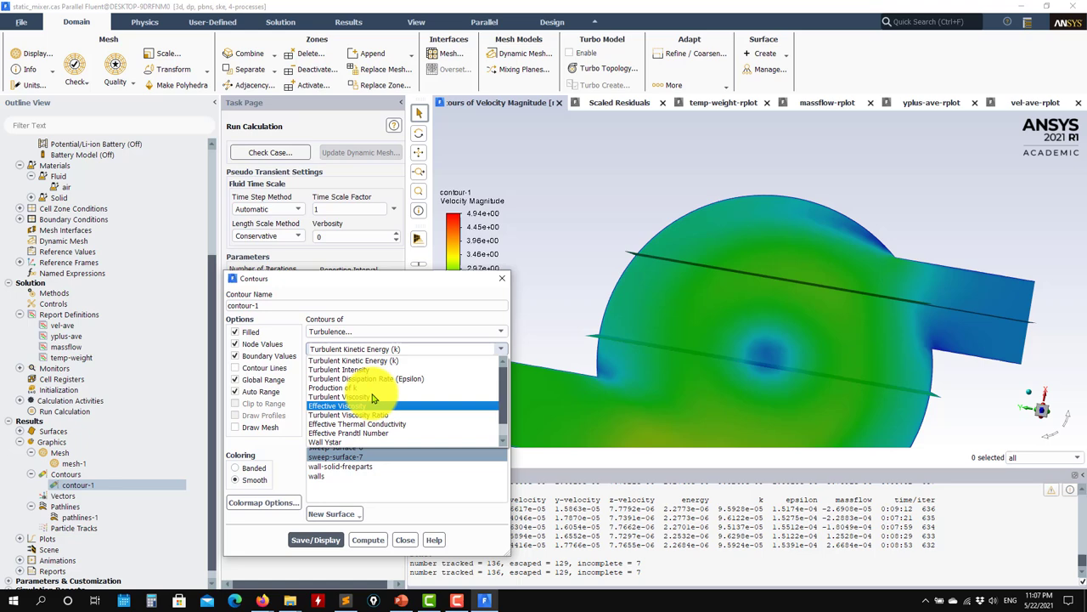
{"action": "left_click", "coordinate": [349, 398]}
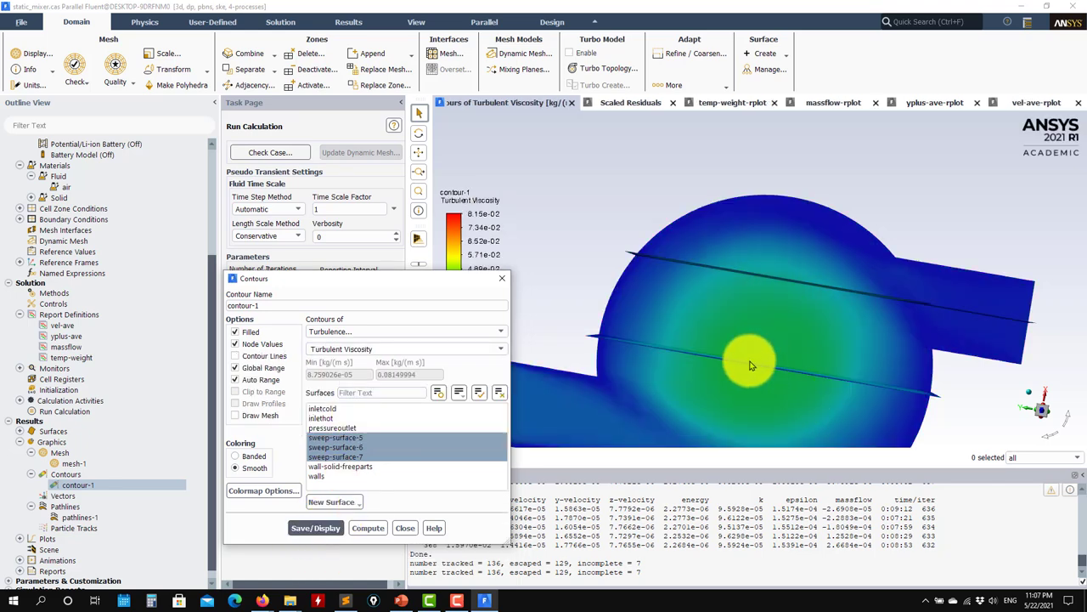
{"action": "left_click_drag", "start_coordinate": [751, 366], "coordinate": [695, 337]}
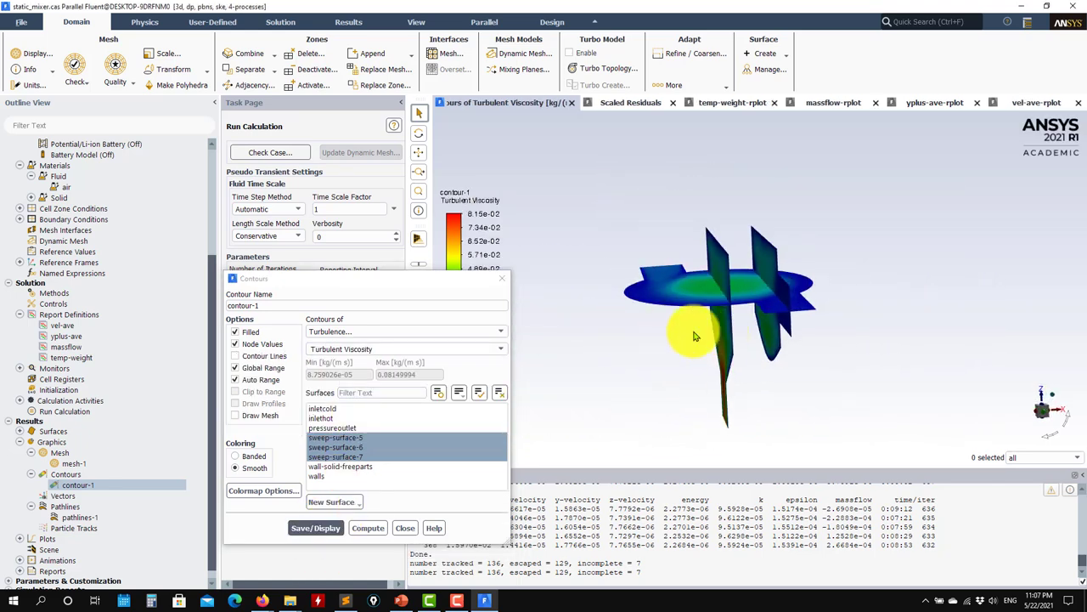
{"action": "left_click_drag", "start_coordinate": [697, 336], "coordinate": [713, 331]}
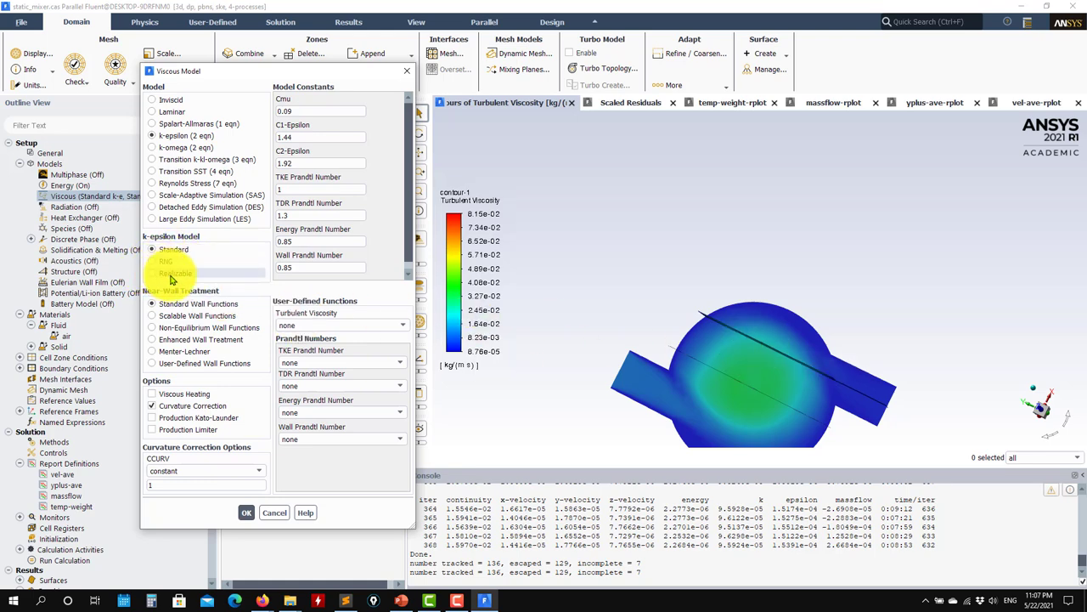
- Change the k-epsilon model to RNG and restart the calculation with scaled residuals shown
{"action": "left_click", "coordinate": [153, 261]}
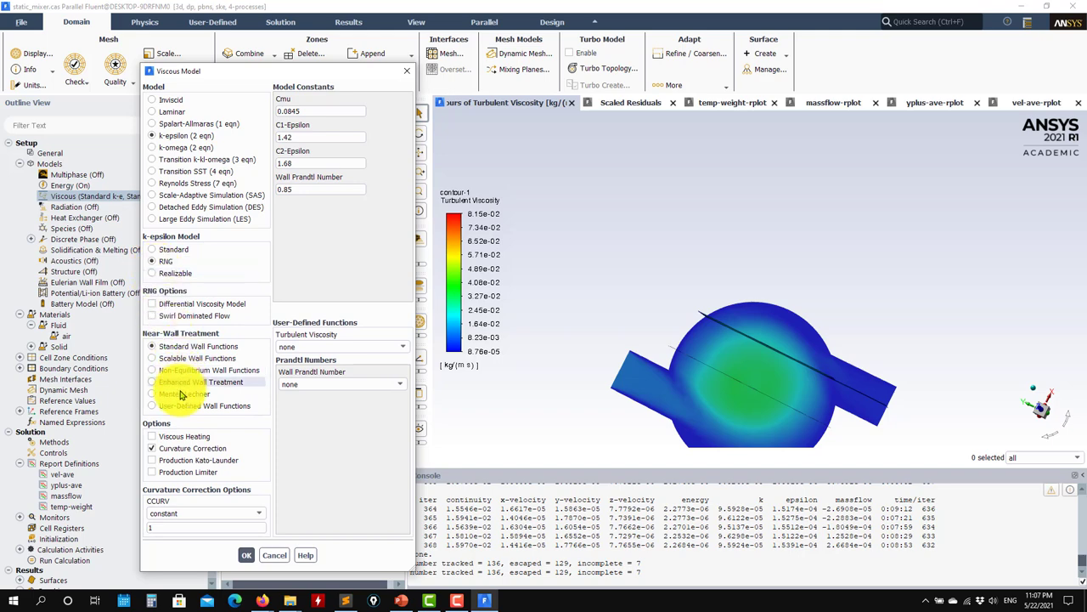
{"action": "left_click", "coordinate": [246, 553]}
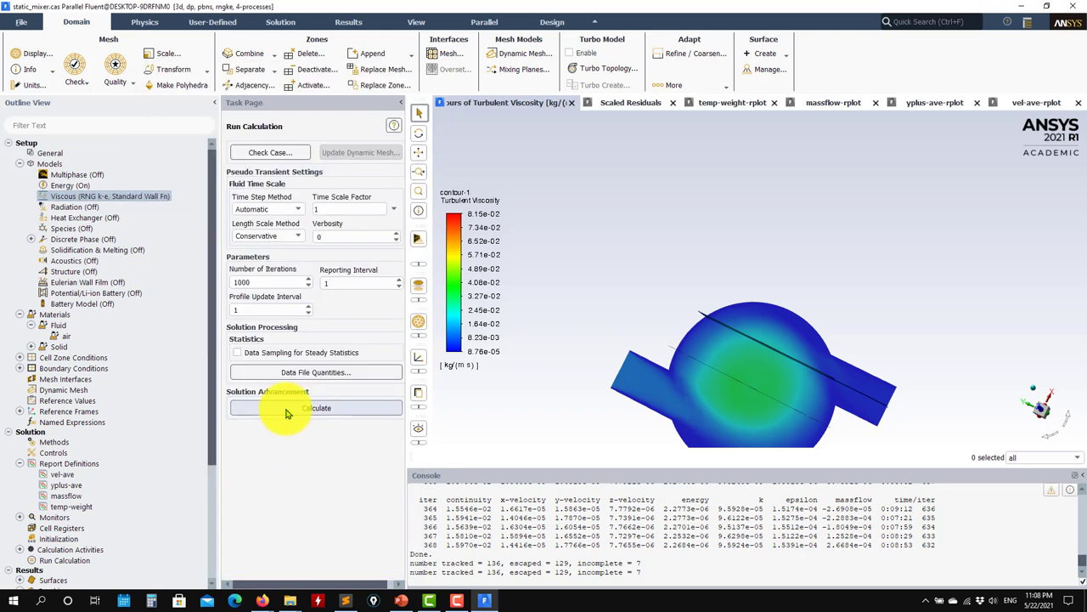
{"action": "left_click", "coordinate": [316, 408]}
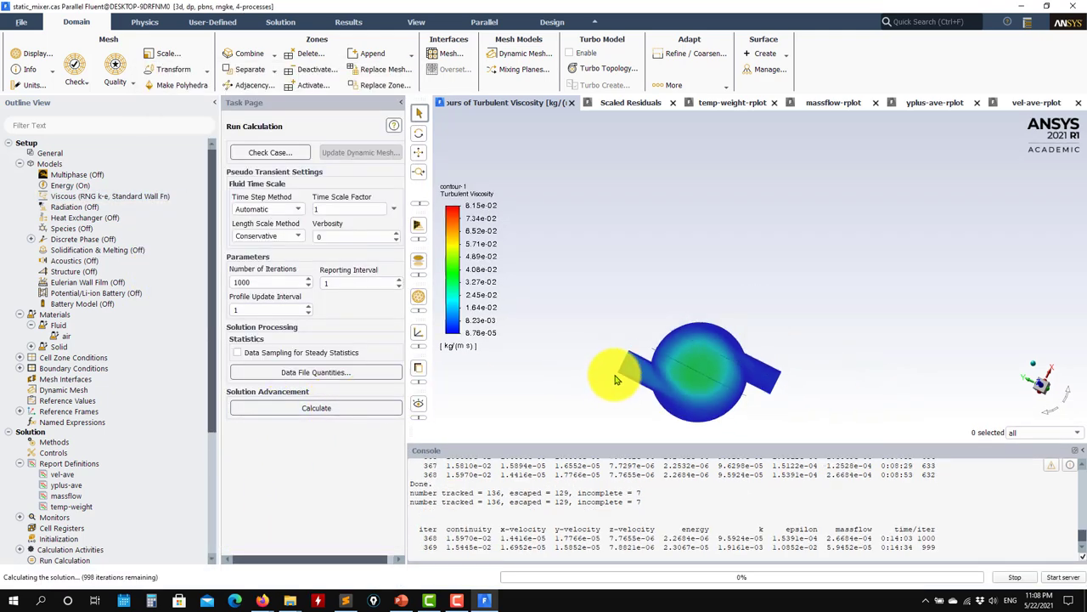
{"action": "left_click_drag", "start_coordinate": [615, 380], "coordinate": [697, 340]}
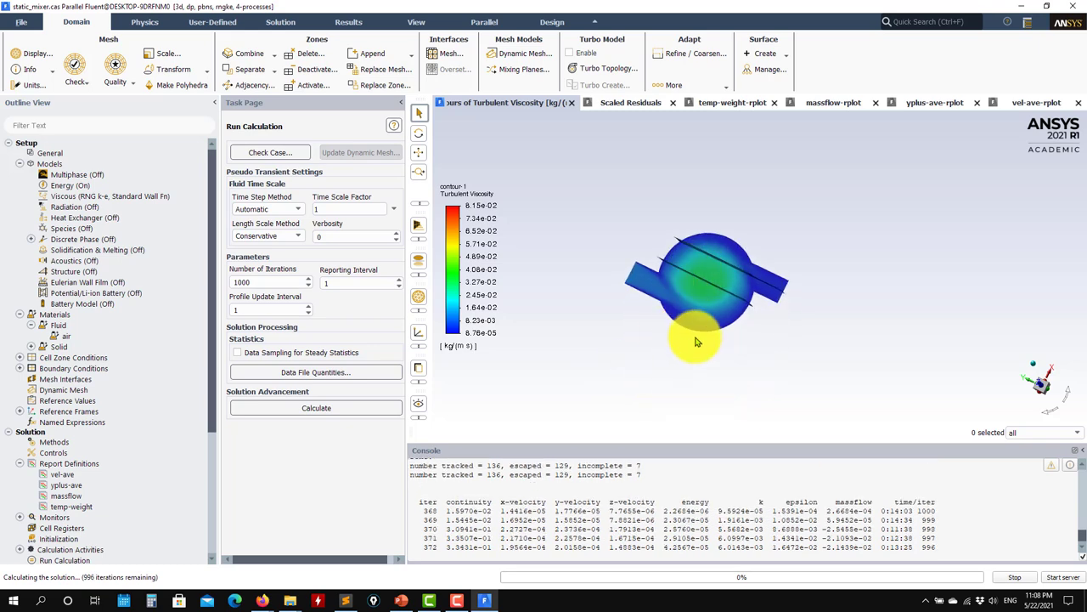
{"action": "left_click", "coordinate": [630, 102]}
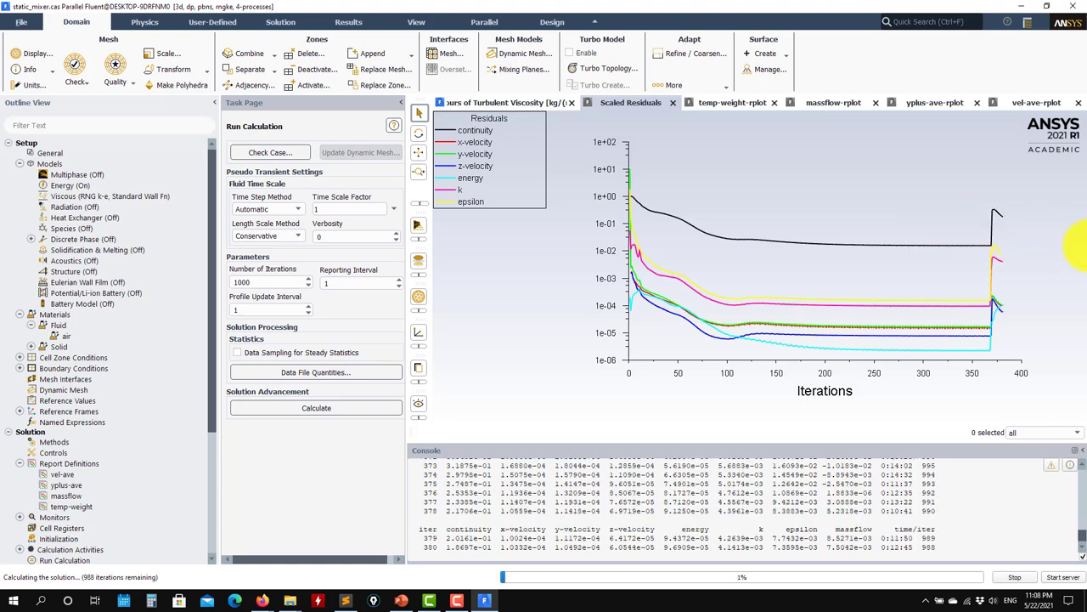
{"action": "mouse_move", "coordinate": [1002, 217]}
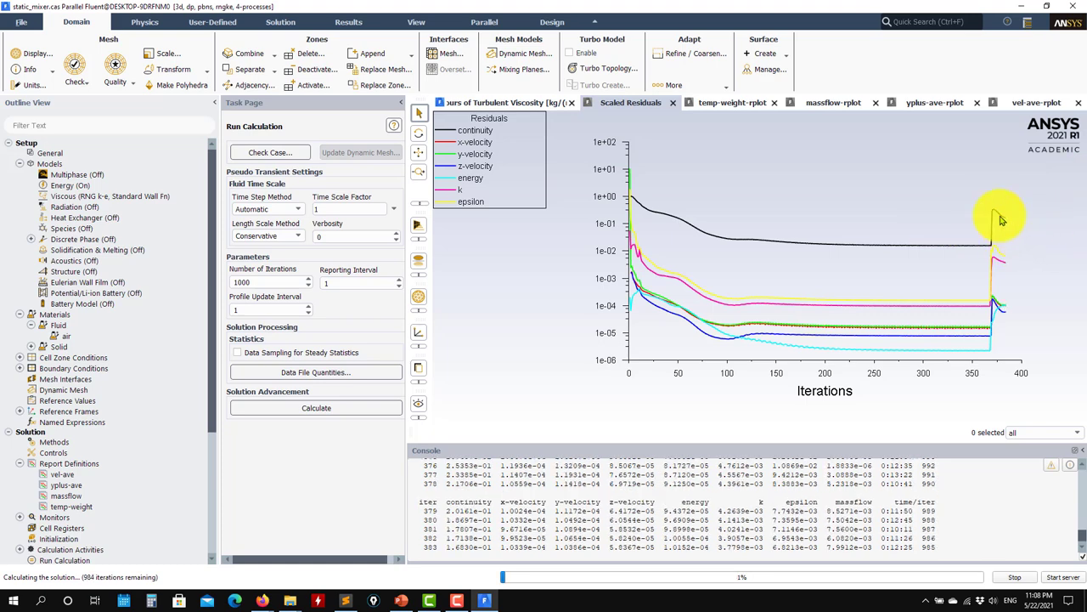
- Review the temperature, velocity, mass-flow and y-plus monitors during the RNG run, ending on scaled residuals
{"action": "left_click", "coordinate": [732, 102]}
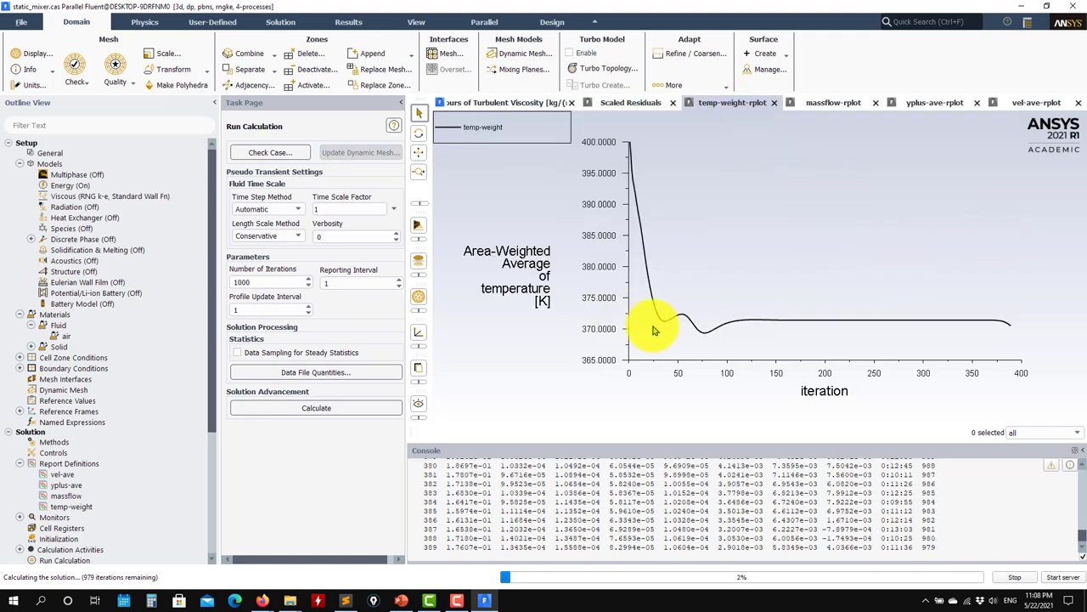
{"action": "left_click", "coordinate": [832, 102]}
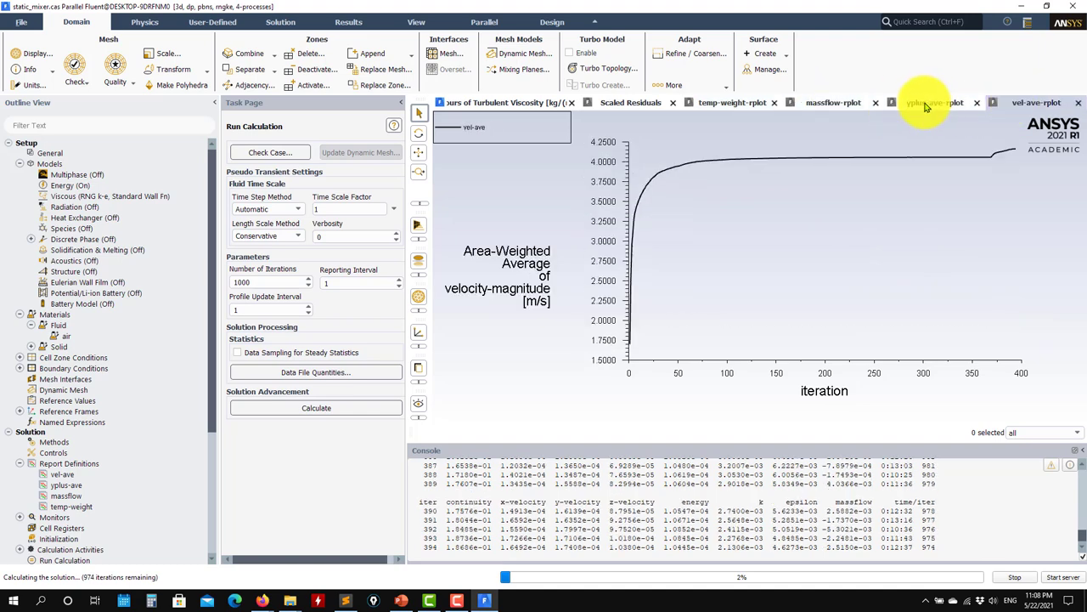
{"action": "left_click", "coordinate": [832, 102]}
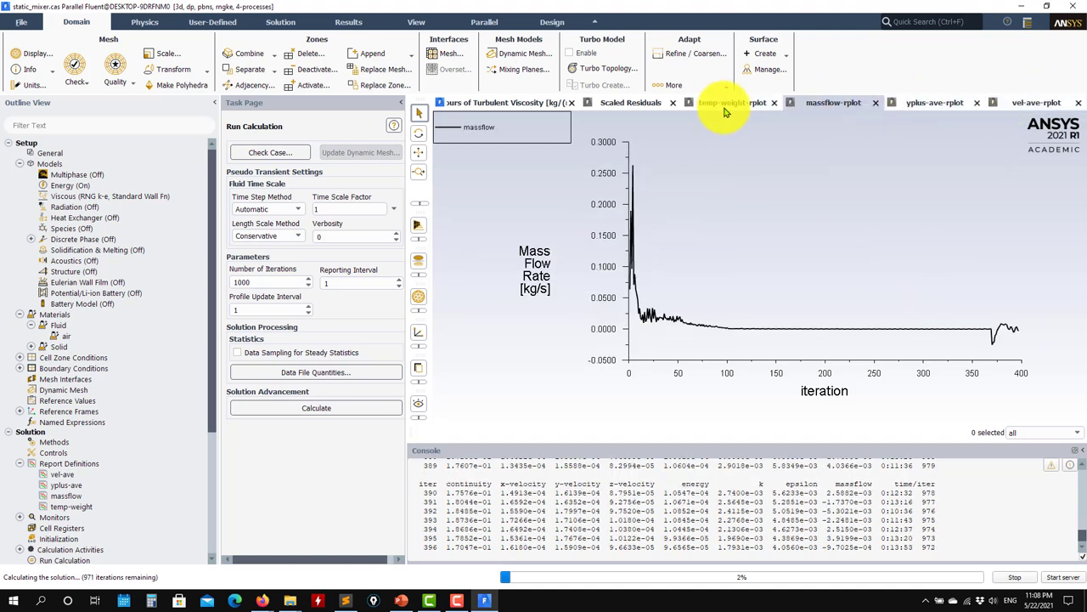
{"action": "left_click", "coordinate": [630, 102]}
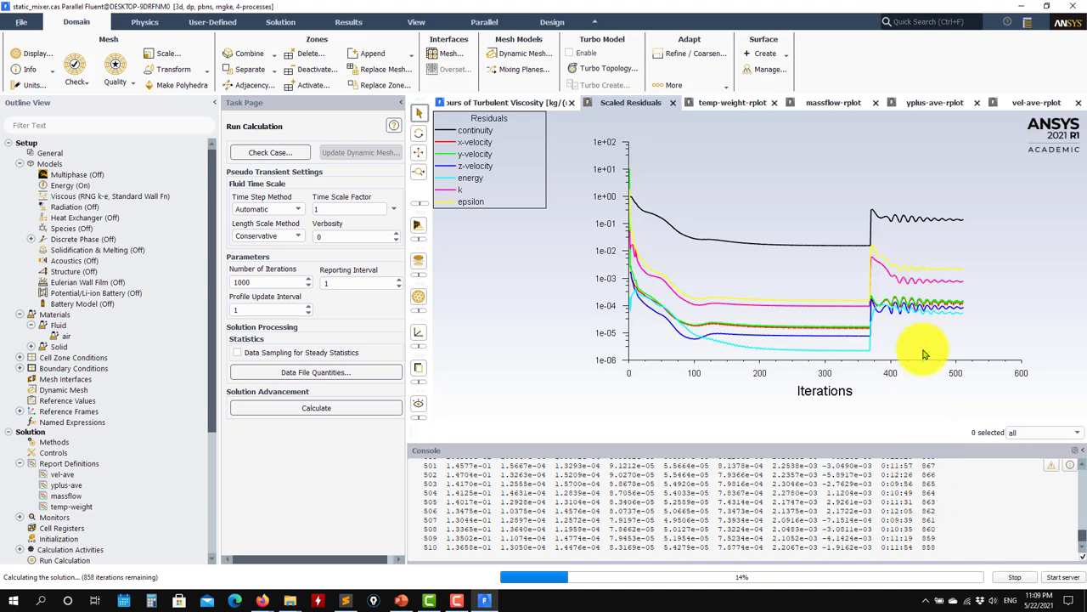
{"action": "left_click", "coordinate": [732, 102]}
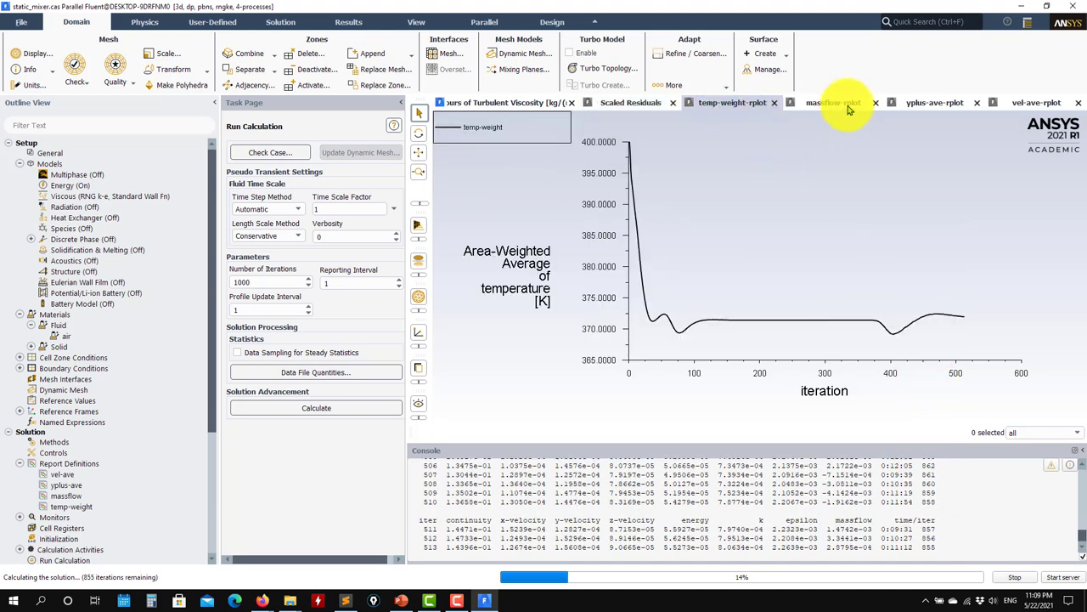
{"action": "left_click", "coordinate": [934, 102]}
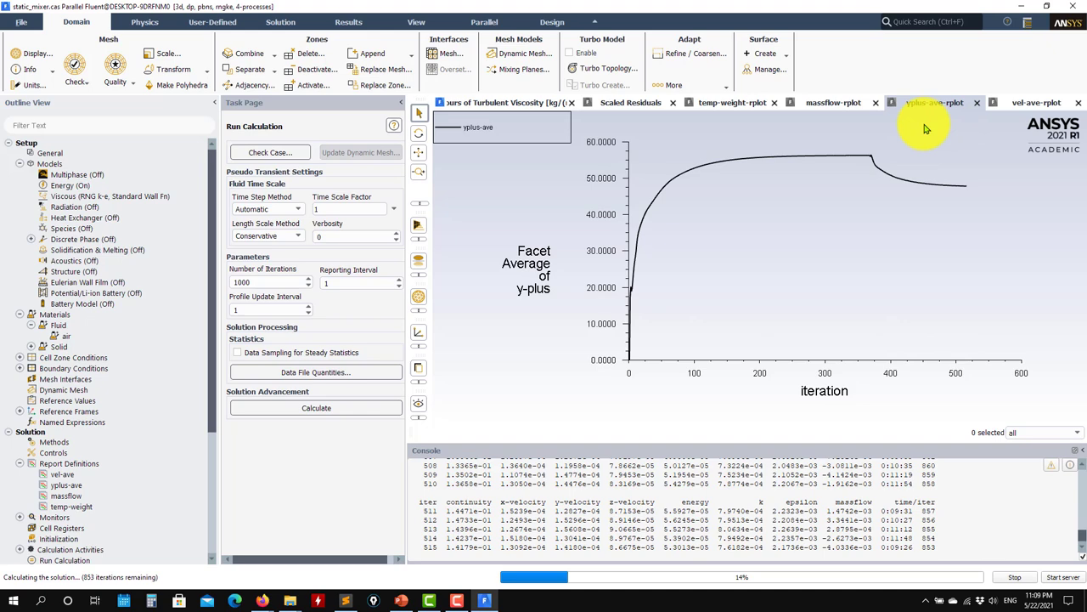
{"action": "left_click", "coordinate": [732, 102]}
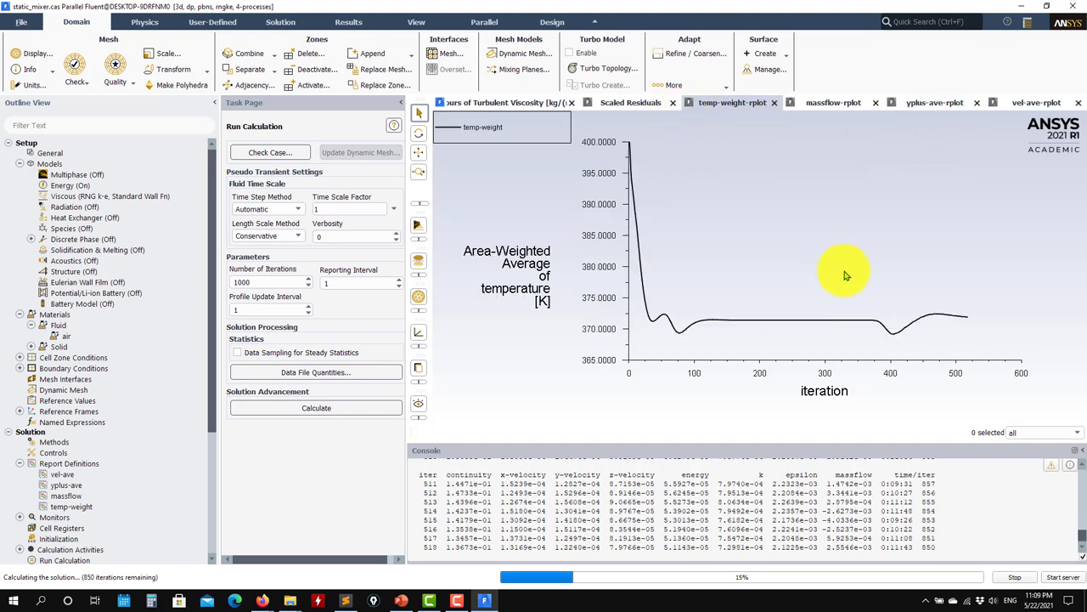
{"action": "mouse_move", "coordinate": [637, 143]}
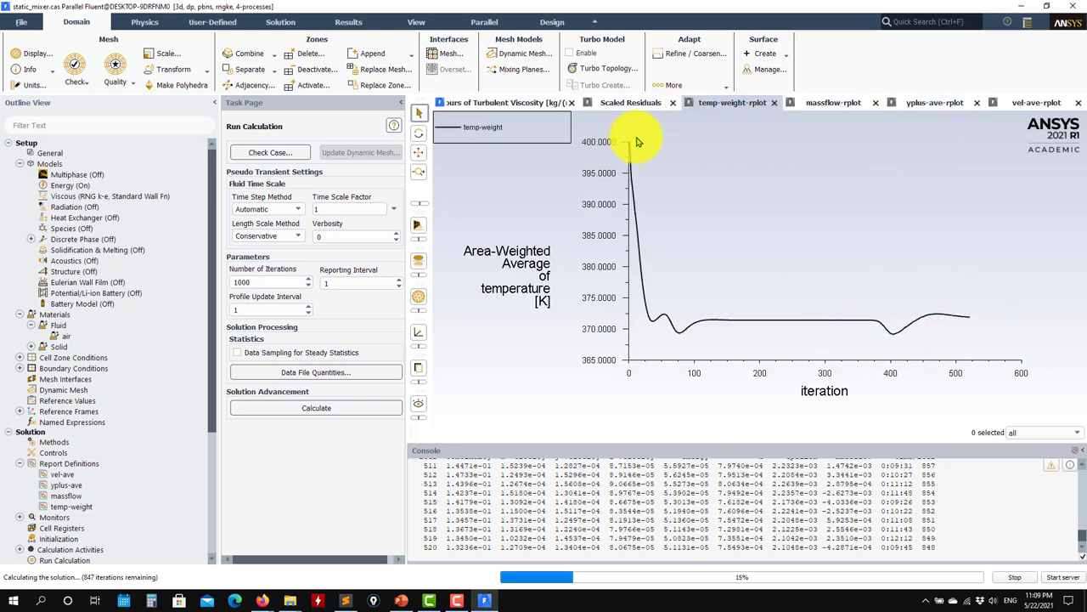
{"action": "left_click", "coordinate": [631, 104]}
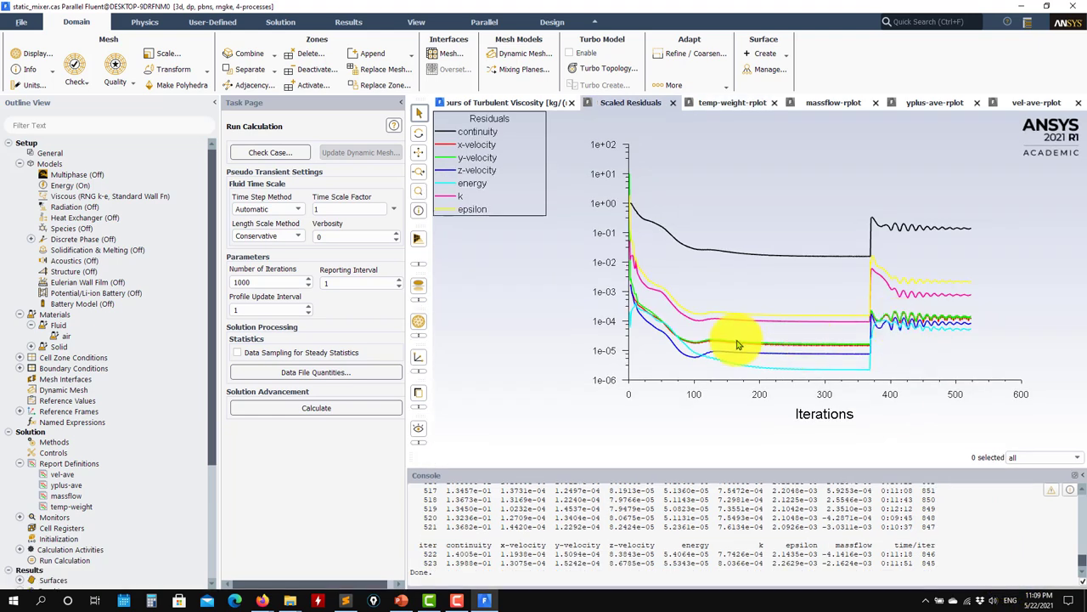
{"action": "scroll", "scroll_direction": "down", "scroll_amount": 3}
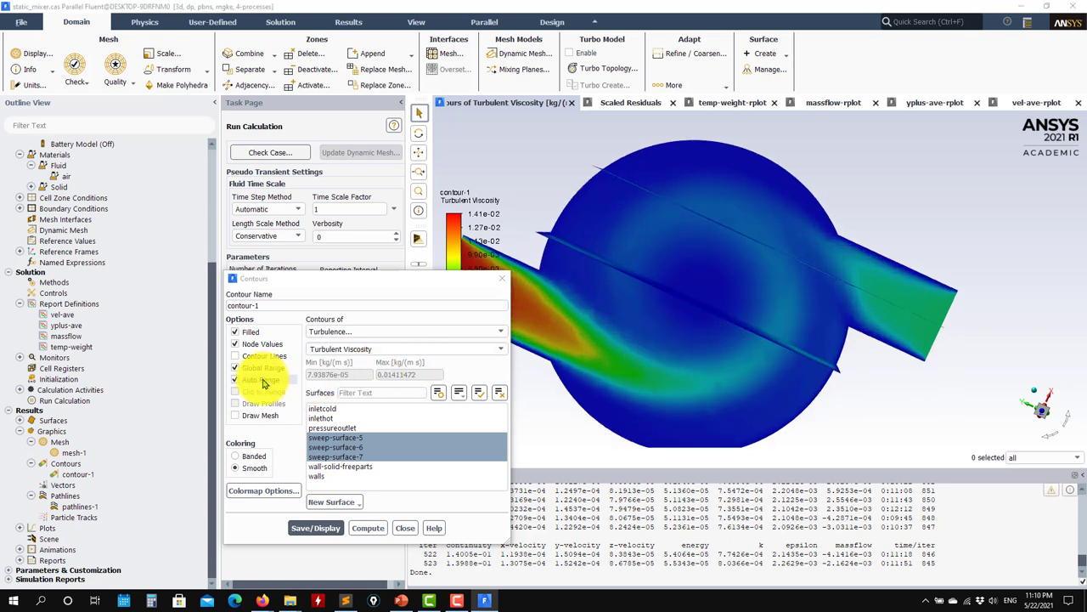
- Clip the turbulent viscosity contours to a fixed 0–0.01 range and inspect the mixer at an angle
{"action": "left_click", "coordinate": [234, 379]}
{"action": "type", "text": "0.01"}
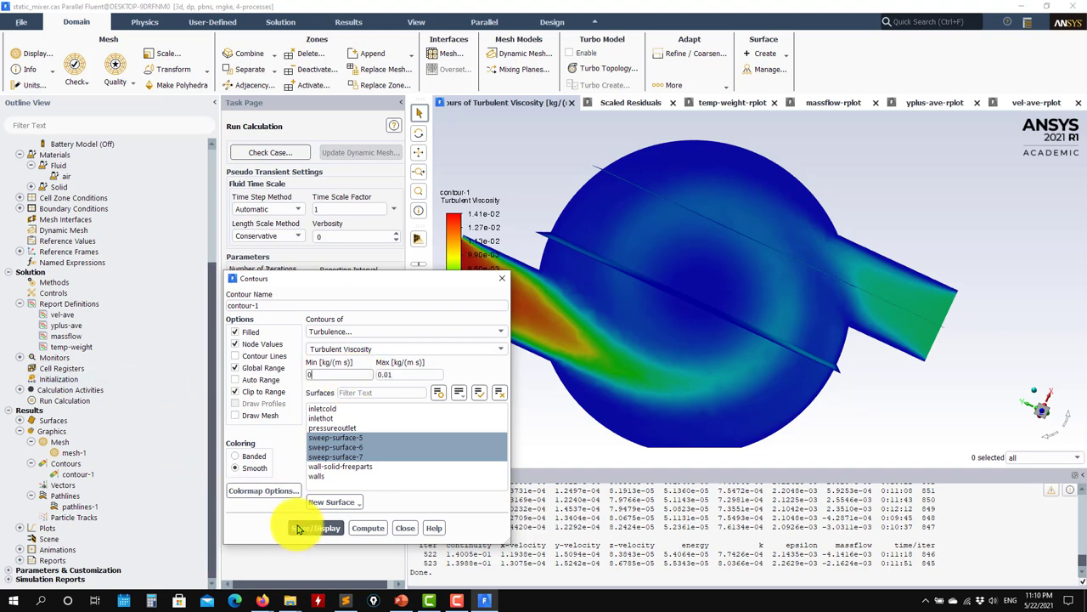
{"action": "left_click", "coordinate": [316, 527]}
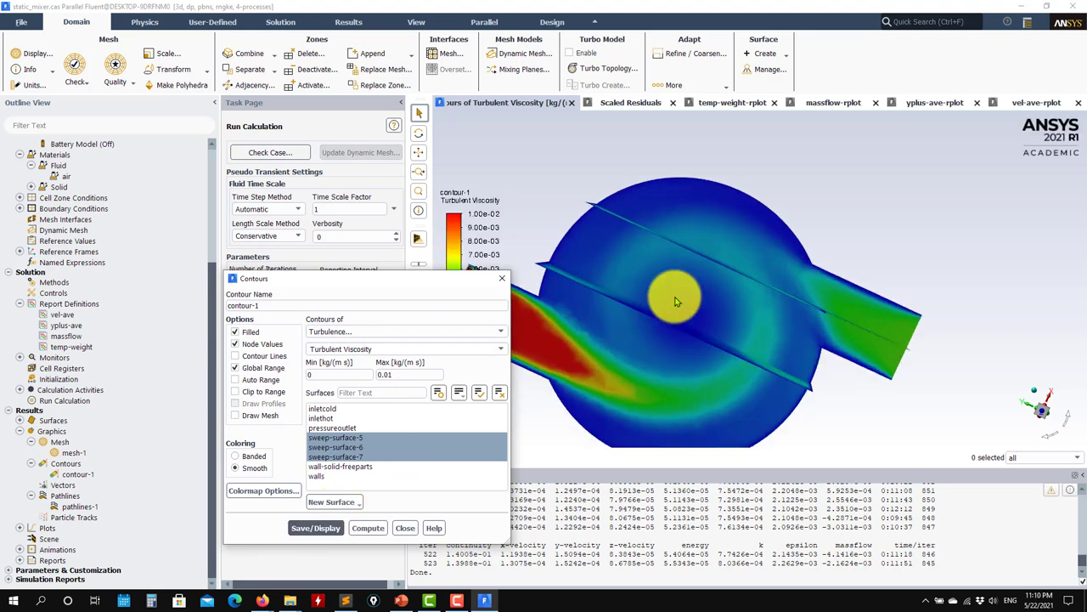
{"action": "left_click_drag", "start_coordinate": [676, 303], "coordinate": [768, 174]}
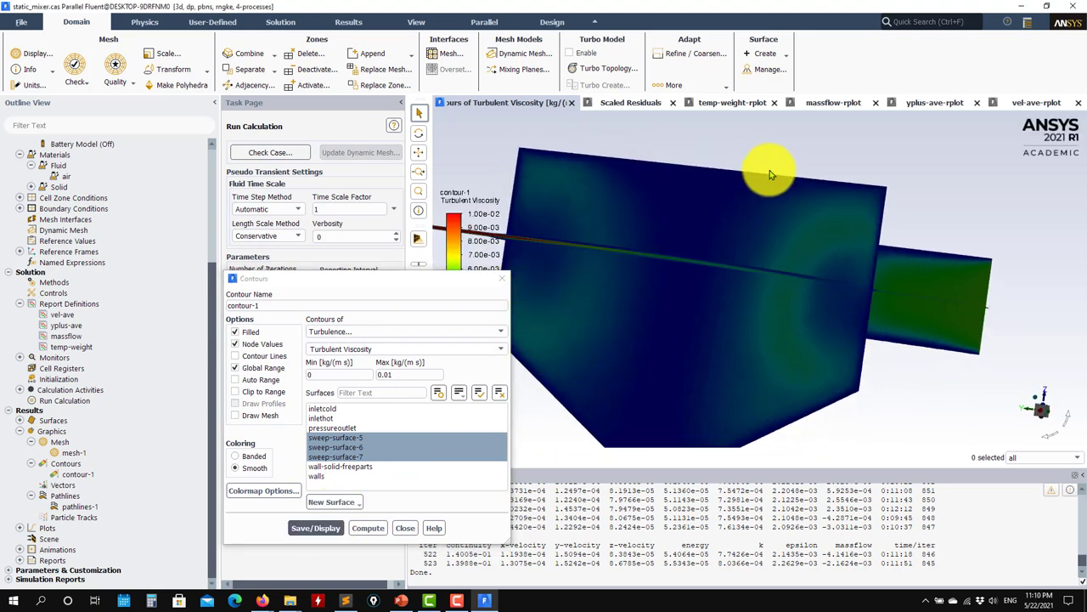
{"action": "left_click_drag", "start_coordinate": [768, 174], "coordinate": [751, 365]}
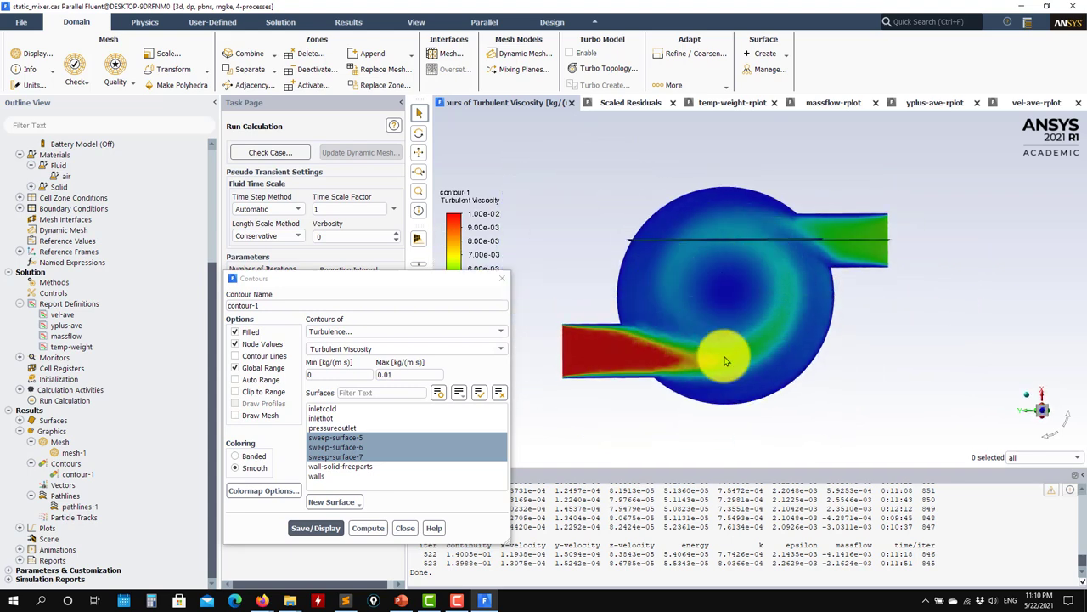
{"action": "left_click_drag", "start_coordinate": [727, 360], "coordinate": [696, 229]}
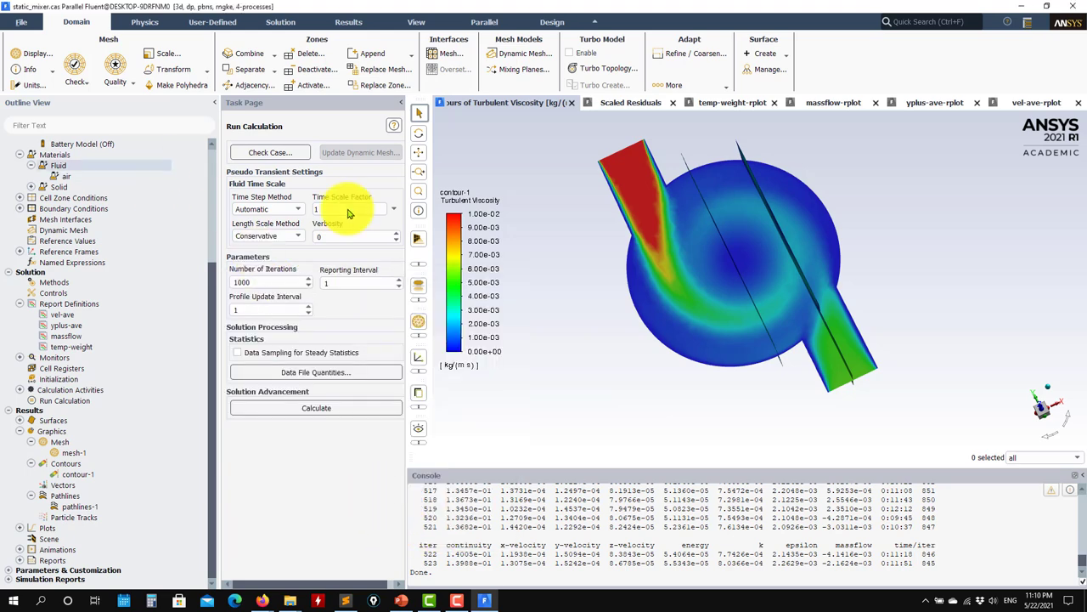
- Read the realizable k-epsilon case and data without curvature correction, discarding the unsaved RNG session
{"action": "left_click", "coordinate": [20, 20]}
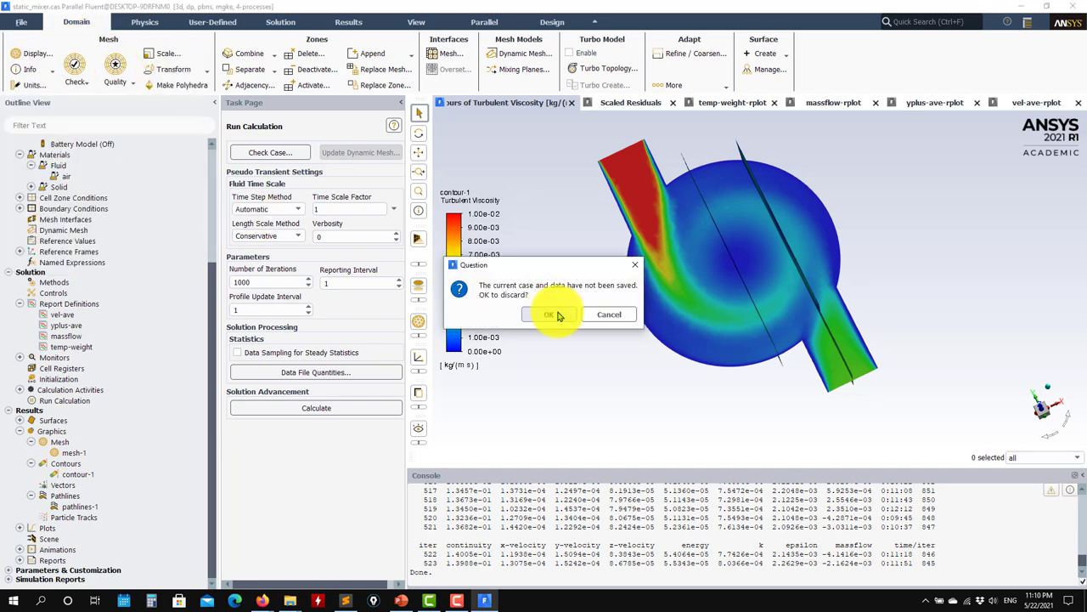
{"action": "left_click", "coordinate": [549, 314]}
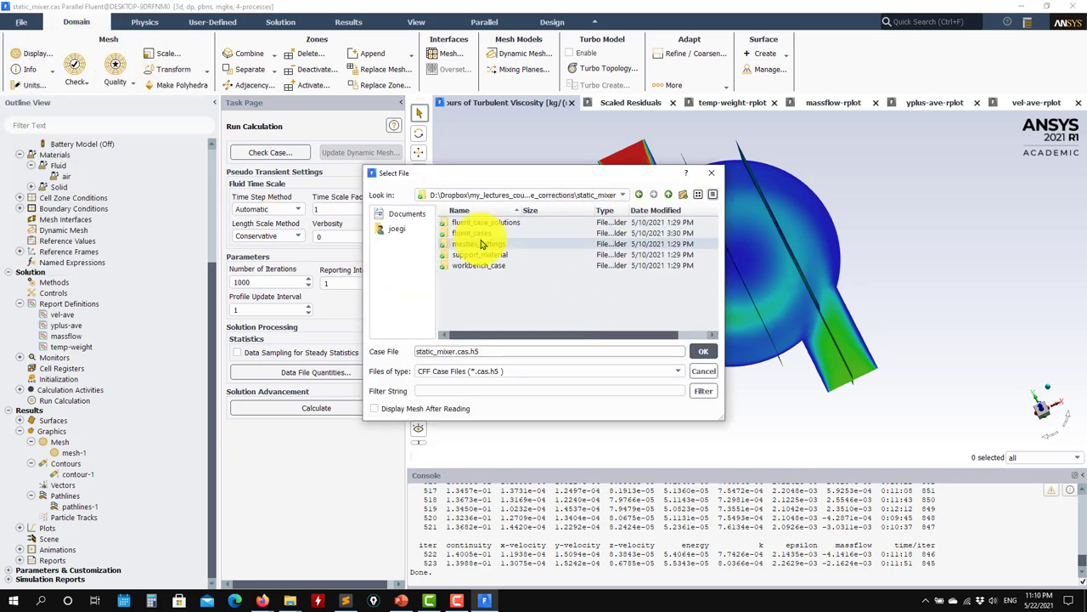
{"action": "double_click", "coordinate": [486, 220]}
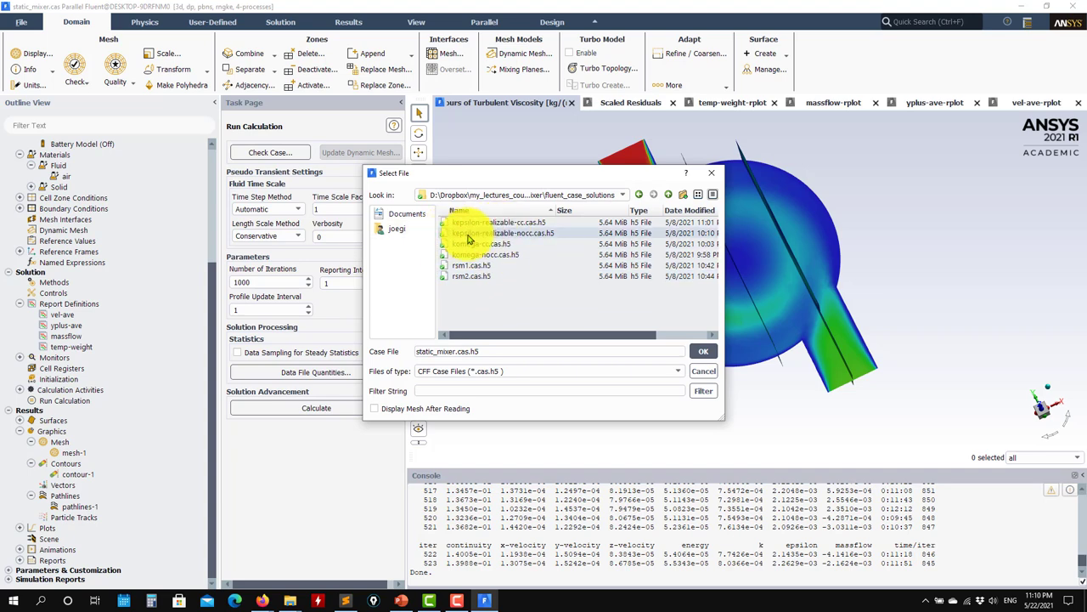
{"action": "left_click", "coordinate": [503, 232]}
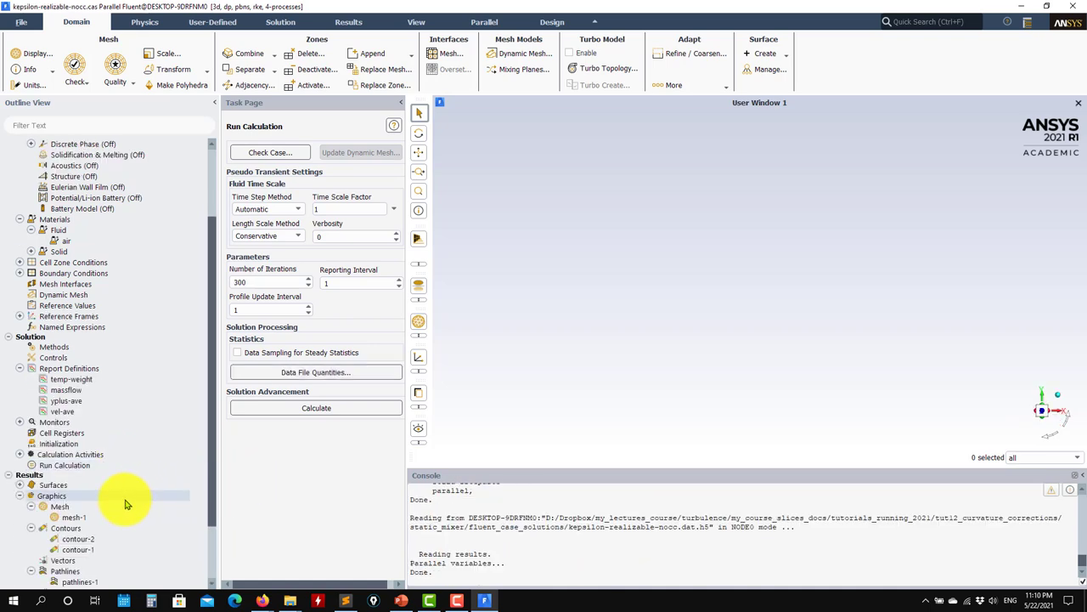
- Display turbulent viscosity contours on the sweep surfaces for the realizable k-epsilon case
{"action": "double_click", "coordinate": [78, 539]}
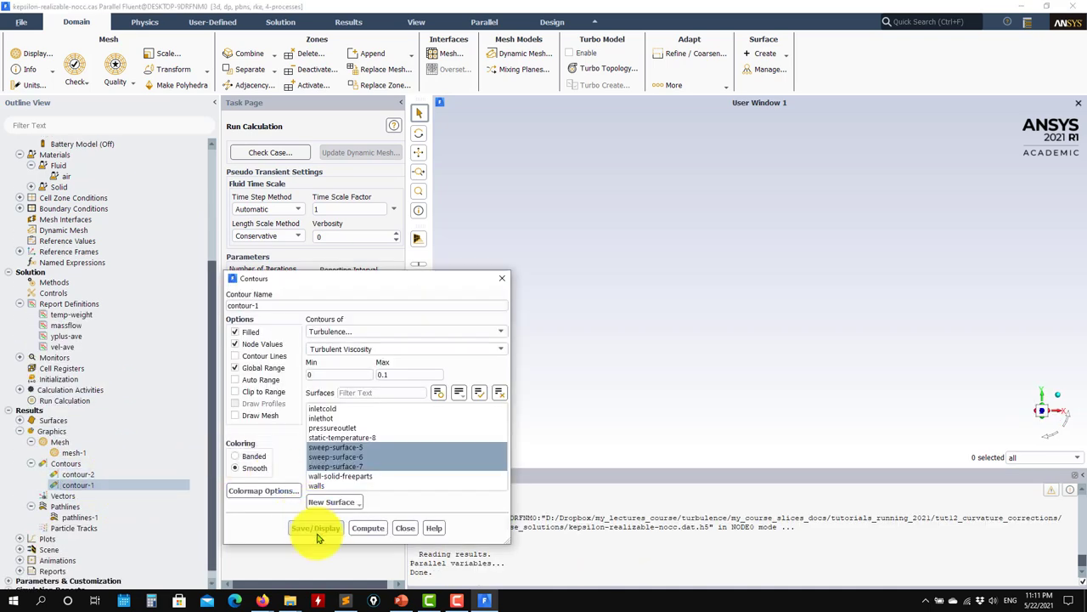
{"action": "left_click", "coordinate": [316, 527]}
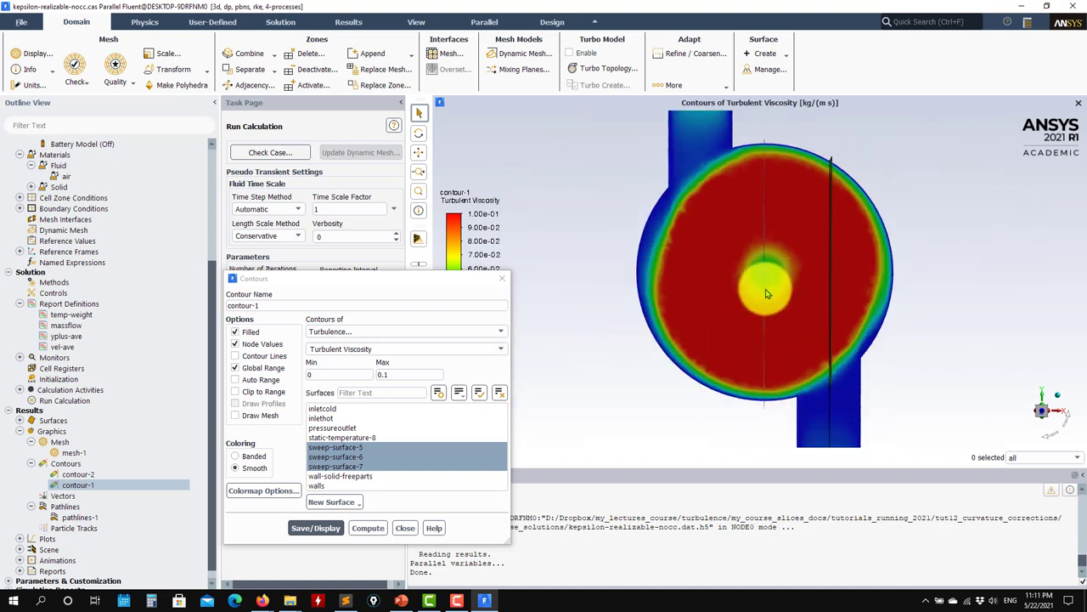
{"action": "left_click_drag", "start_coordinate": [765, 297], "coordinate": [756, 337]}
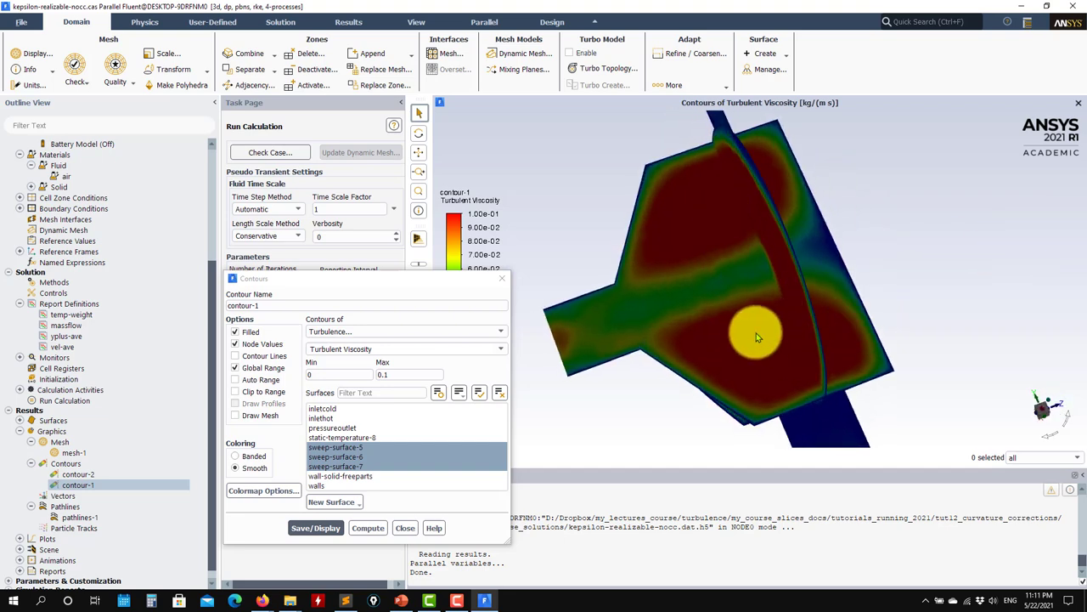
{"action": "left_click", "coordinate": [404, 526]}
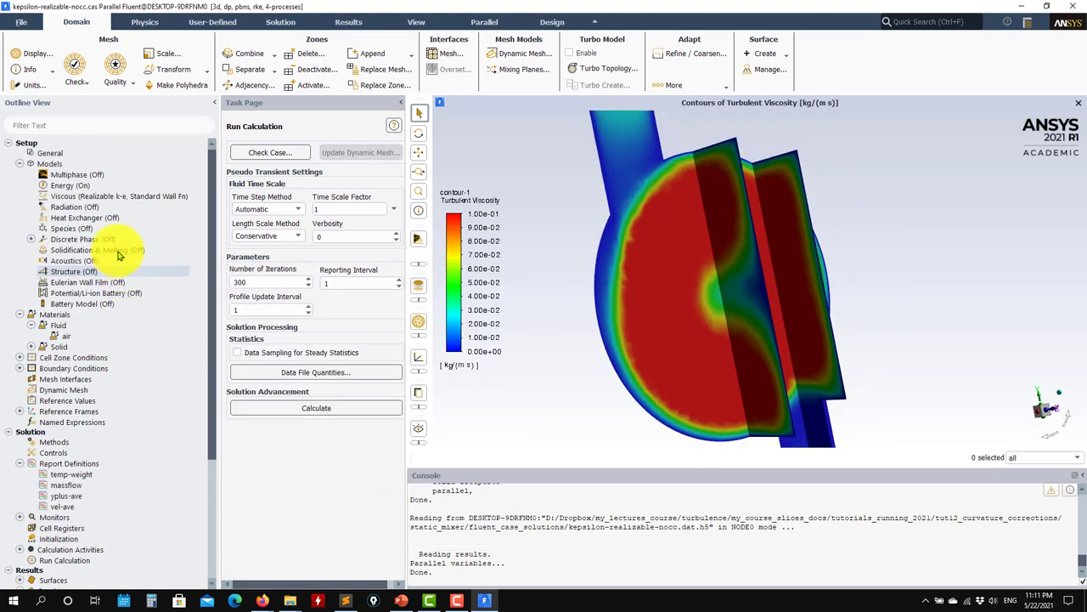
{"action": "double_click", "coordinate": [119, 197]}
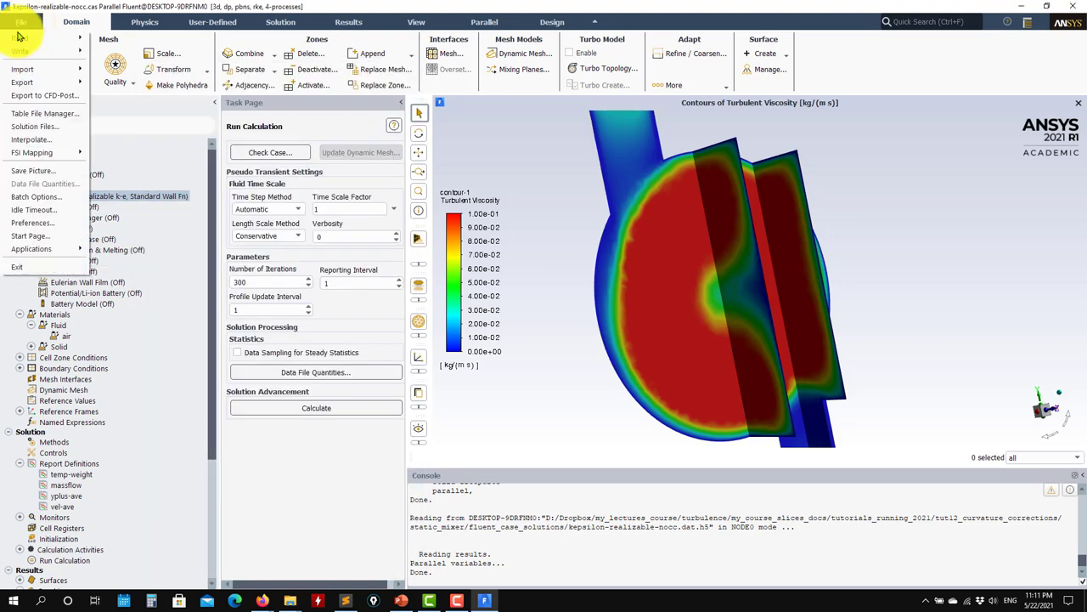
- Read the curvature-corrected case and data kepsilon-realizable-cc.cas.h5 in place of the current case
{"action": "left_click", "coordinate": [22, 68]}
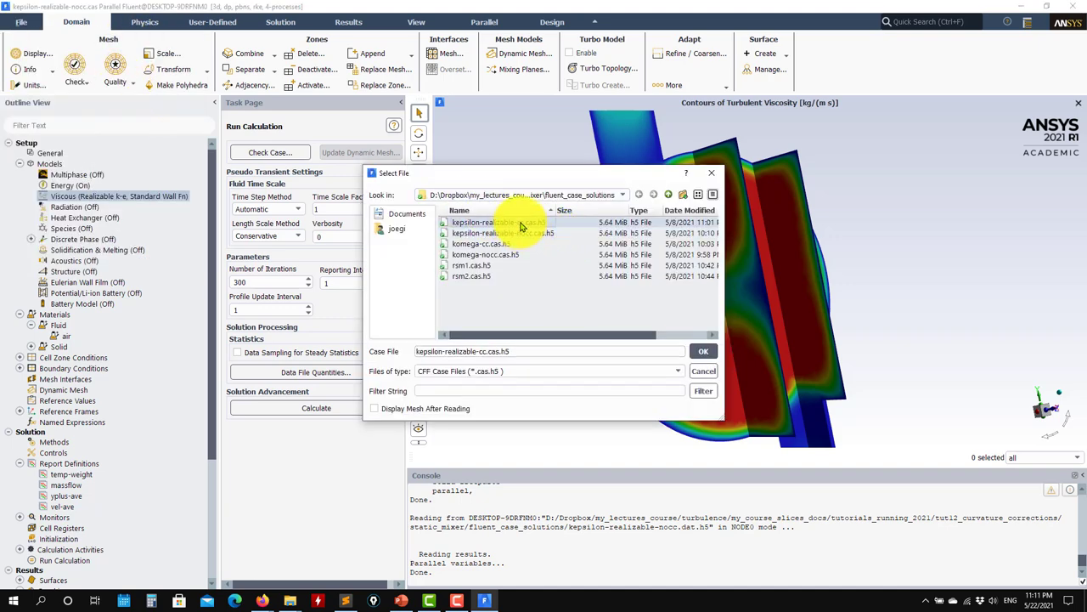
{"action": "left_click", "coordinate": [703, 350]}
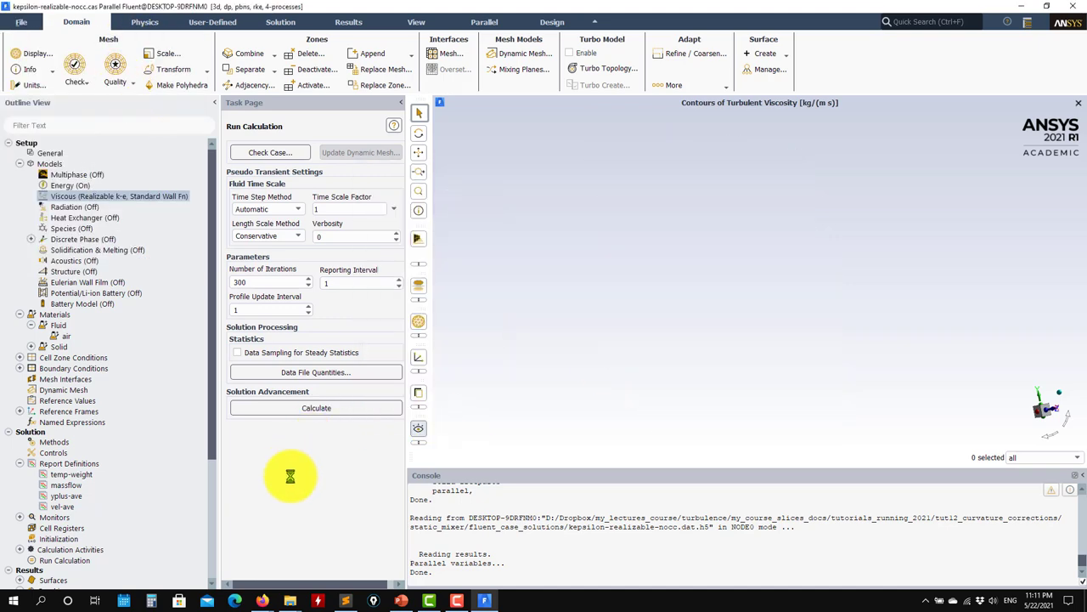
{"action": "left_click", "coordinate": [401, 602]}
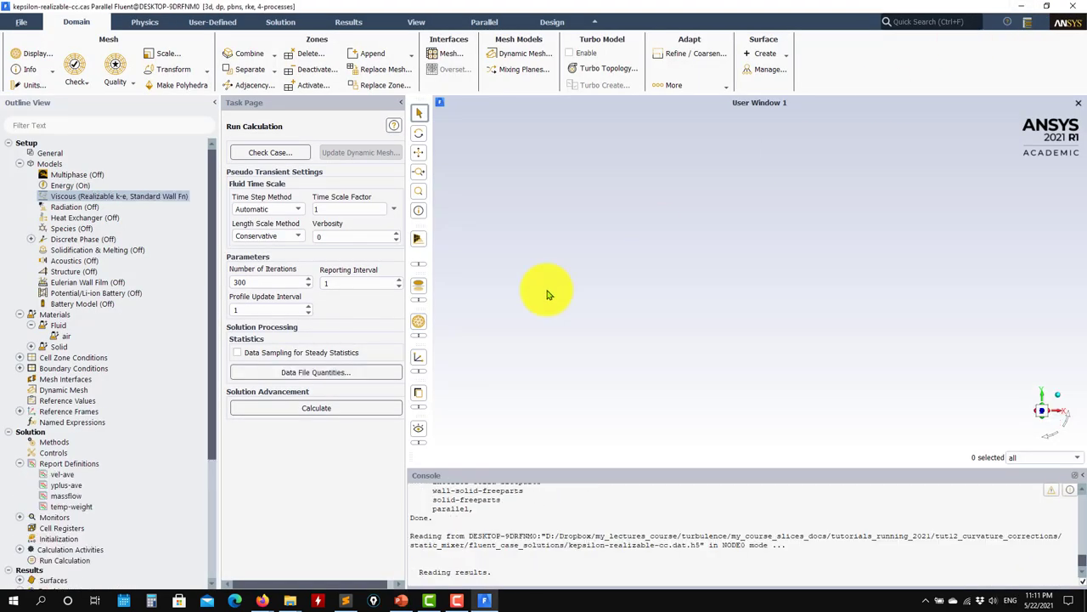
{"action": "scroll", "scroll_direction": "down", "scroll_amount": 3}
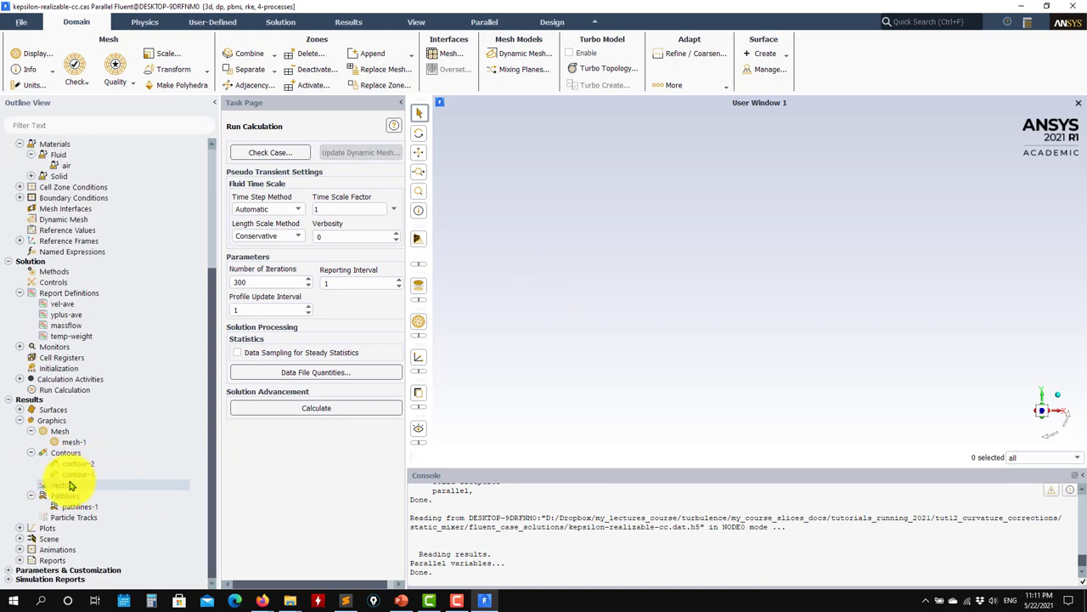
- Display turbulent viscosity contours for the curvature-corrected case and view the whole mixer from the side
{"action": "double_click", "coordinate": [78, 474]}
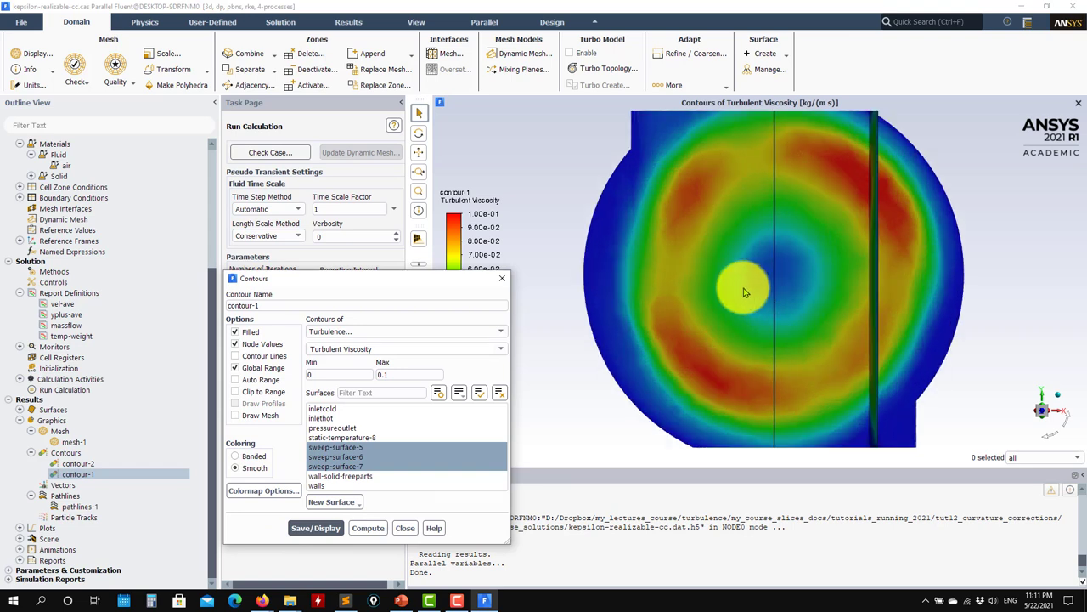
{"action": "mouse_move", "coordinate": [761, 293]}
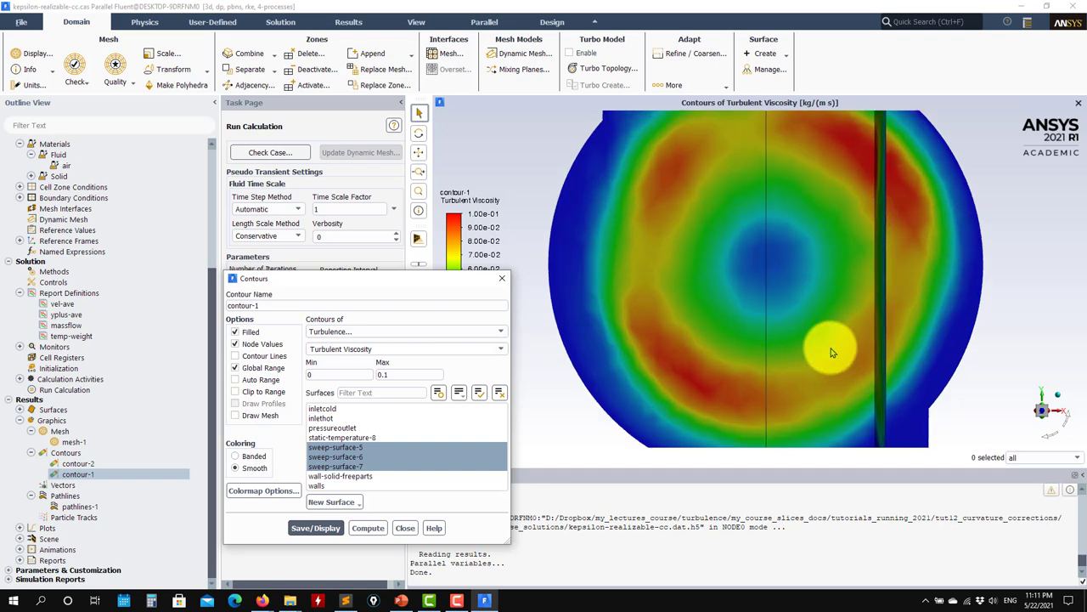
{"action": "left_click_drag", "start_coordinate": [833, 352], "coordinate": [982, 264]}
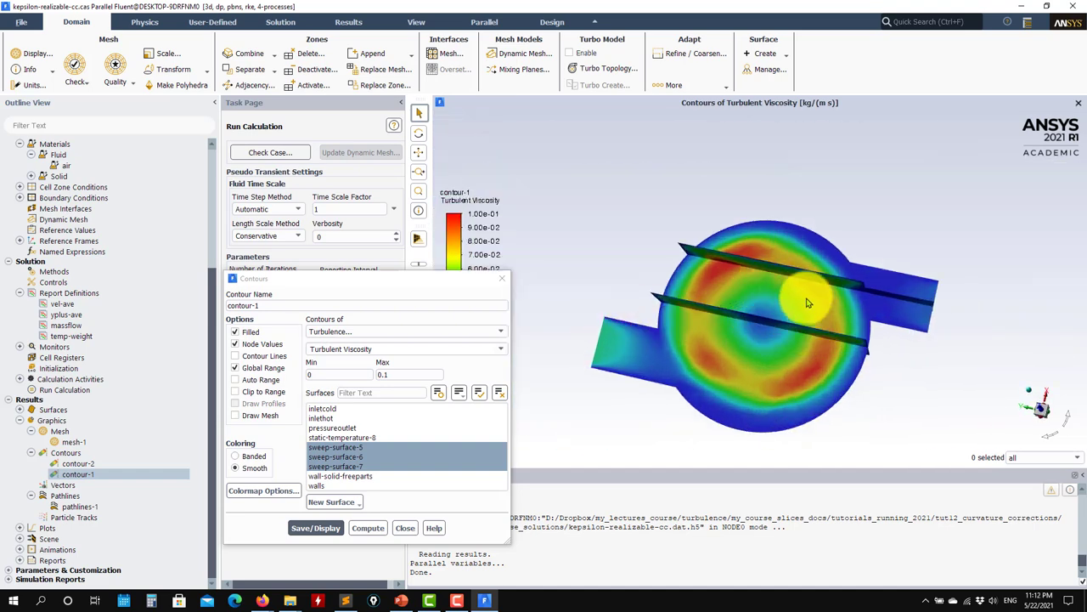
{"action": "mouse_move", "coordinate": [756, 366]}
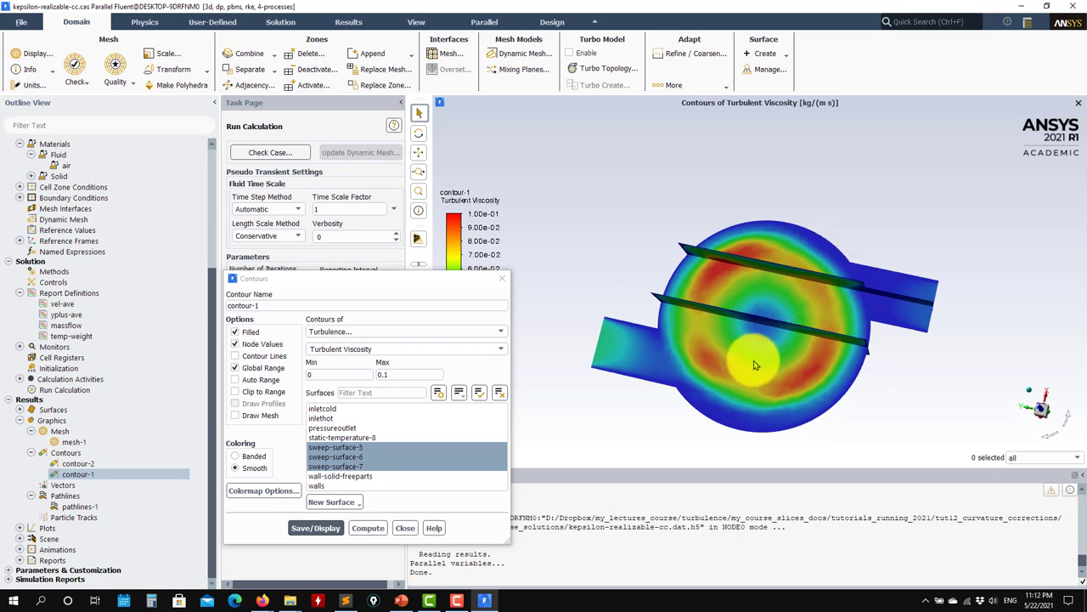
{"action": "left_click_drag", "start_coordinate": [751, 365], "coordinate": [877, 328]}
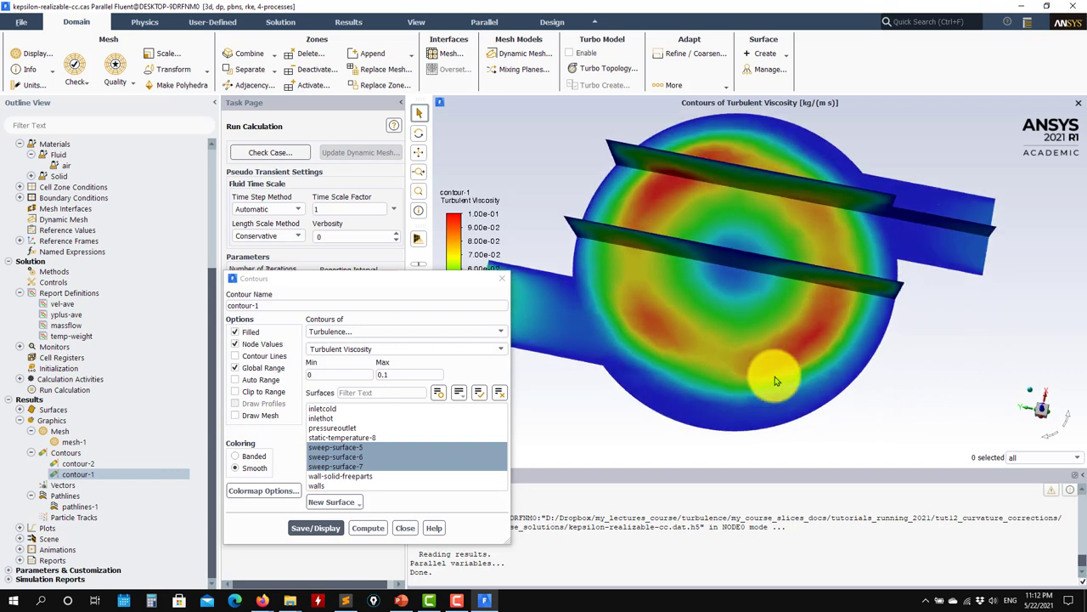
{"action": "left_click_drag", "start_coordinate": [773, 380], "coordinate": [768, 281]}
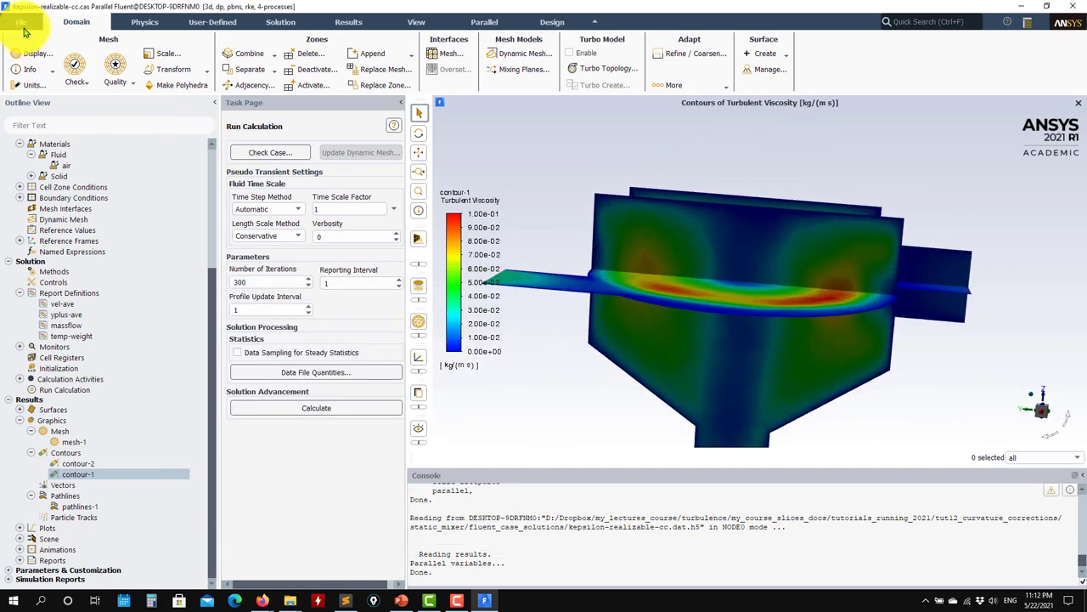
- Read the Reynolds stress case rsm2 and its data into Fluent
{"action": "left_click", "coordinate": [21, 21]}
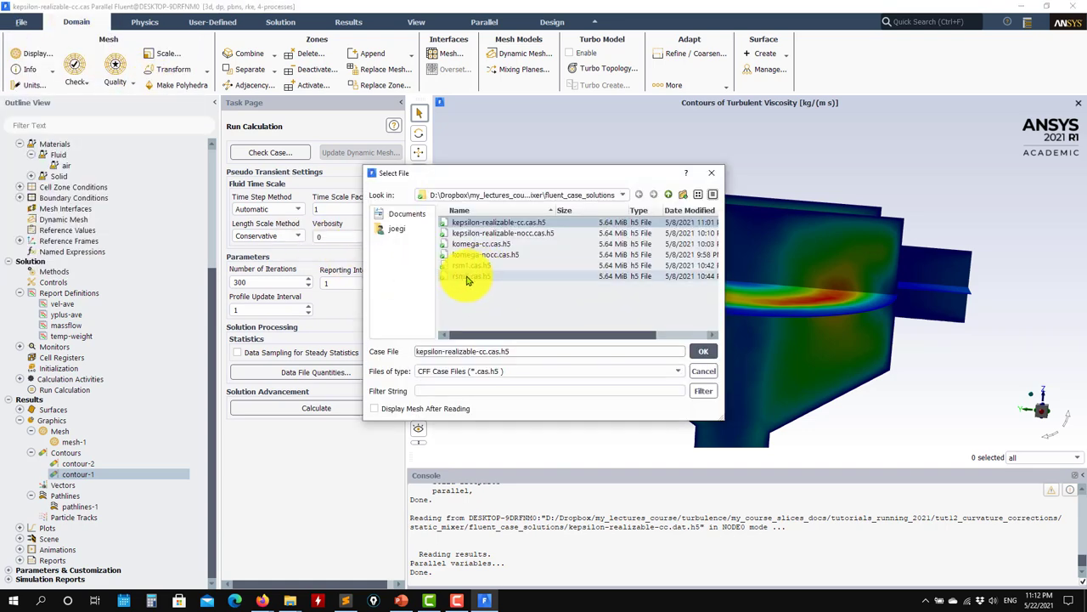
{"action": "left_click", "coordinate": [704, 350]}
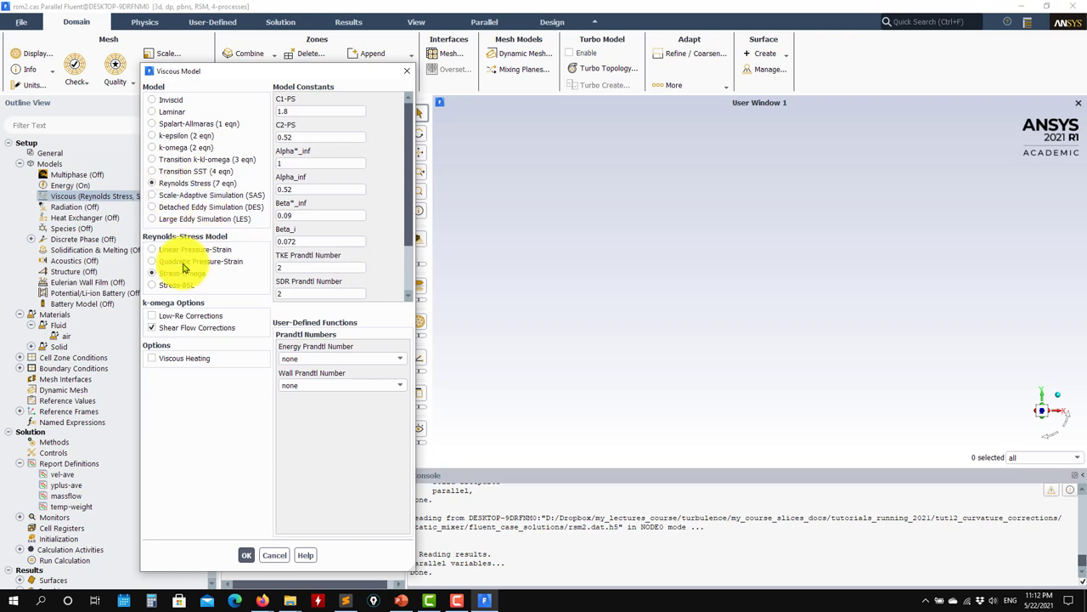
- Inspect the Reynolds Stress / Stress-Omega model options and cancel without changes
{"action": "left_click", "coordinate": [153, 272]}
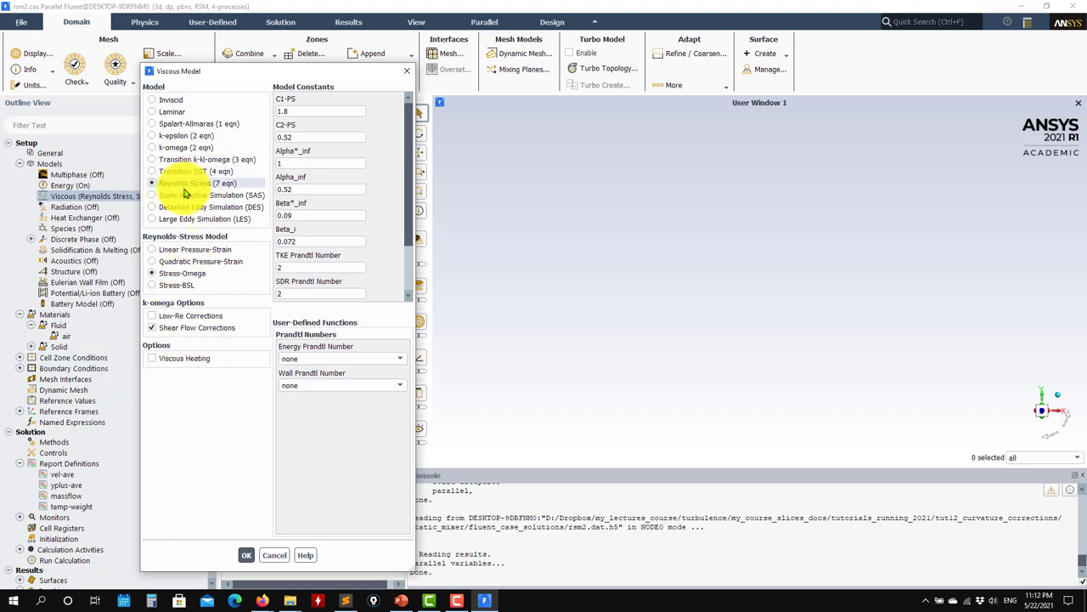
{"action": "mouse_move", "coordinate": [195, 425]}
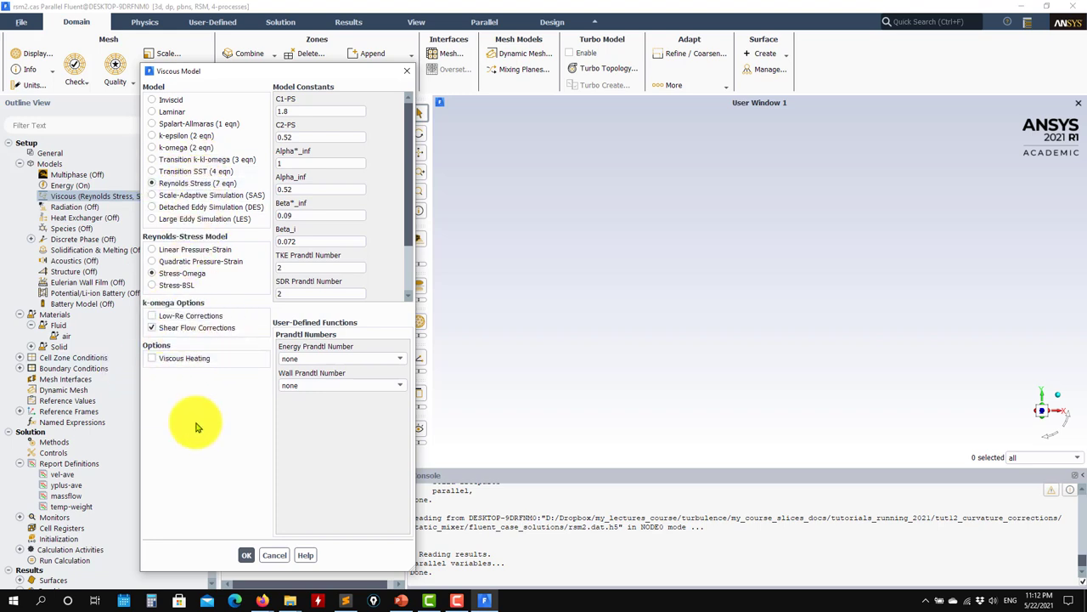
{"action": "mouse_move", "coordinate": [224, 365]}
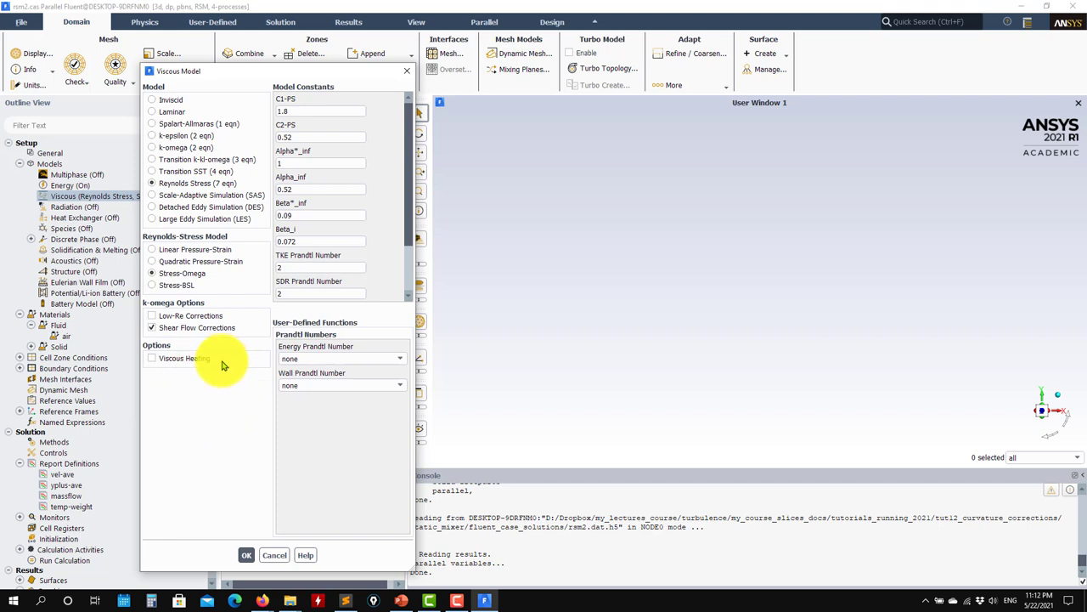
{"action": "mouse_move", "coordinate": [211, 224]}
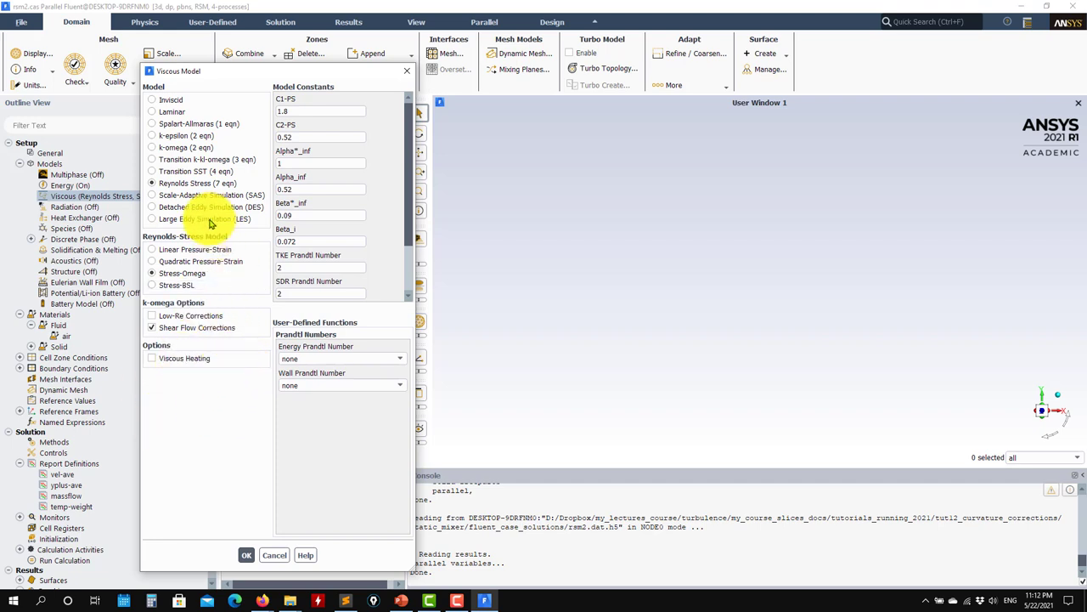
{"action": "mouse_move", "coordinate": [222, 359]}
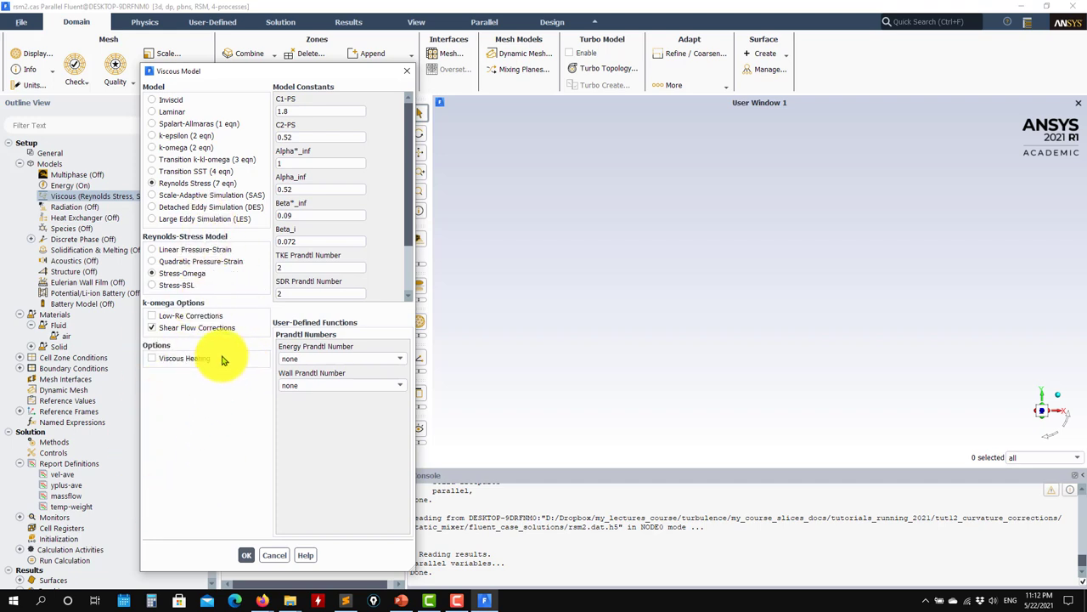
{"action": "mouse_move", "coordinate": [197, 432]}
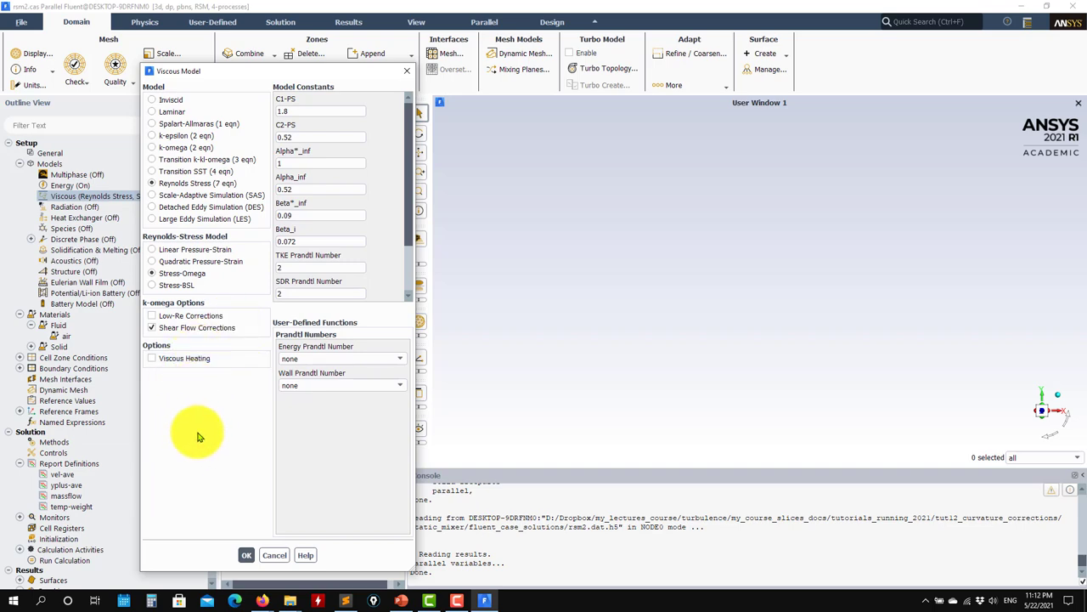
{"action": "left_click", "coordinate": [247, 554]}
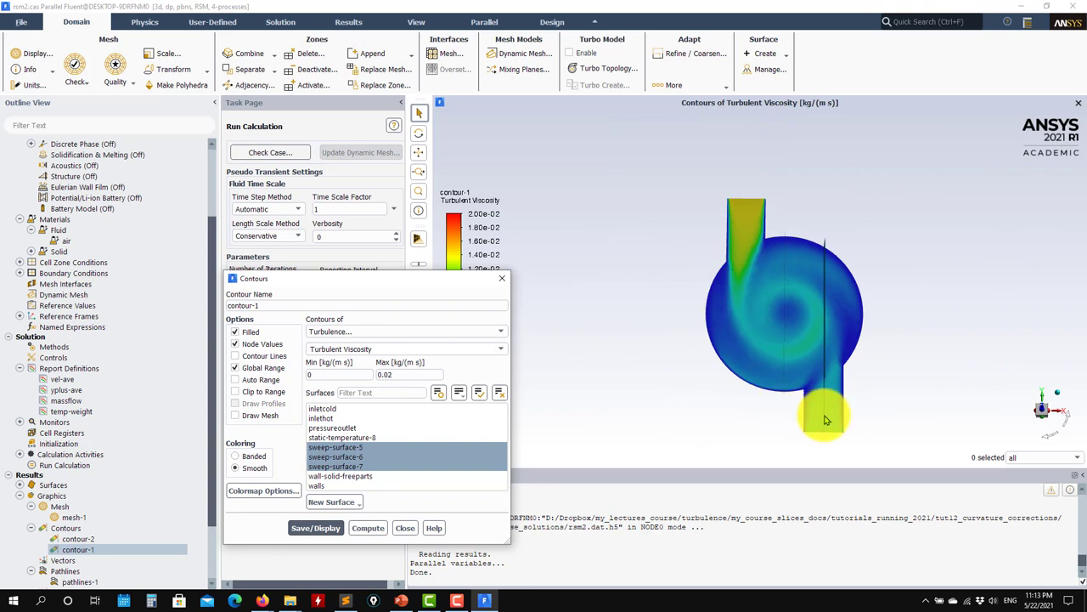
- Inspect the Reynolds-stress turbulent viscosity contours from an angled, enlarged view of the mixer
{"action": "left_click_drag", "start_coordinate": [824, 422], "coordinate": [807, 336]}
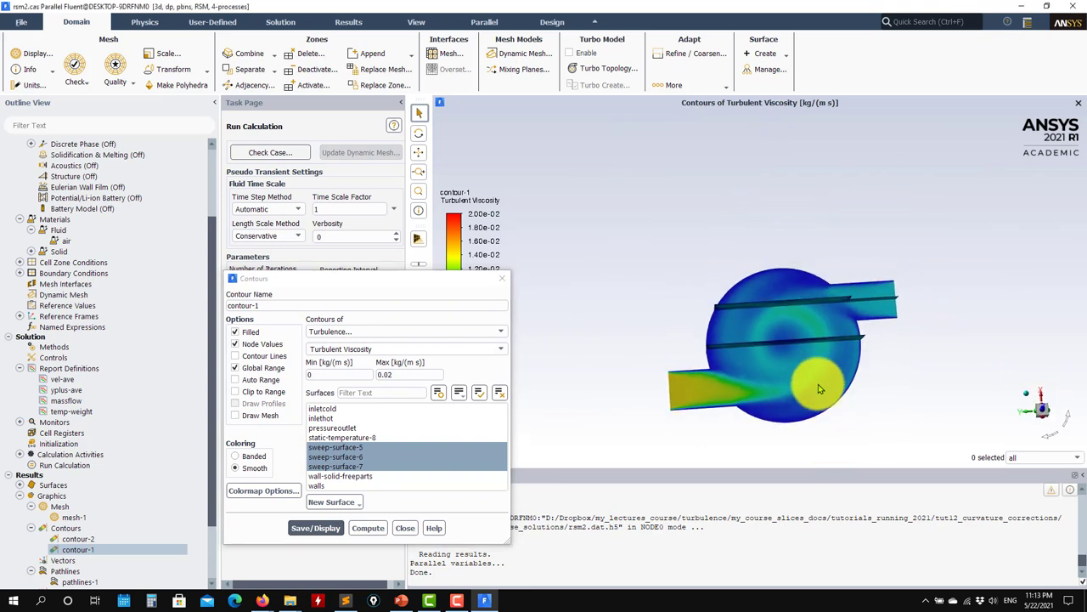
{"action": "left_click_drag", "start_coordinate": [815, 382], "coordinate": [829, 351]}
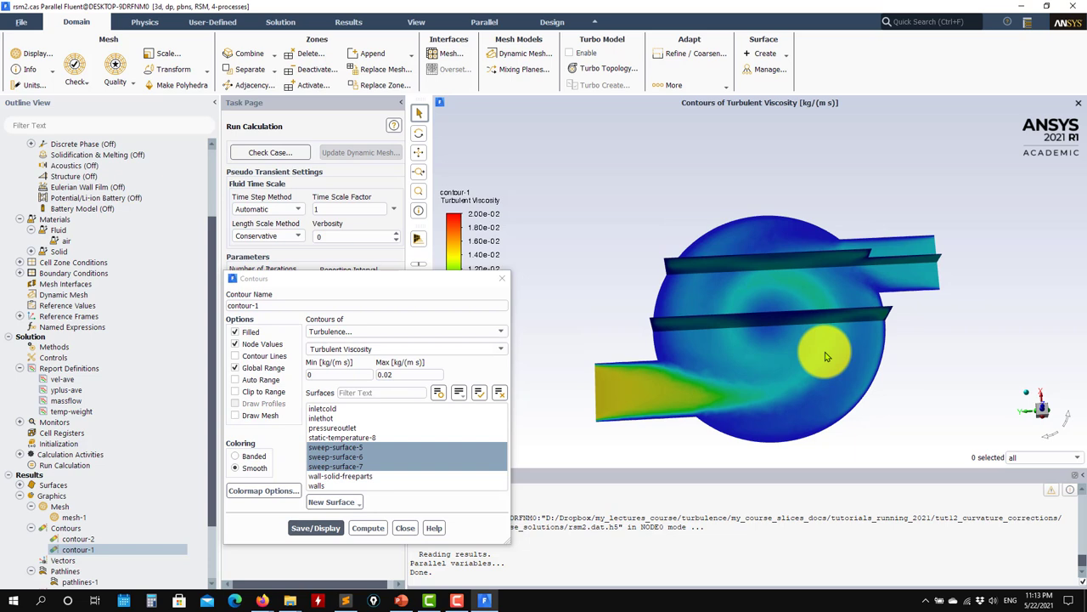
{"action": "left_click", "coordinate": [404, 527]}
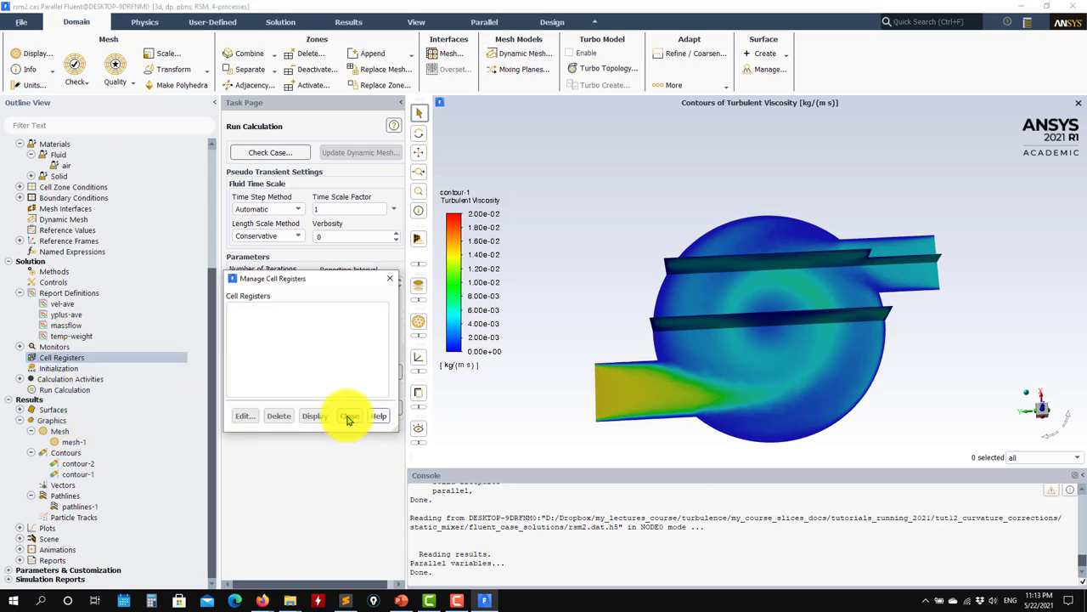
- Dismiss the cell registers window and plot the Reynolds stress run's scaled residuals
{"action": "left_click", "coordinate": [350, 414]}
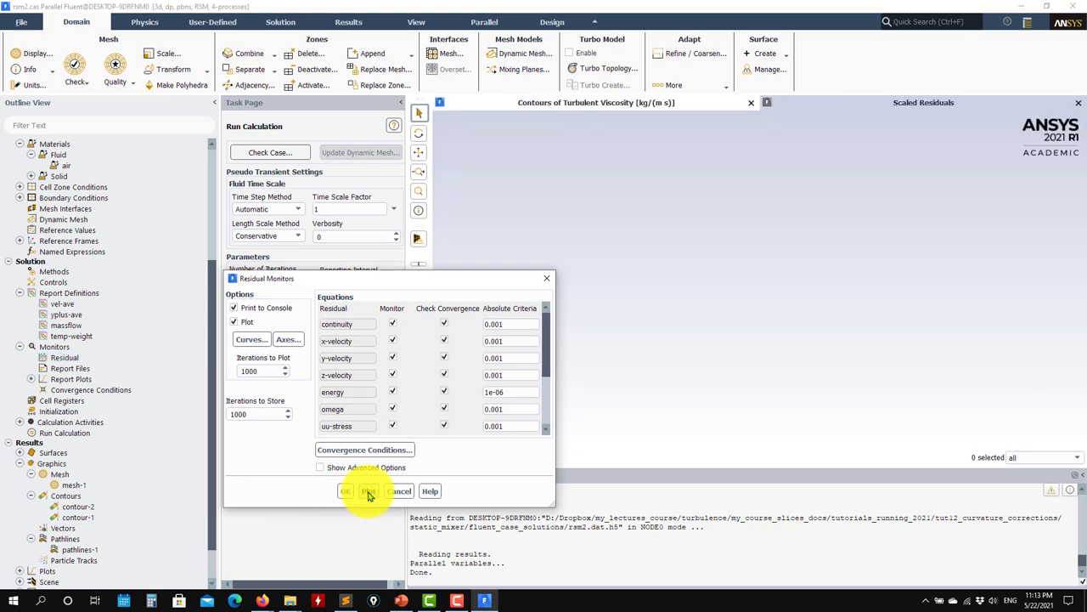
{"action": "left_click", "coordinate": [369, 489]}
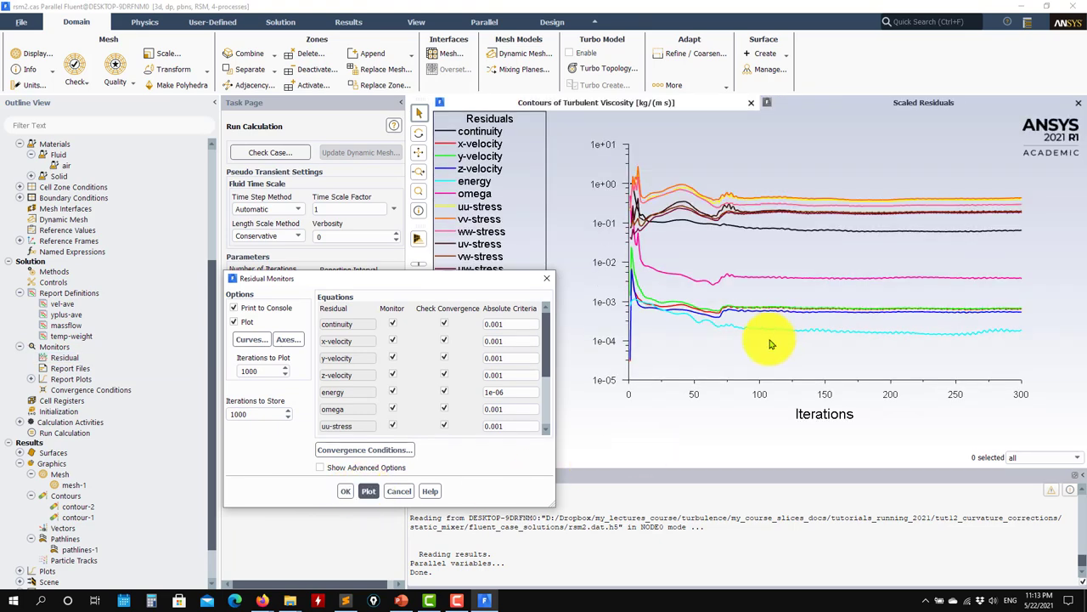
{"action": "mouse_move", "coordinate": [693, 207]}
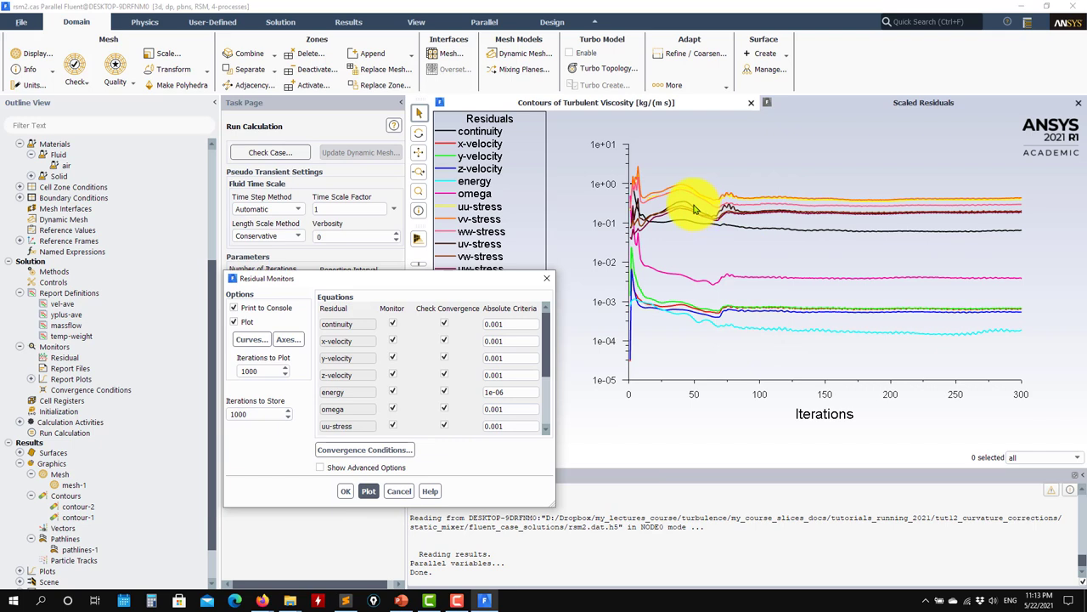
{"action": "mouse_move", "coordinate": [733, 196]}
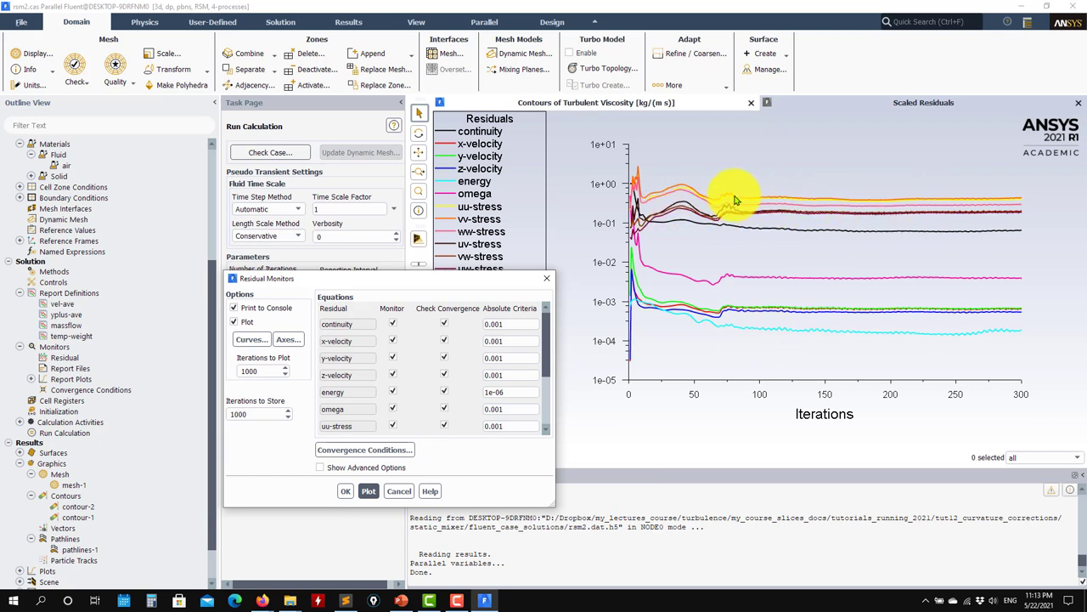
{"action": "mouse_move", "coordinate": [756, 221]}
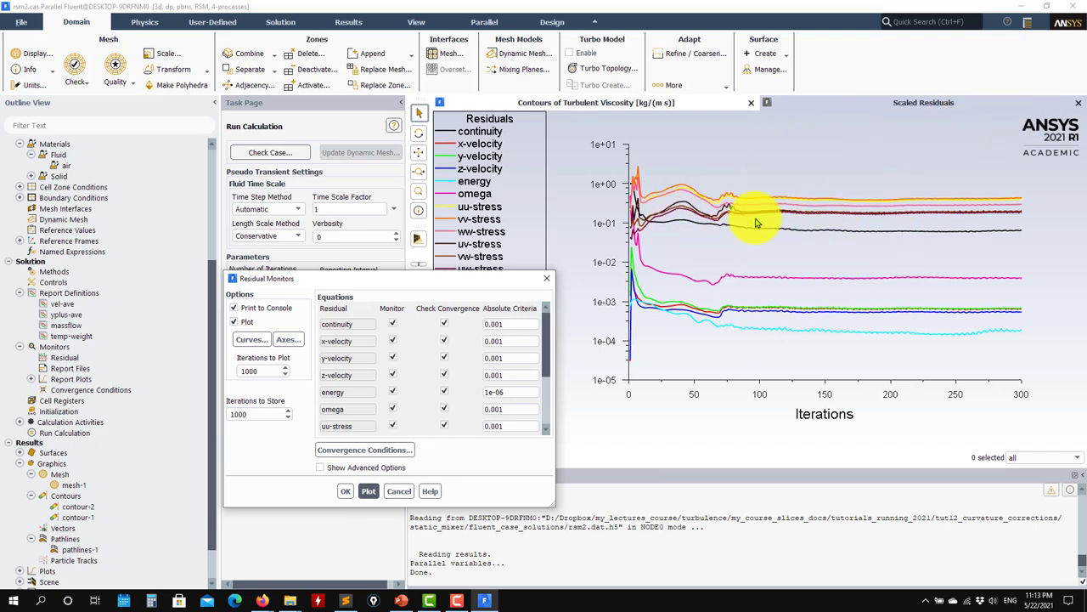
{"action": "mouse_move", "coordinate": [724, 418]}
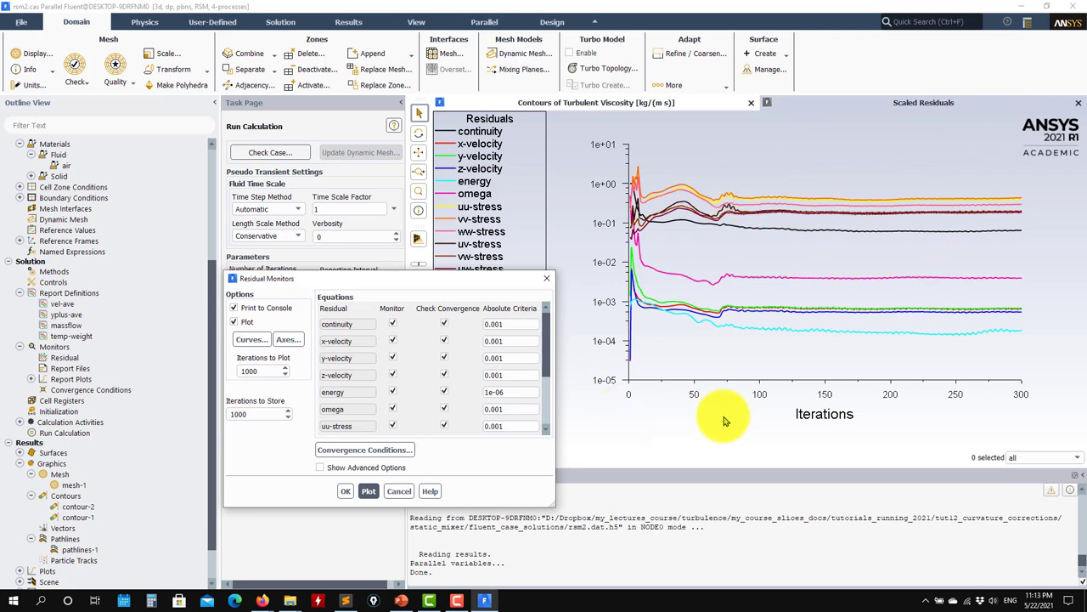
{"action": "mouse_move", "coordinate": [592, 333]}
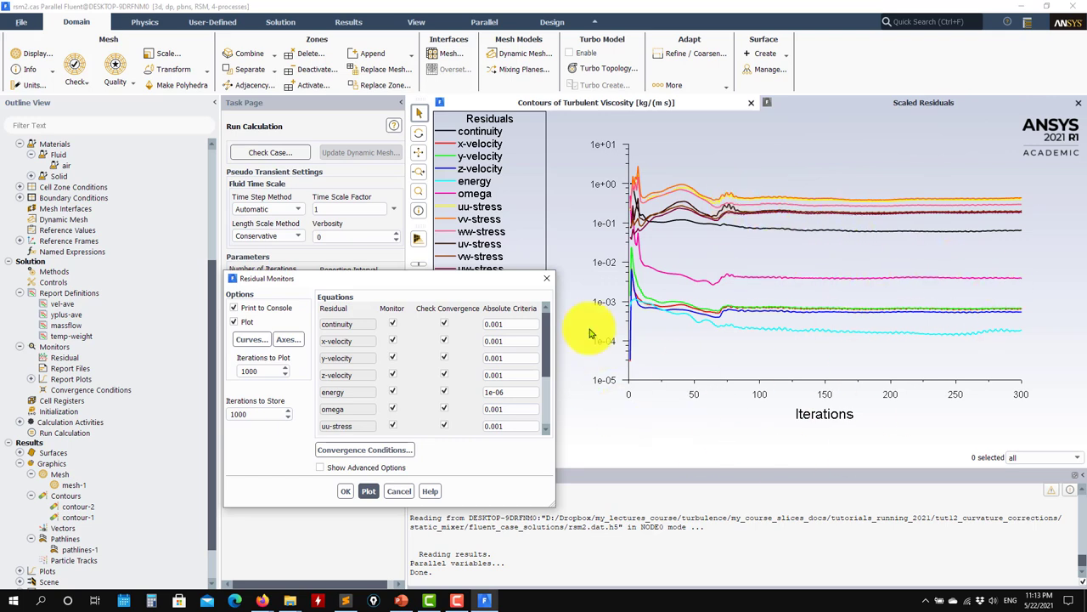
{"action": "mouse_move", "coordinate": [428, 422]}
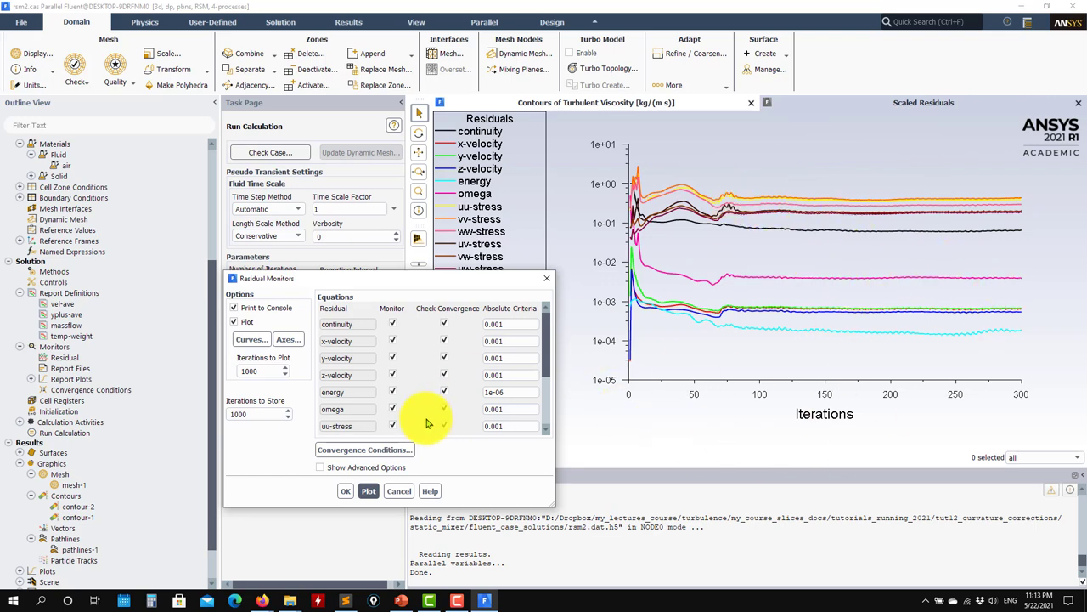